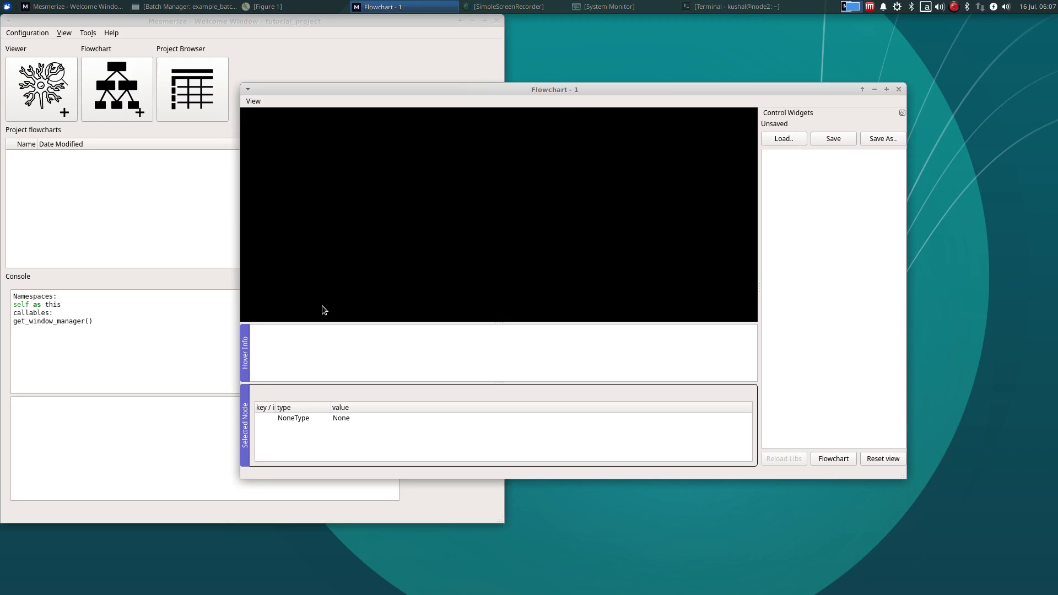
mouse_move(275, 265)
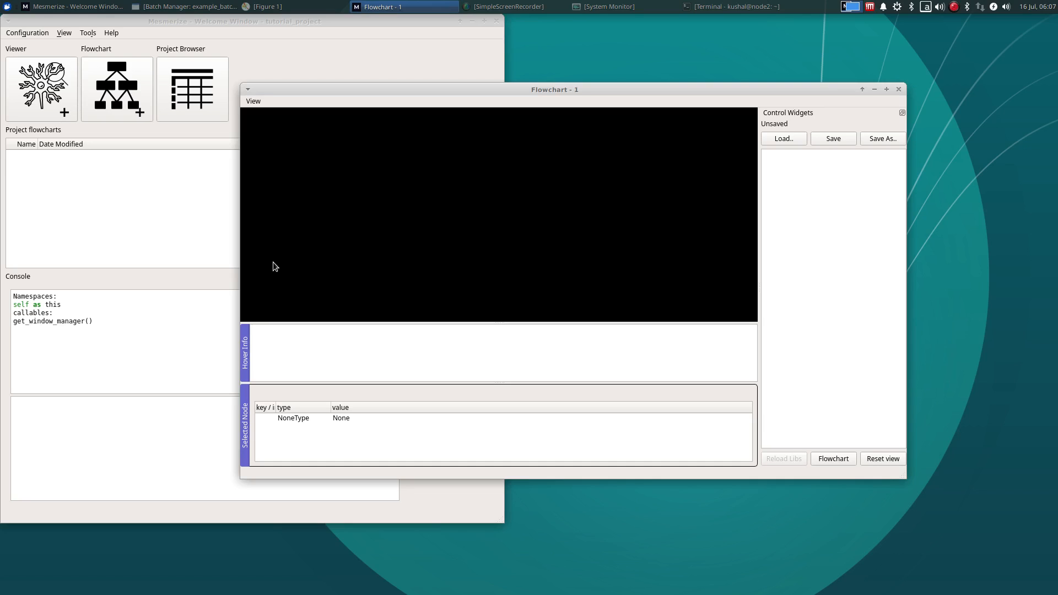
mouse_move(263, 265)
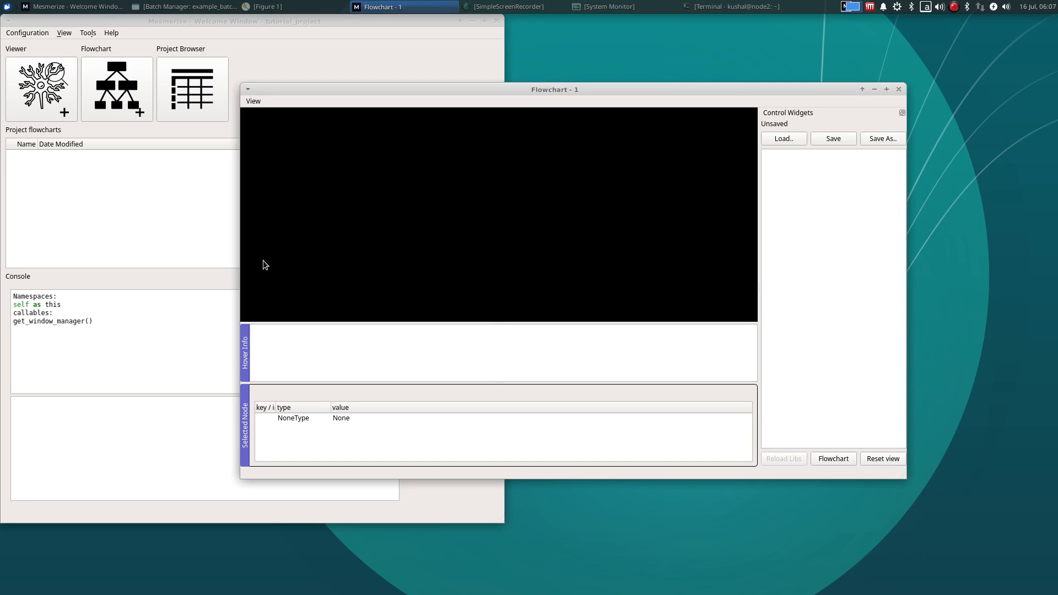
mouse_move(264, 186)
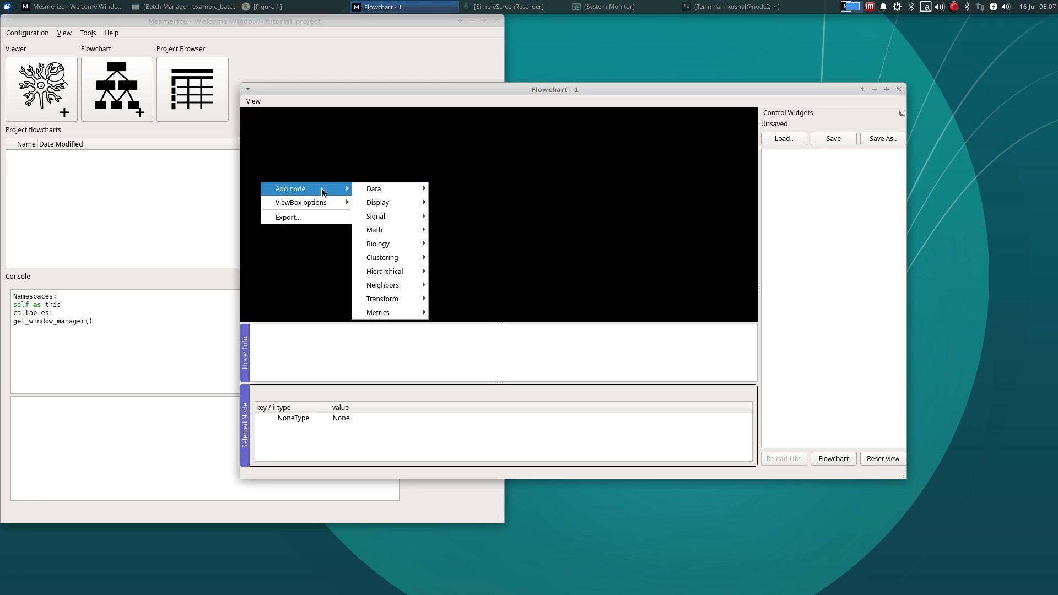
mouse_move(374, 230)
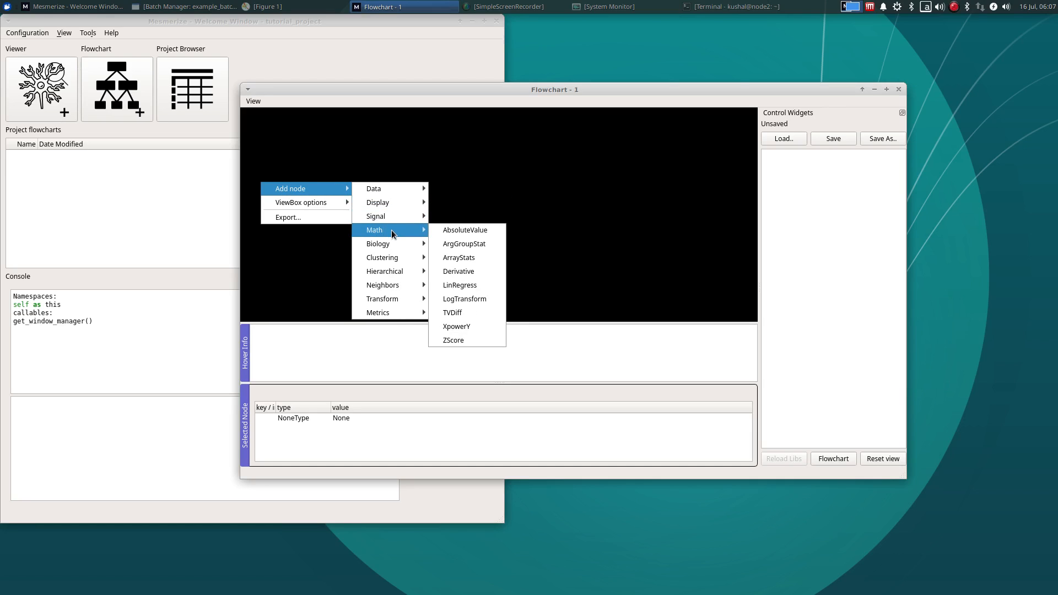
mouse_move(382, 256)
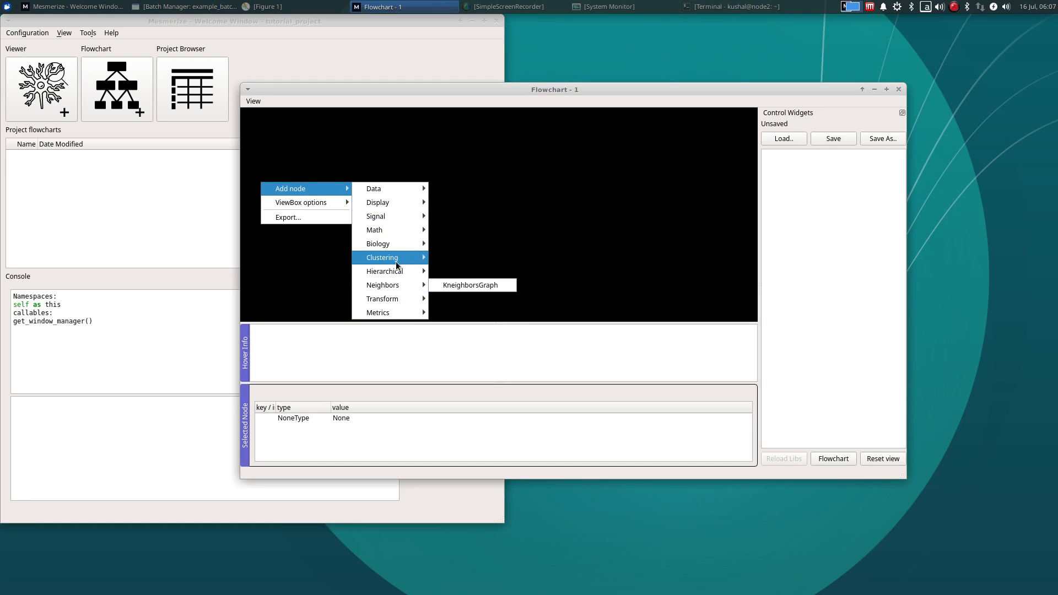
mouse_move(373, 189)
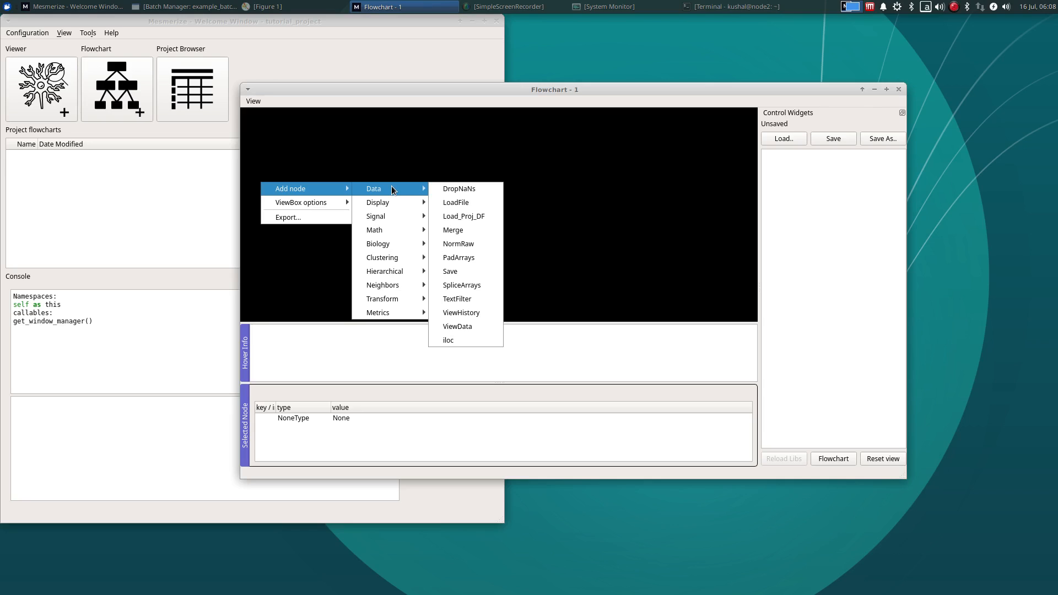
mouse_move(464, 216)
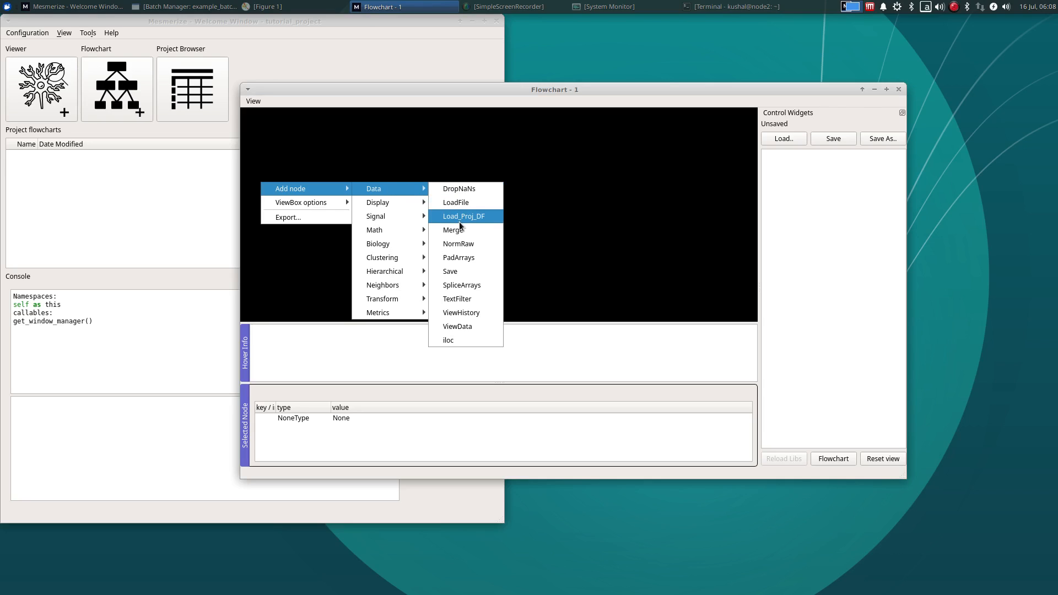
mouse_move(483, 225)
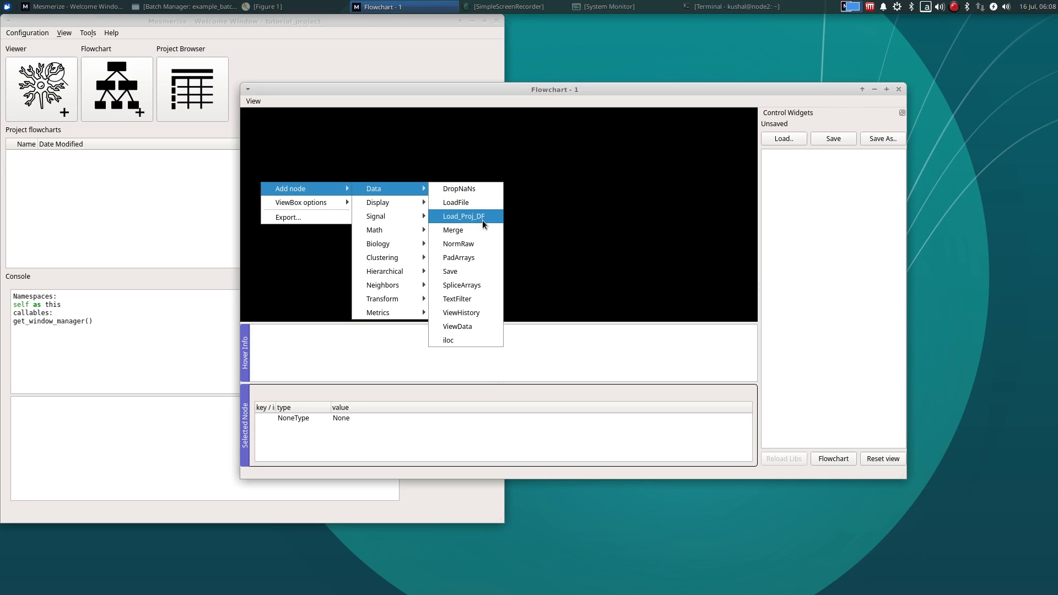
mouse_move(491, 224)
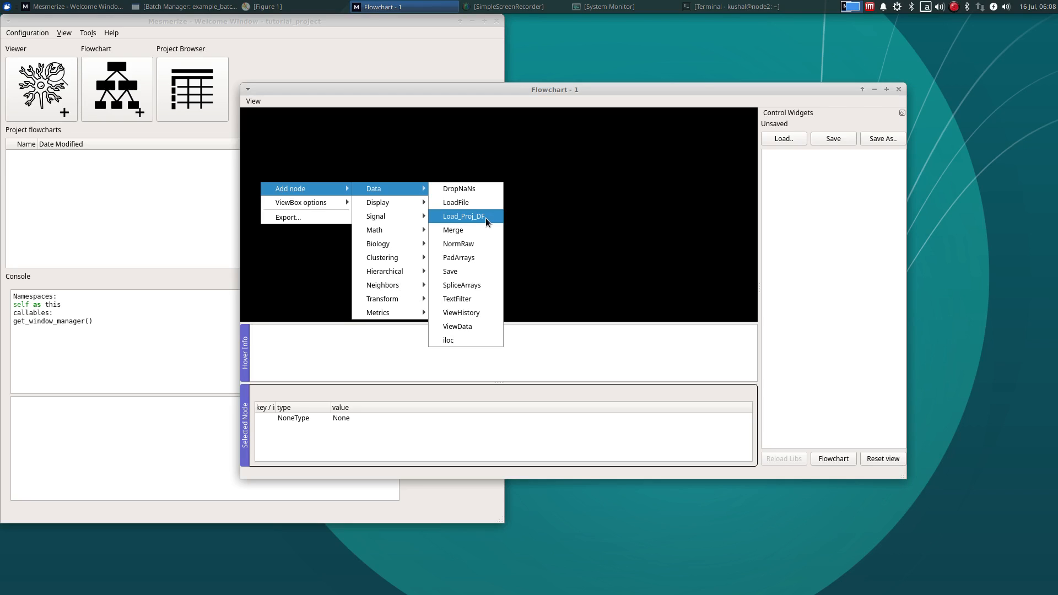
- Place a Load_Proj_DF node on the flowchart as its first node
left_click(461, 216)
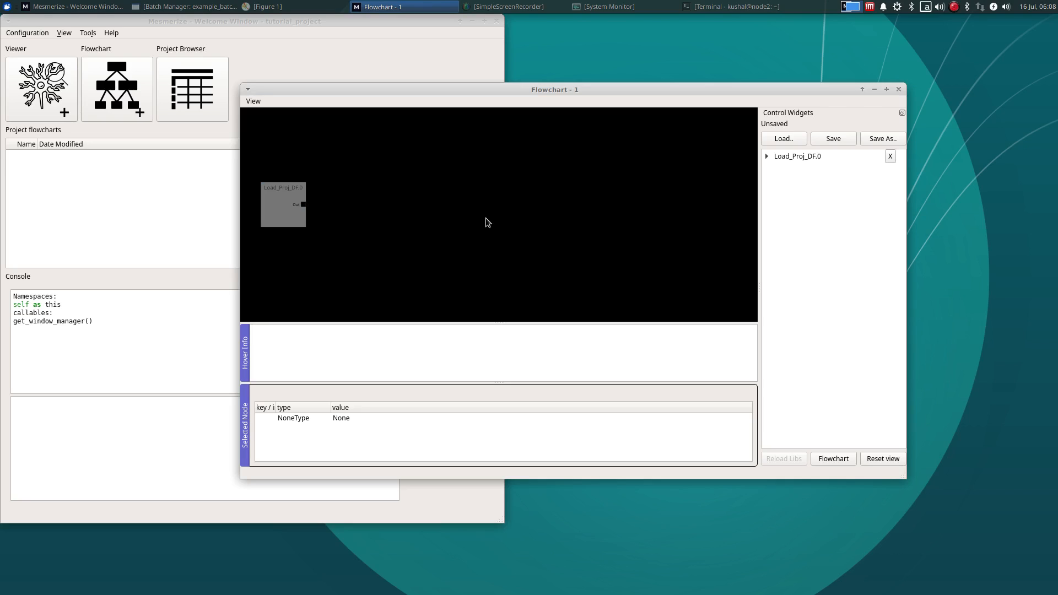
mouse_move(568, 228)
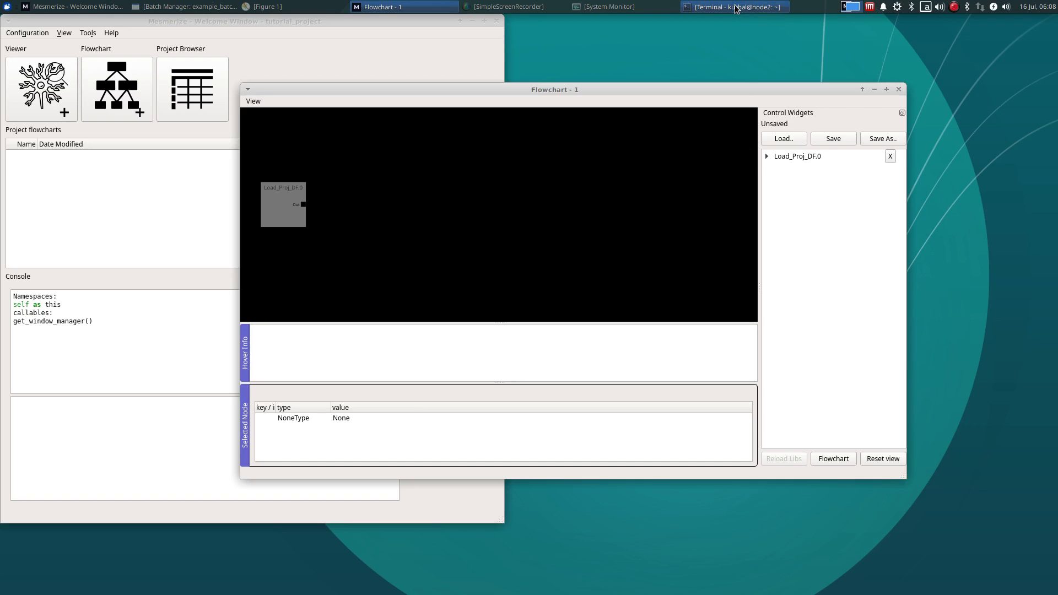
- Raise the terminal to confirm it logged 'Processing node: Load_Proj_DF.0'
left_click(732, 7)
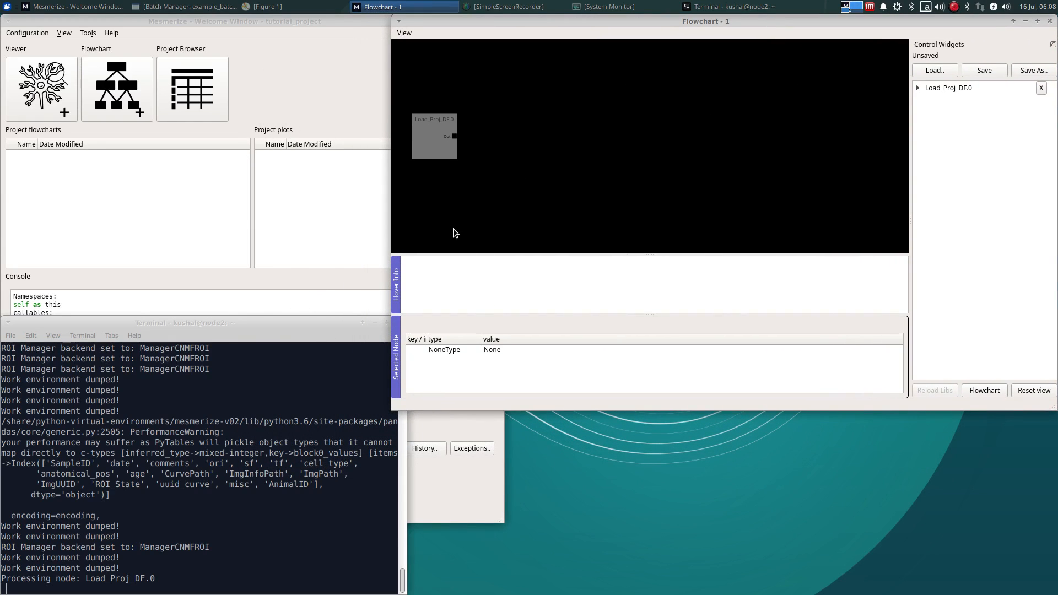
mouse_move(840, 178)
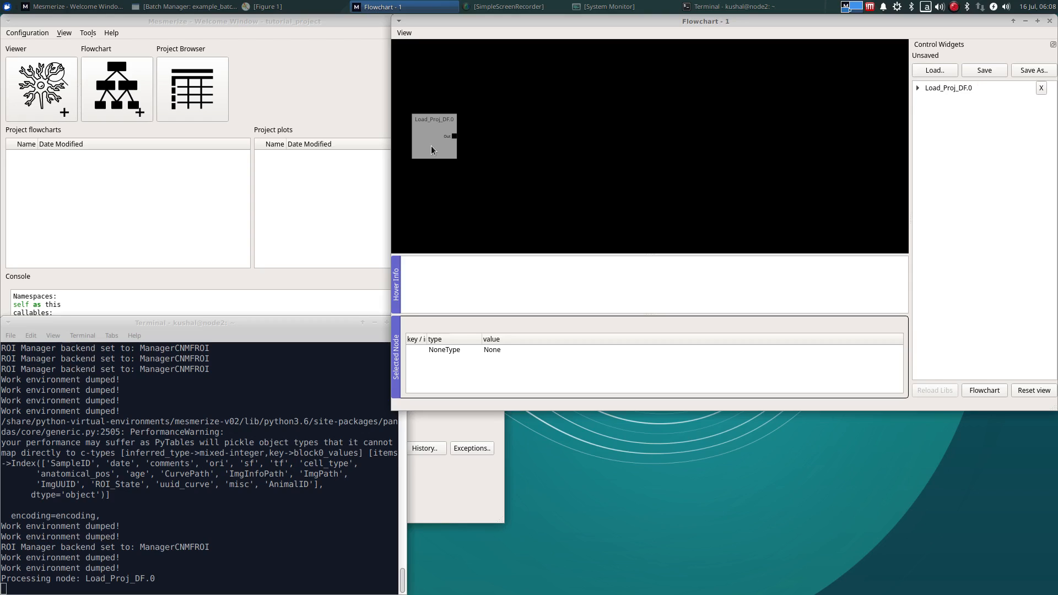
- Select Load_Proj_DF.0 to view its description, inputs and empty output
left_click(434, 134)
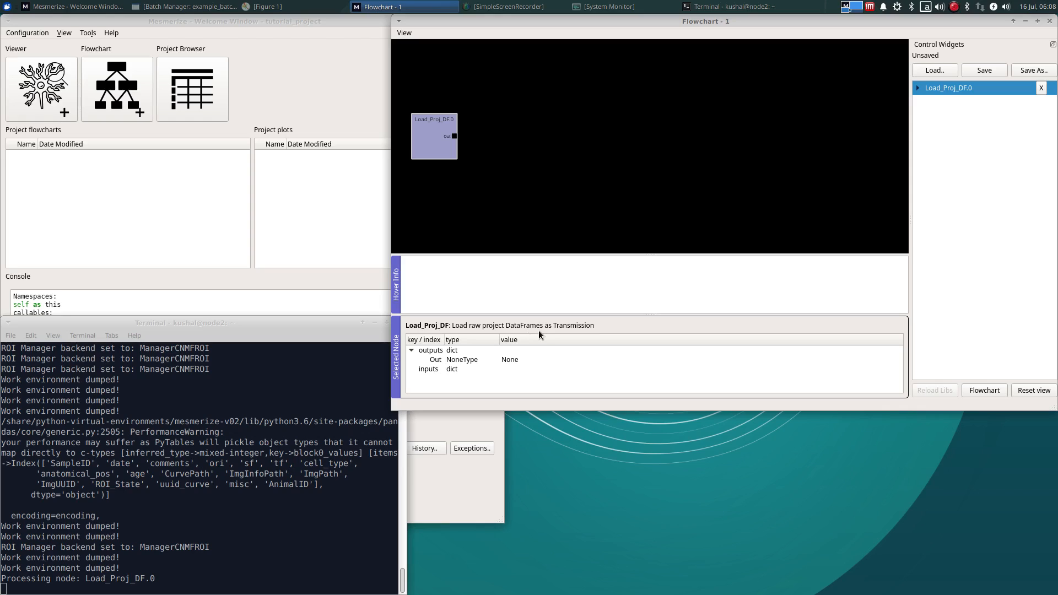
mouse_move(491, 160)
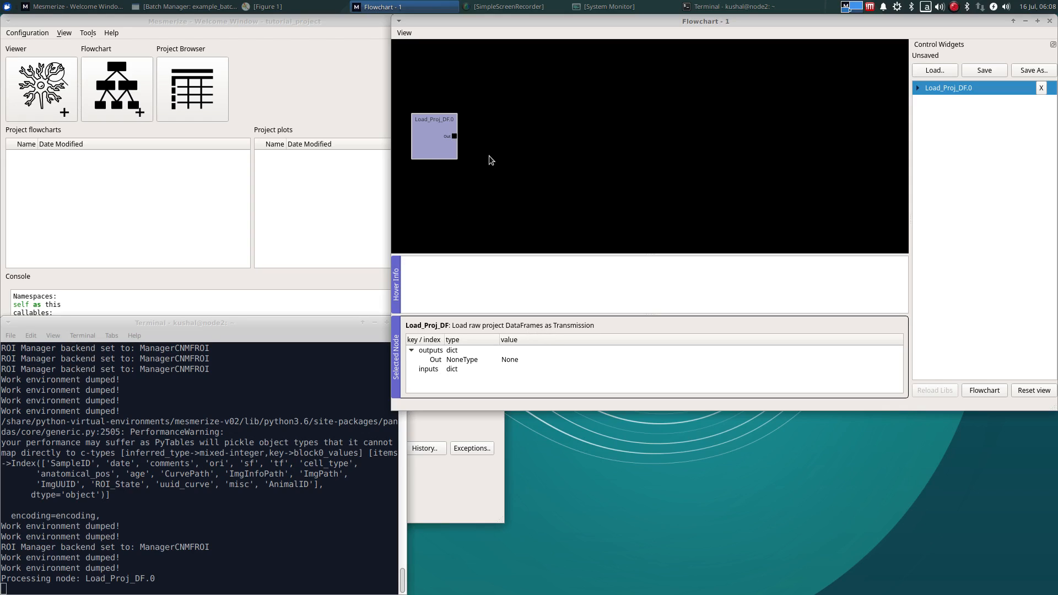
mouse_move(573, 327)
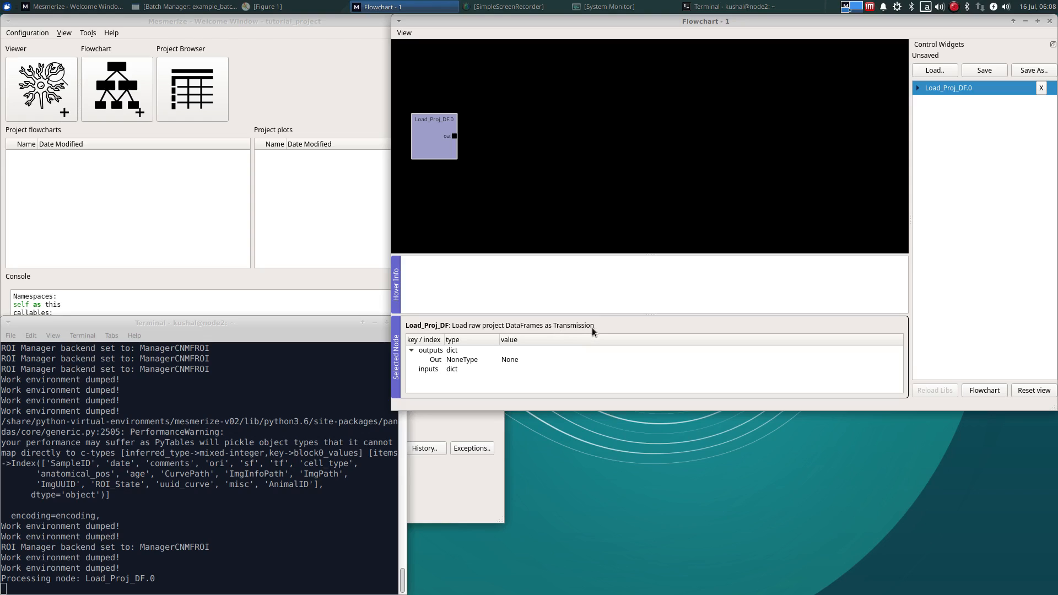
mouse_move(513, 170)
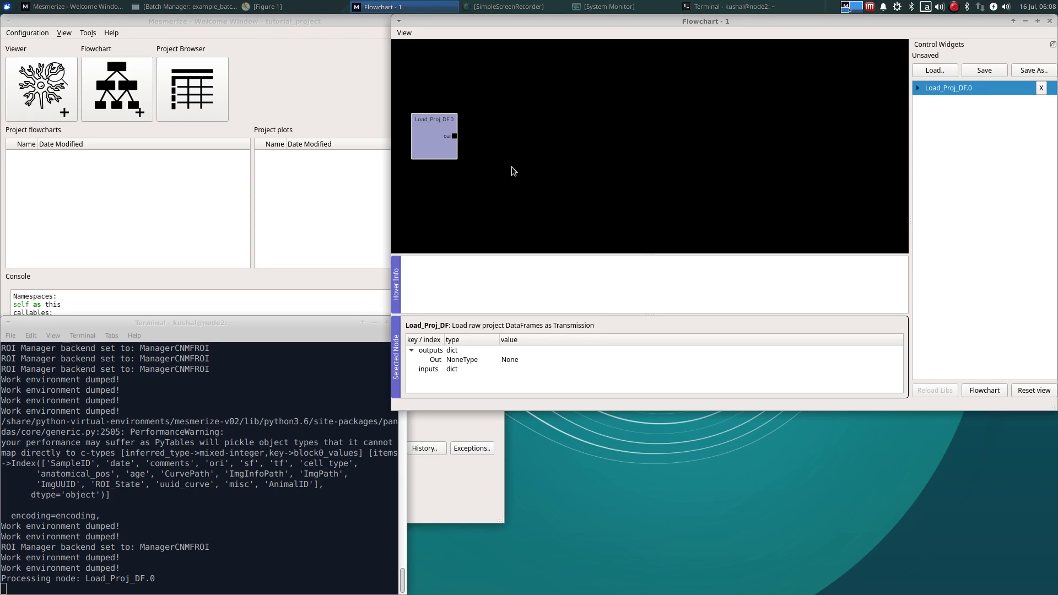
mouse_move(473, 182)
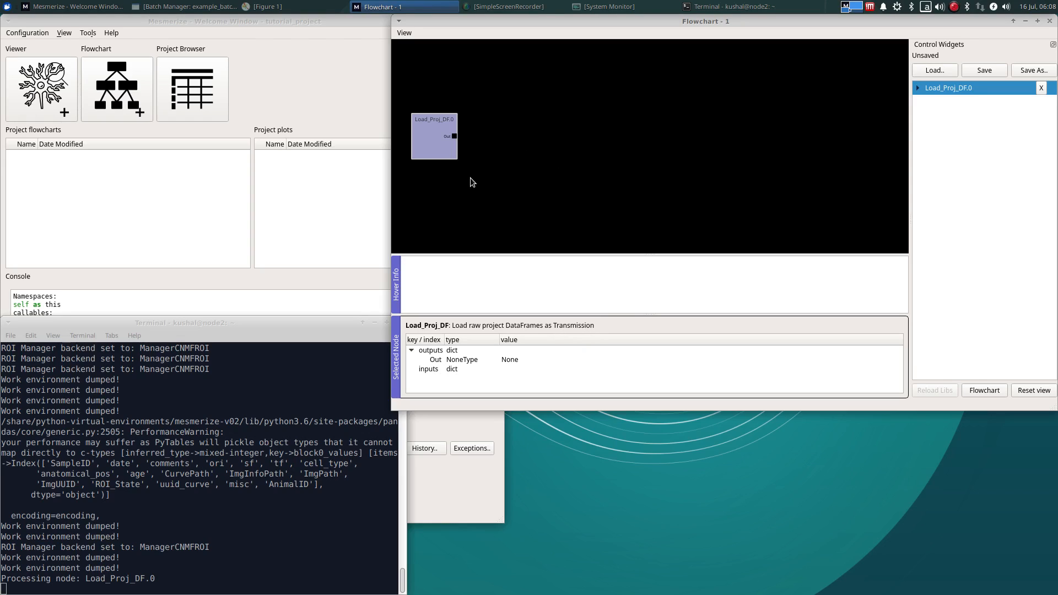
mouse_move(581, 326)
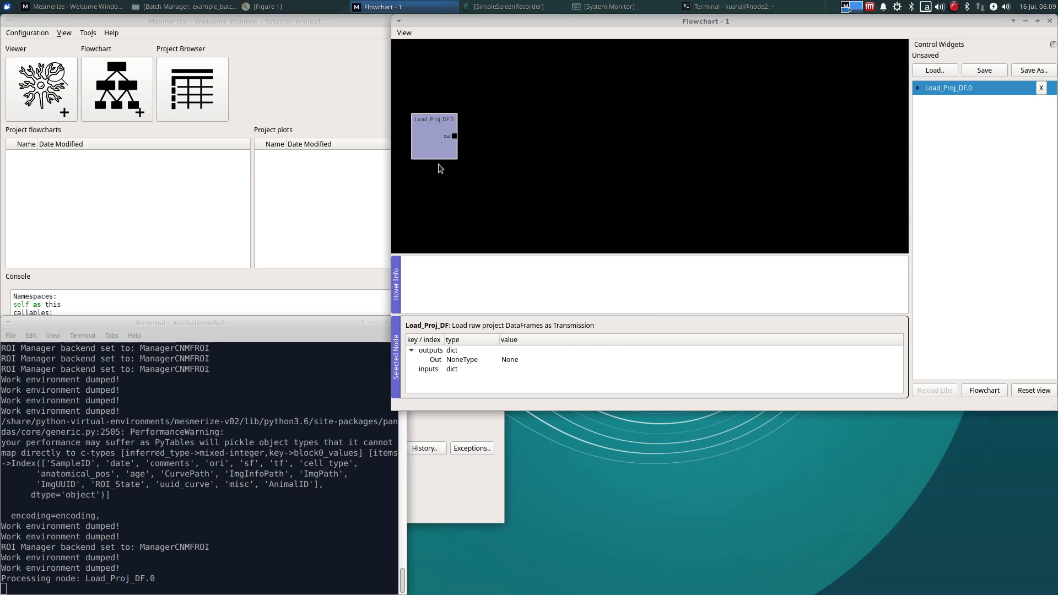
mouse_move(970, 107)
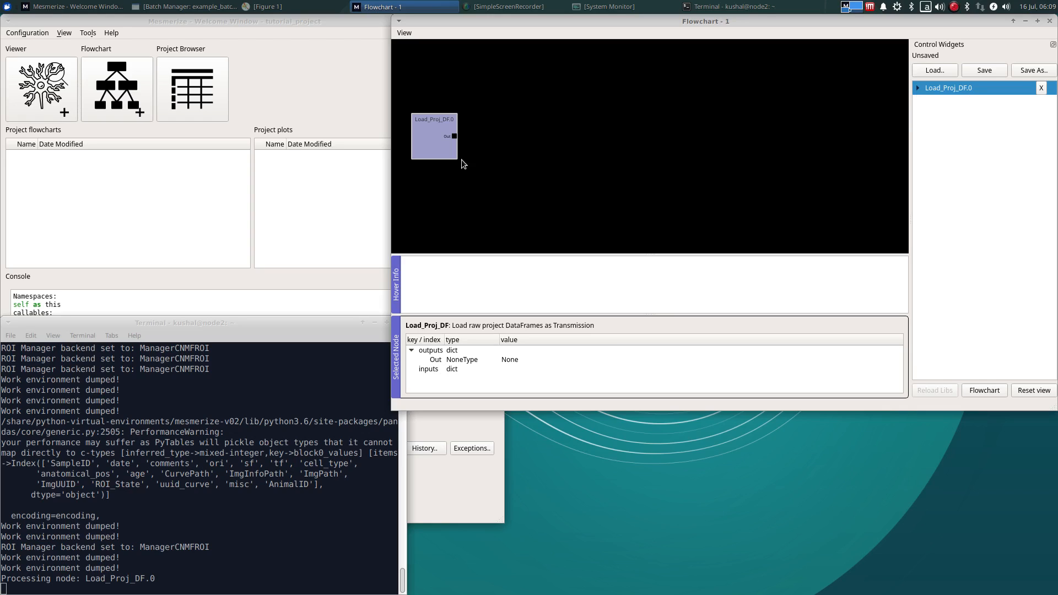
mouse_move(831, 236)
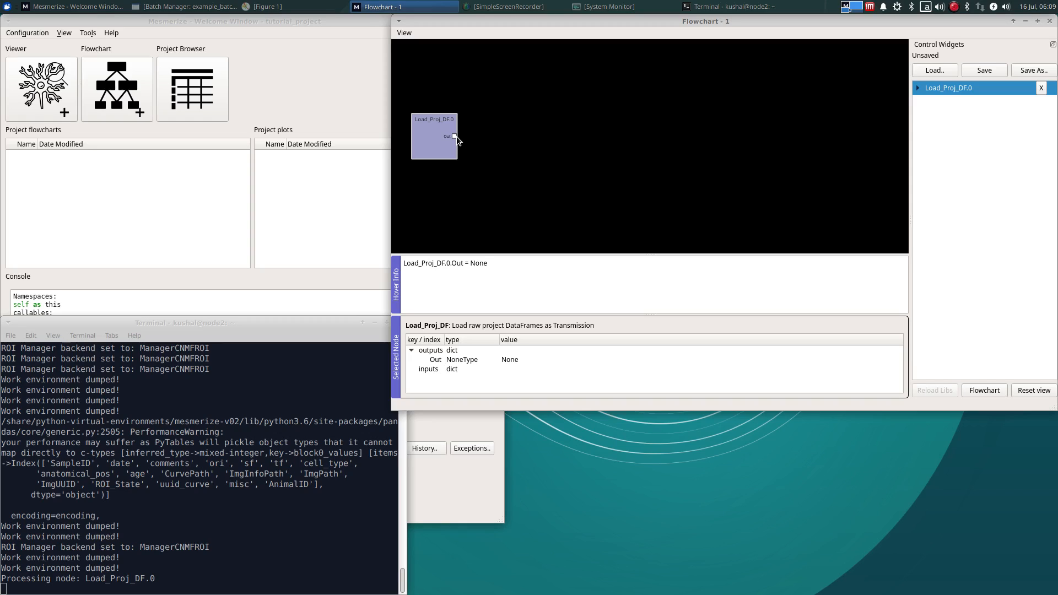
mouse_move(457, 140)
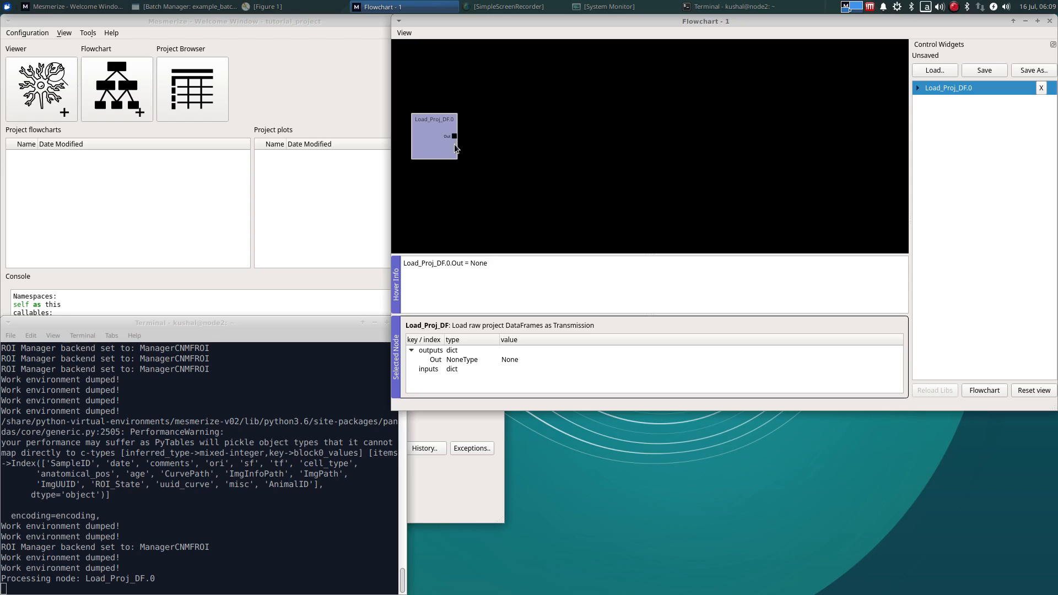
mouse_move(456, 140)
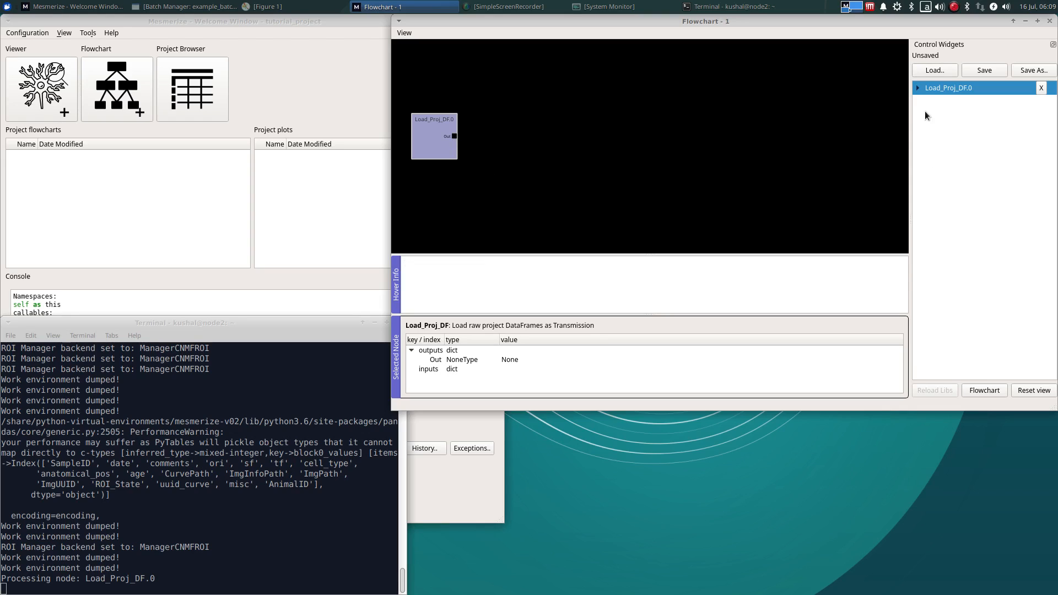
- Expand Load_Proj_DF.0's controls showing DF_Name root with Apply and PinDF unchecked
left_click(918, 87)
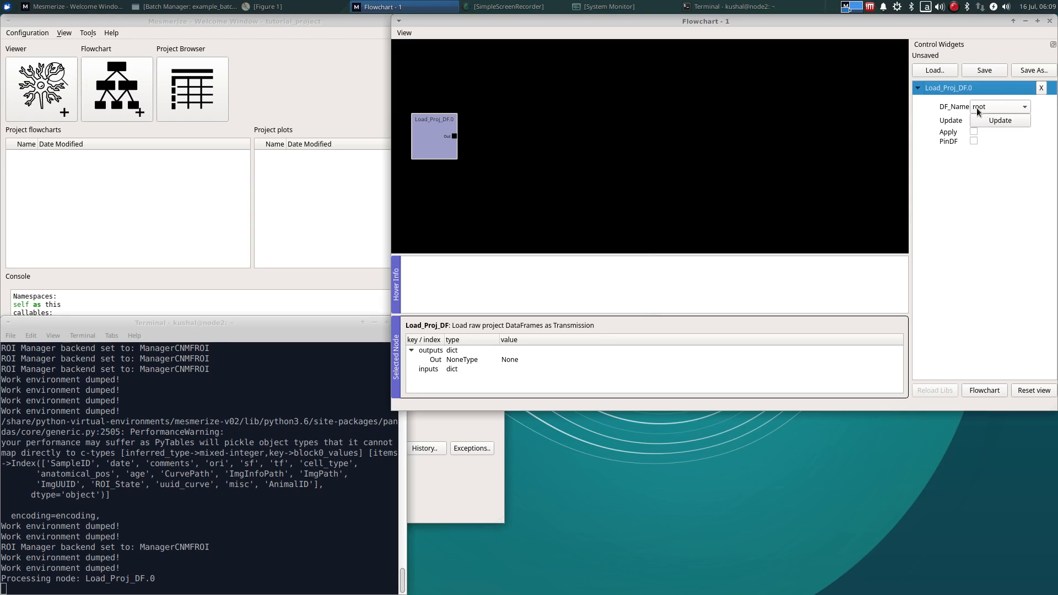
mouse_move(989, 111)
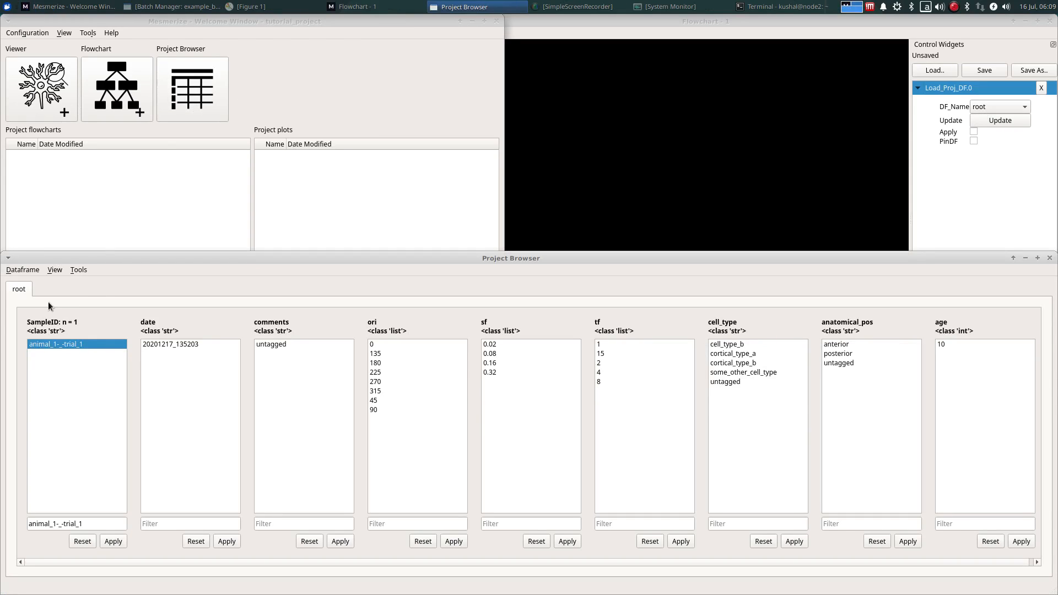
mouse_move(32, 290)
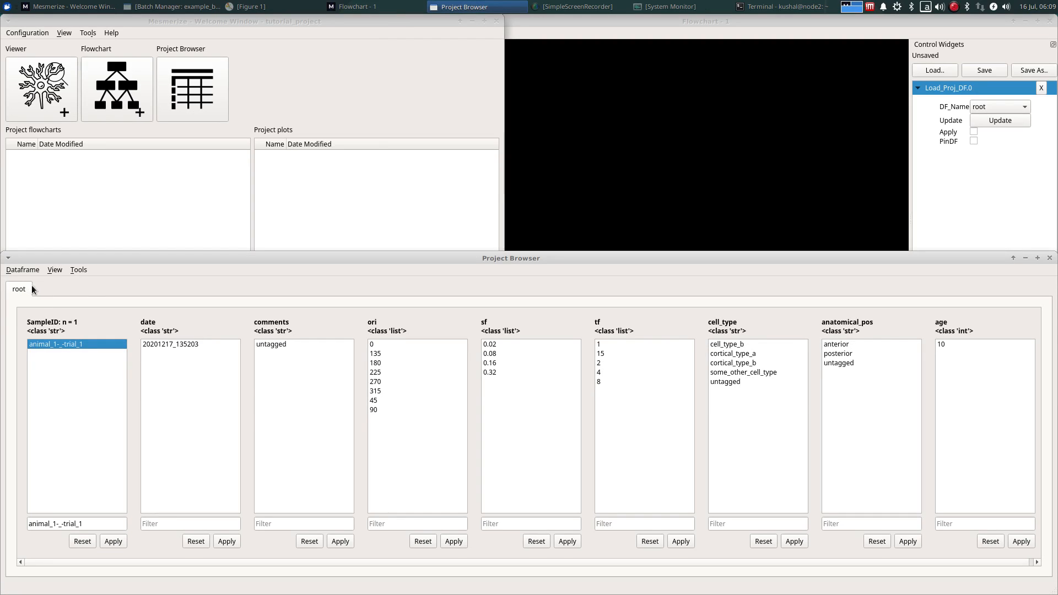
mouse_move(120, 357)
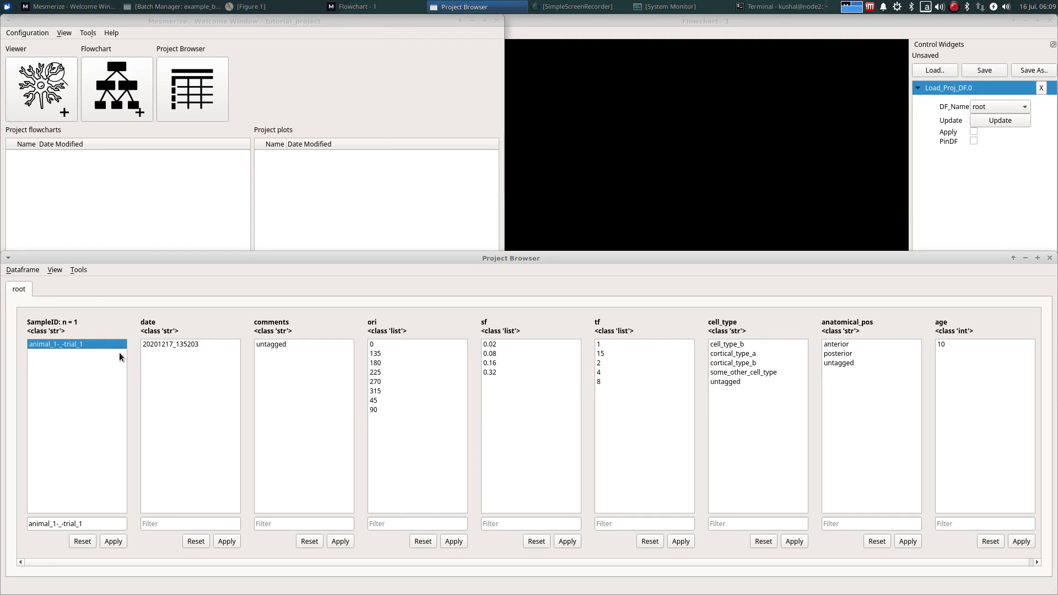
mouse_move(467, 366)
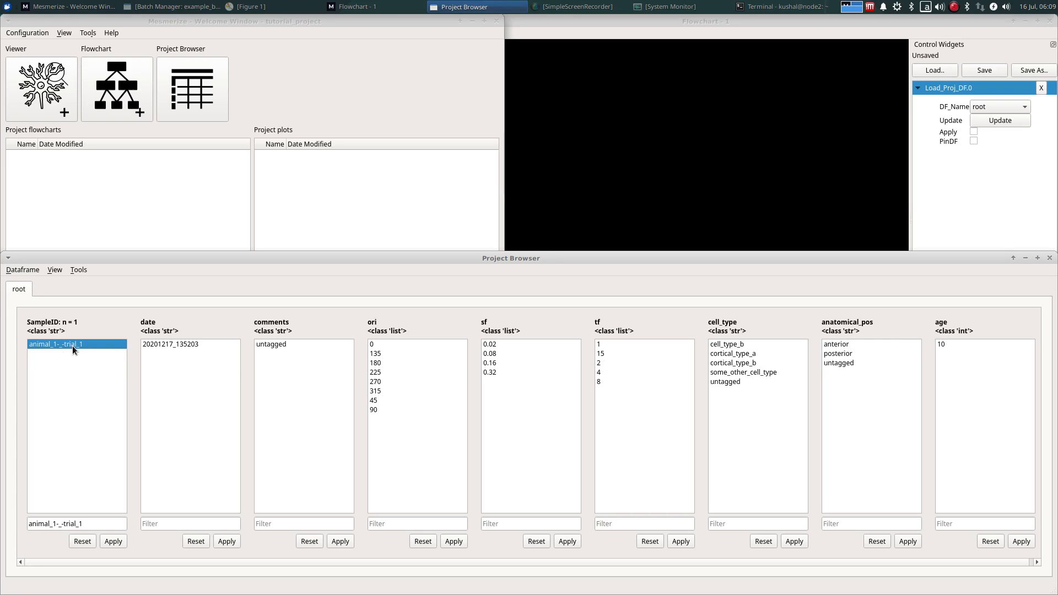
mouse_move(86, 358)
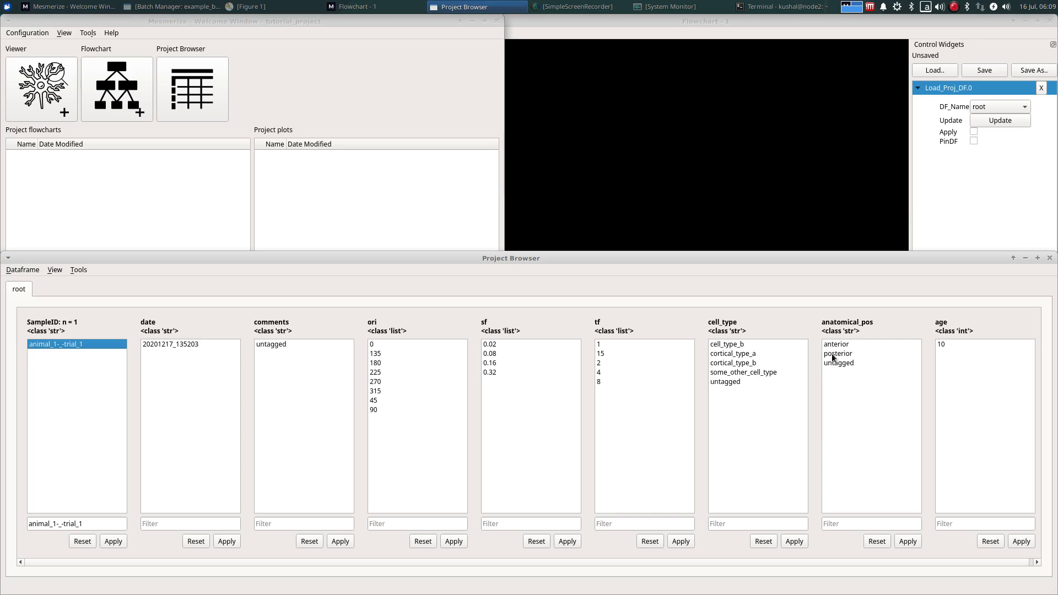
mouse_move(966, 346)
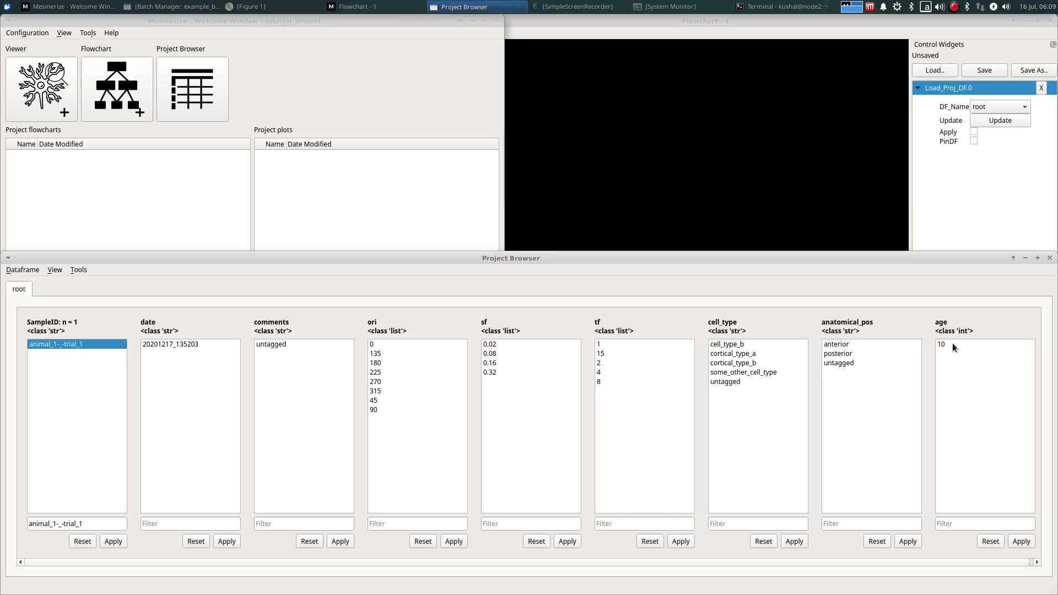
mouse_move(544, 312)
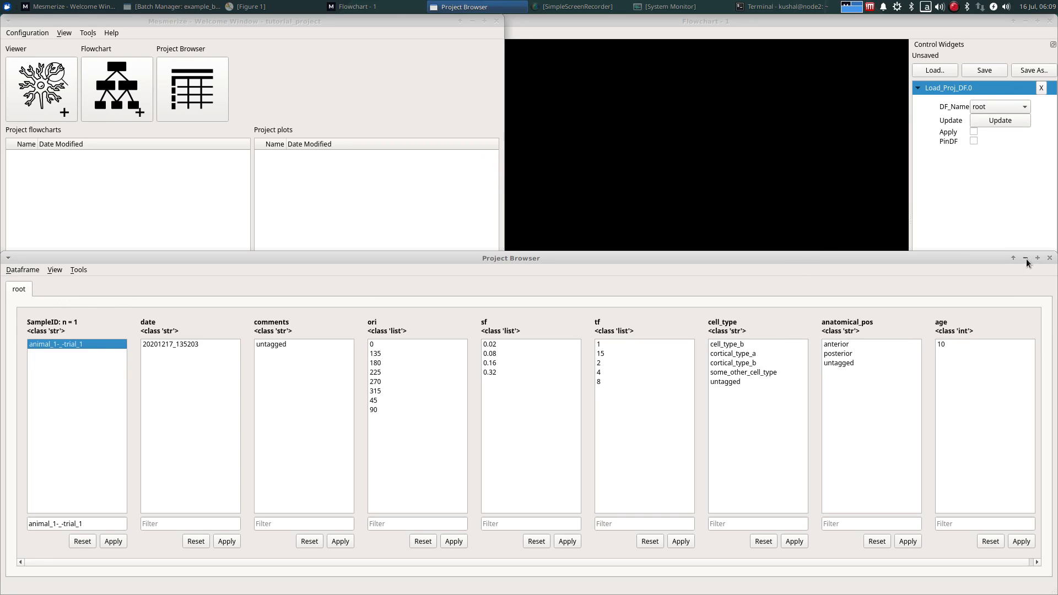
mouse_move(88, 338)
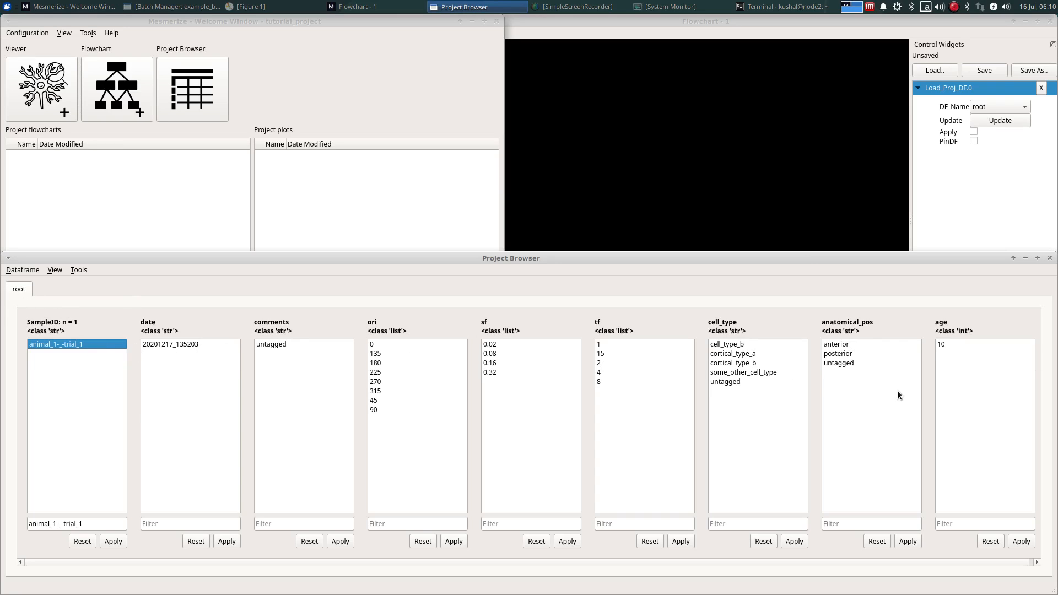
mouse_move(1024, 262)
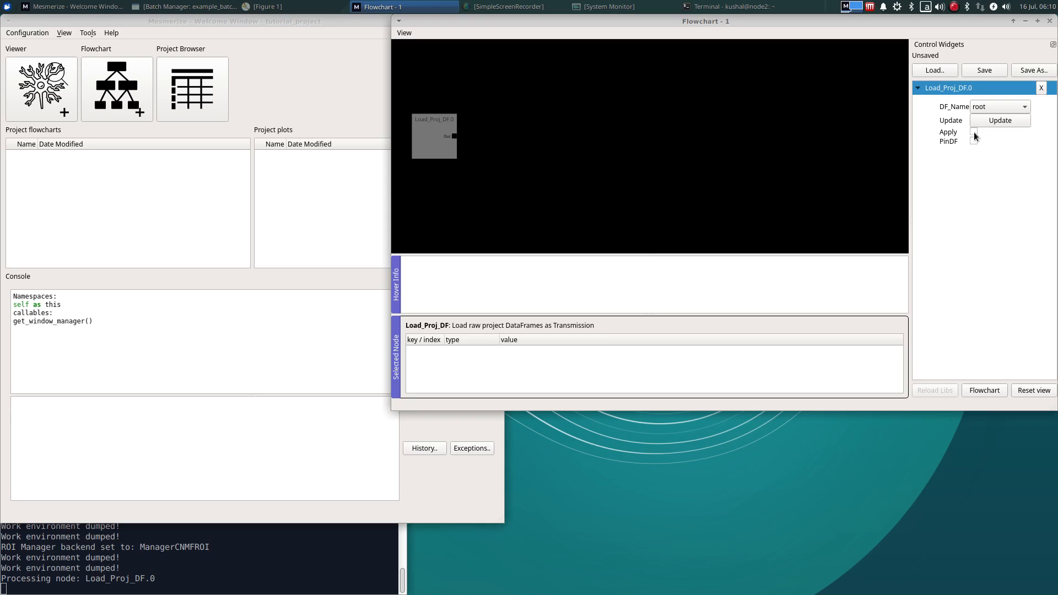
mouse_move(975, 137)
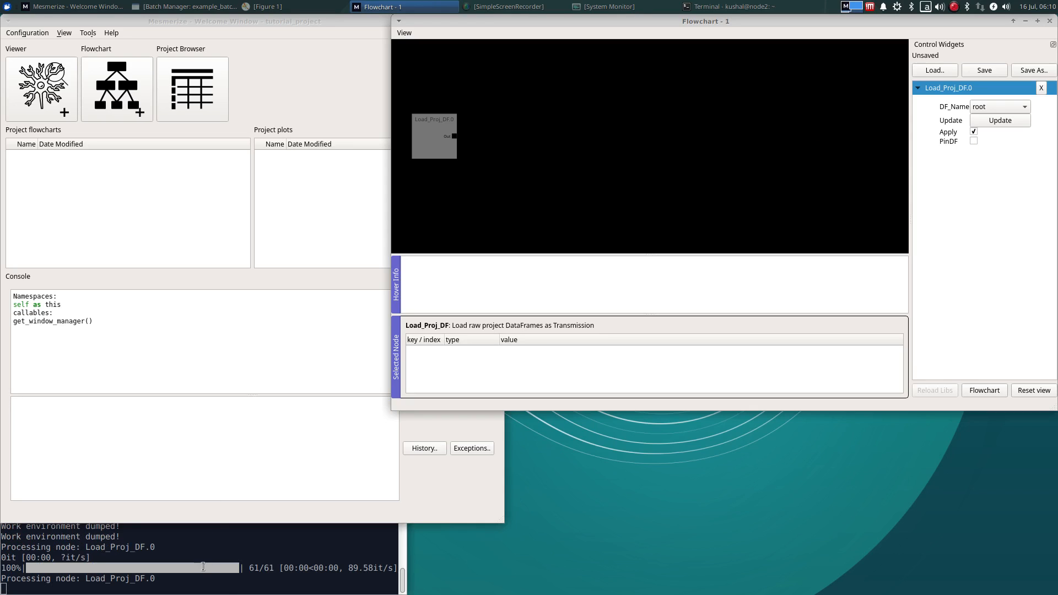
- Enable Apply on Load_Proj_DF.0 so it processes the 61 root dataframe items
left_click(728, 7)
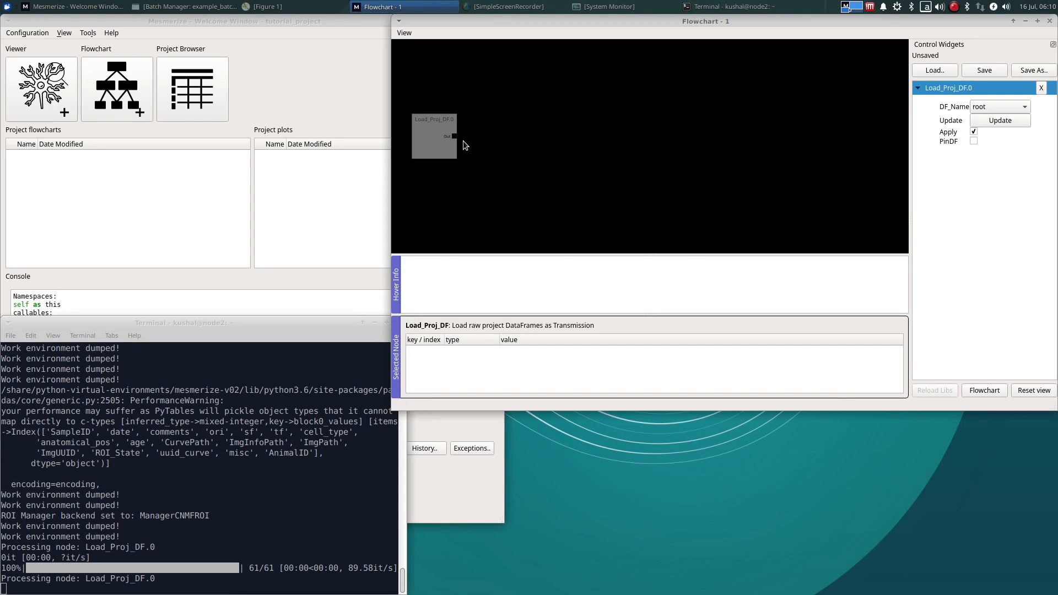
mouse_move(453, 139)
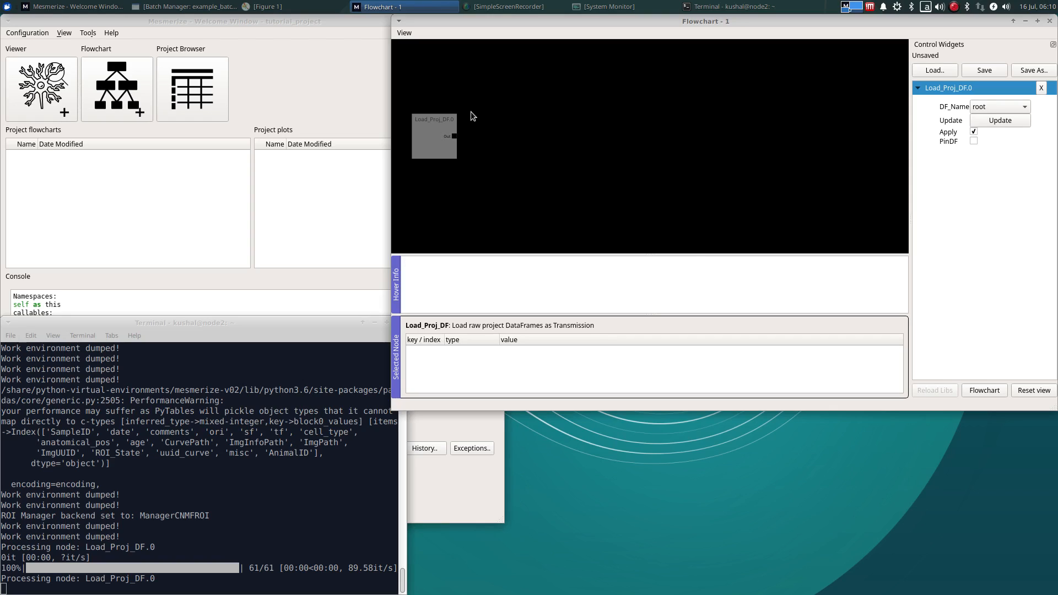
mouse_move(471, 129)
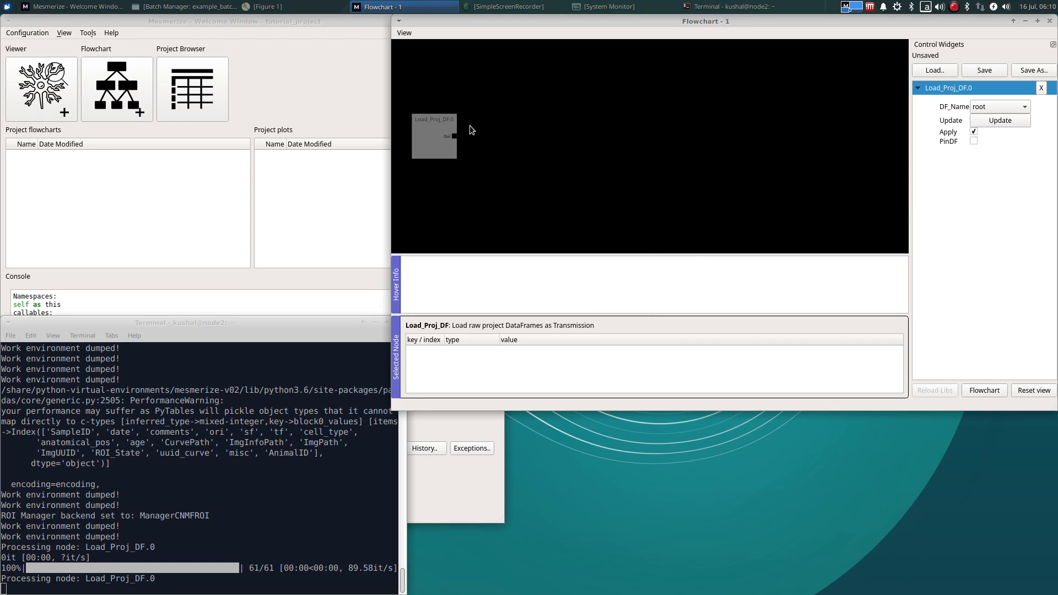
mouse_move(483, 121)
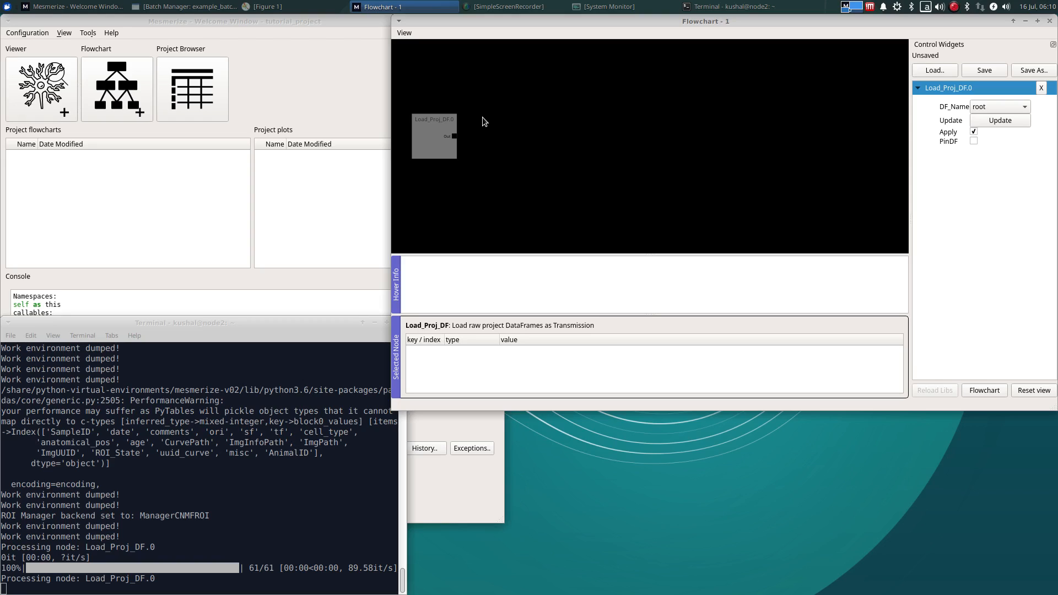
mouse_move(474, 116)
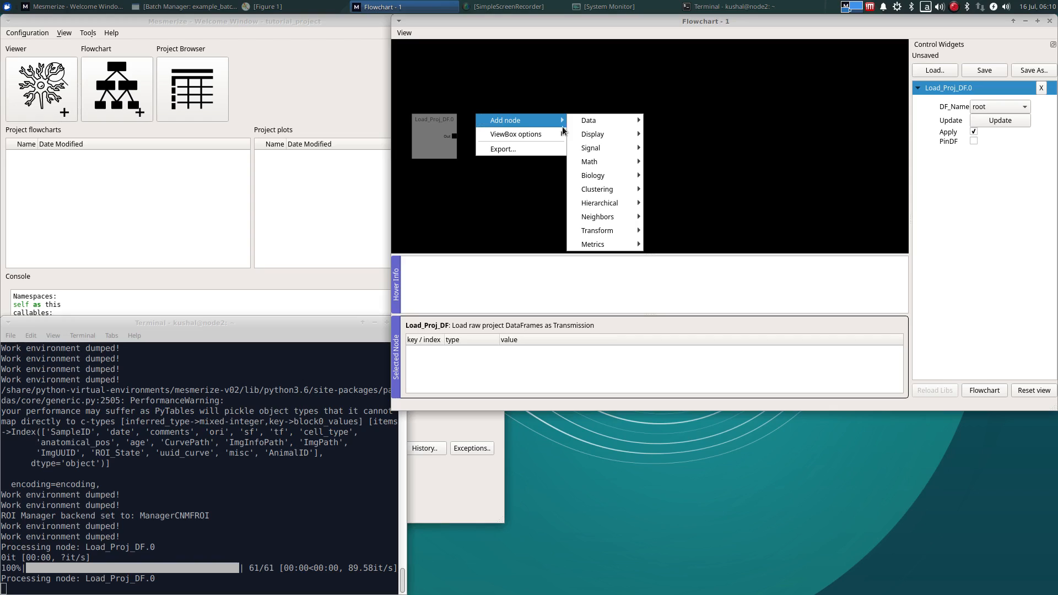
mouse_move(590, 148)
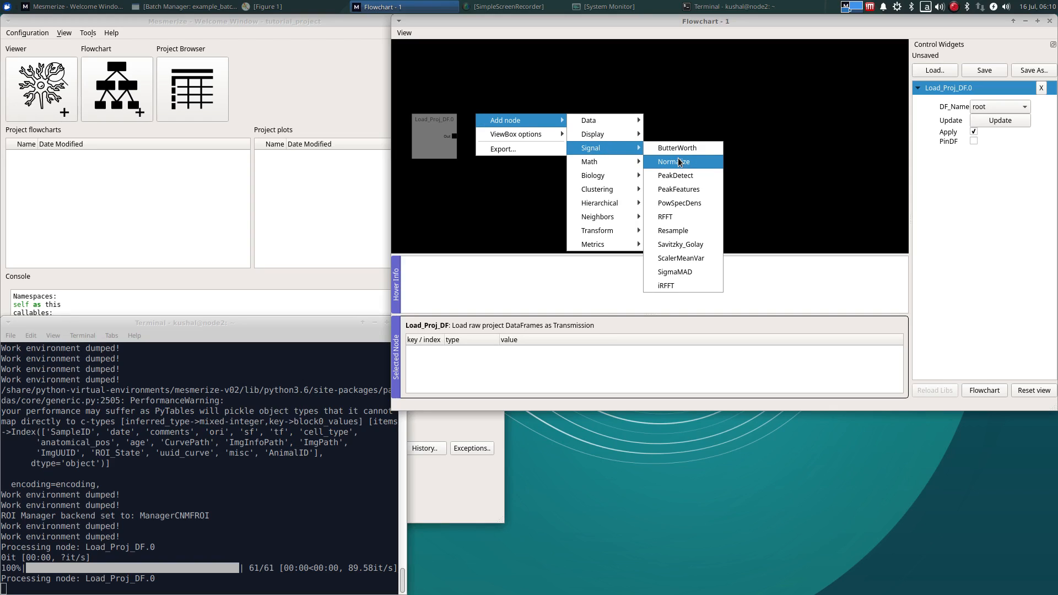
- Add a Normalize node from Signal and a ZScore node from Math to the flowchart
left_click(675, 161)
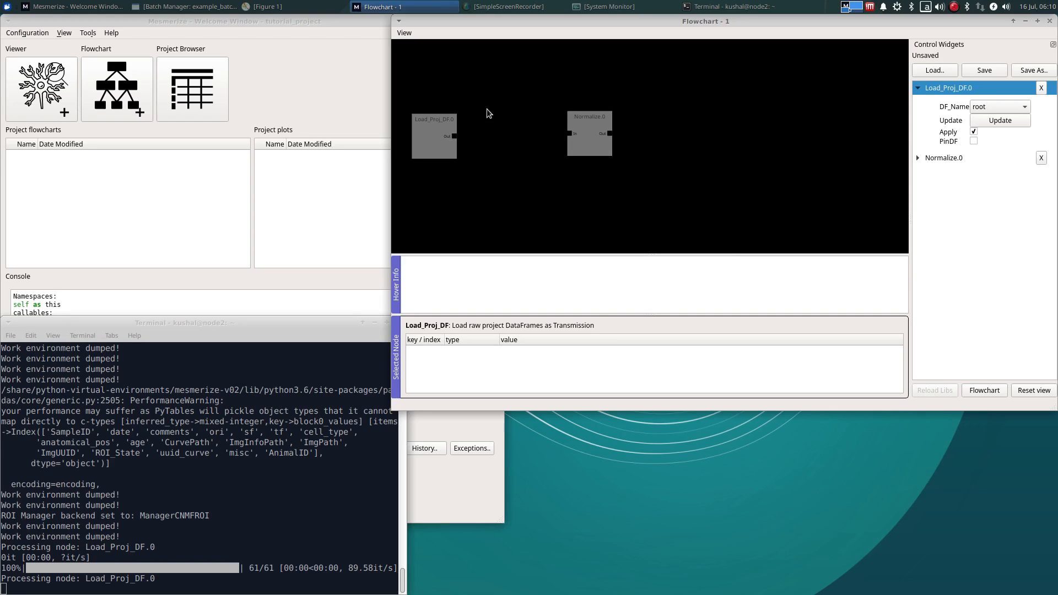
right_click(490, 112)
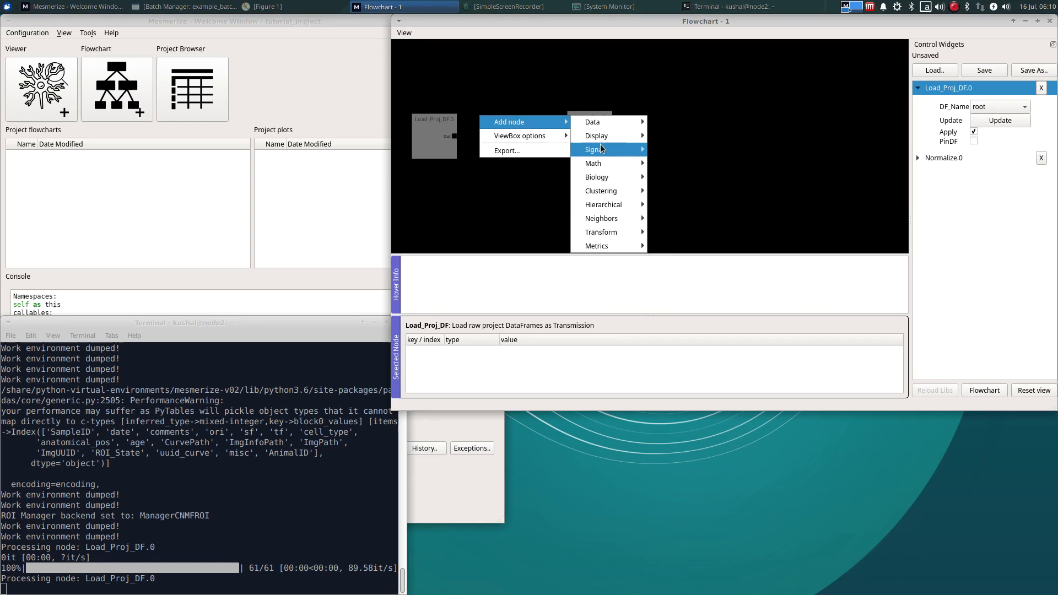
mouse_move(593, 163)
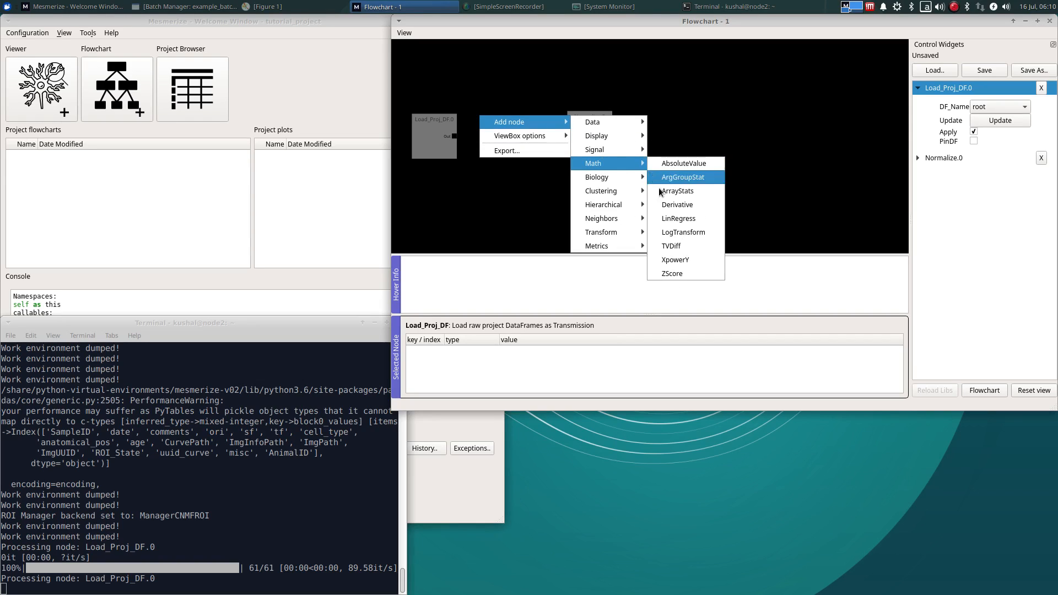
left_click(672, 273)
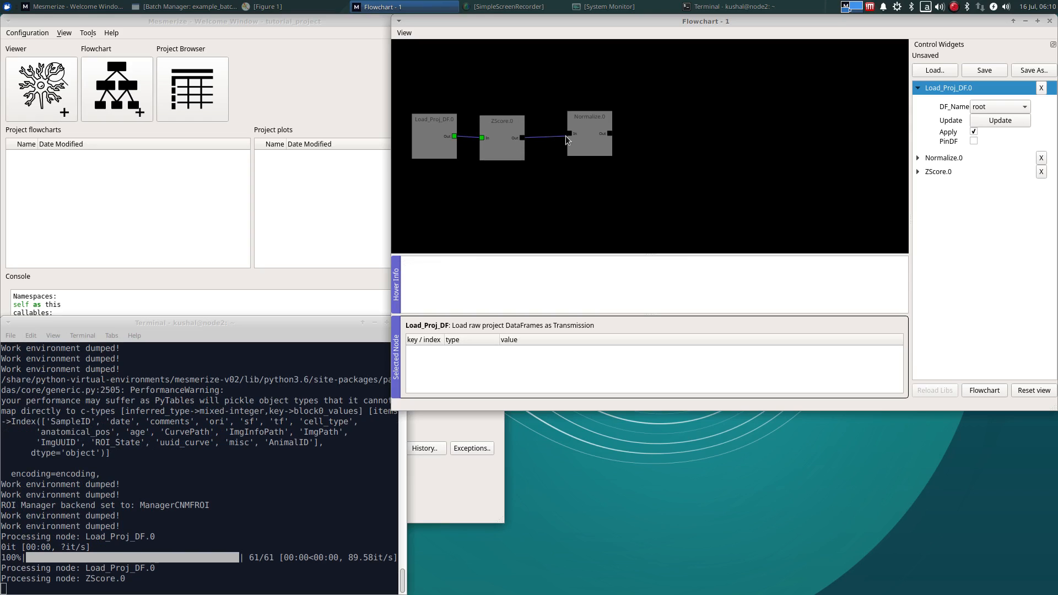
- Expand ZScore.0's parameters and enable Apply so it processes the loader's data
left_click(502, 137)
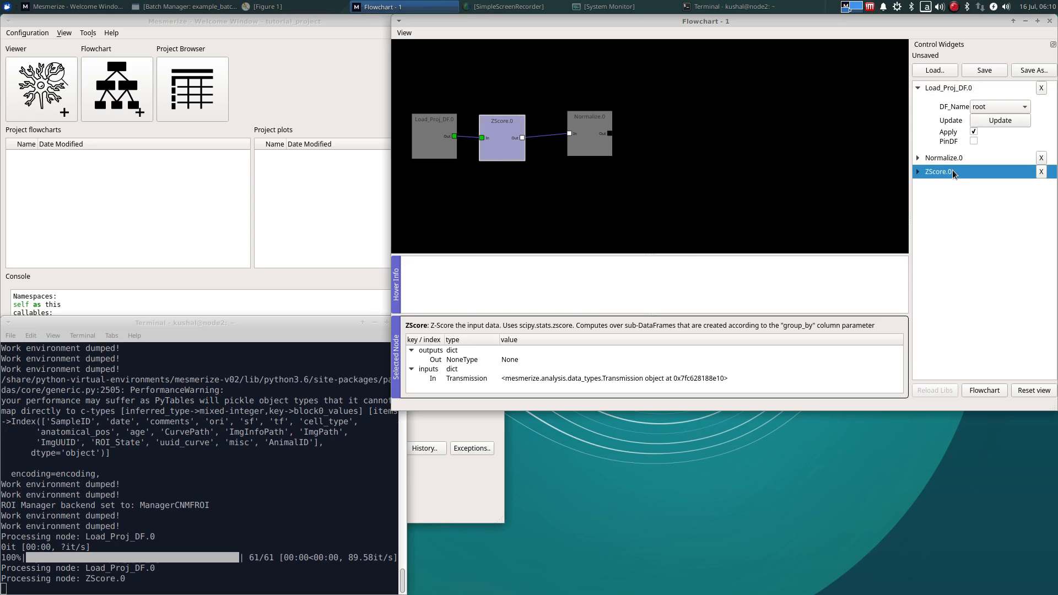
left_click(918, 172)
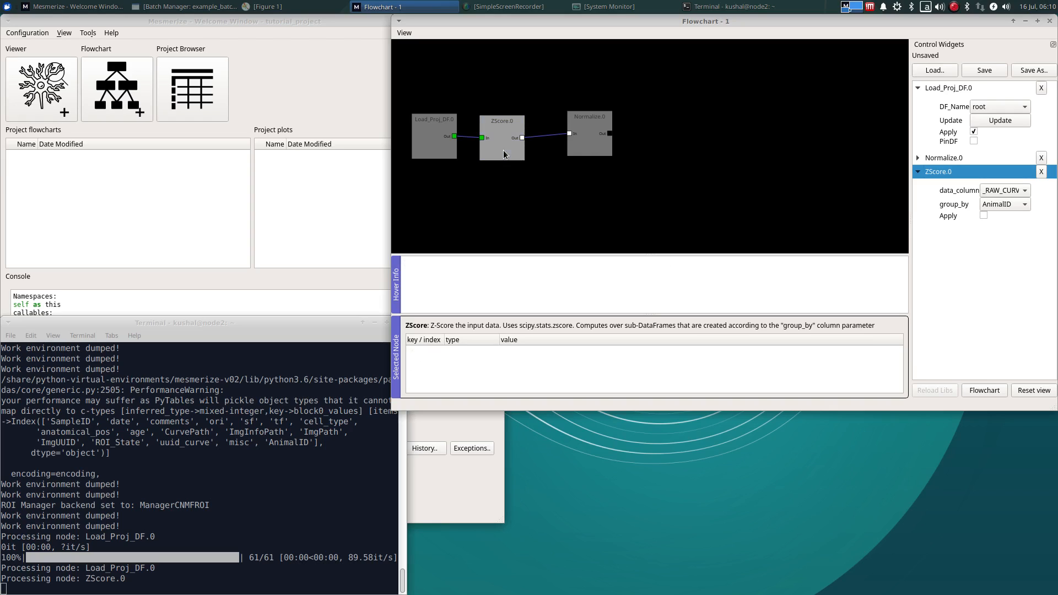
left_click(502, 137)
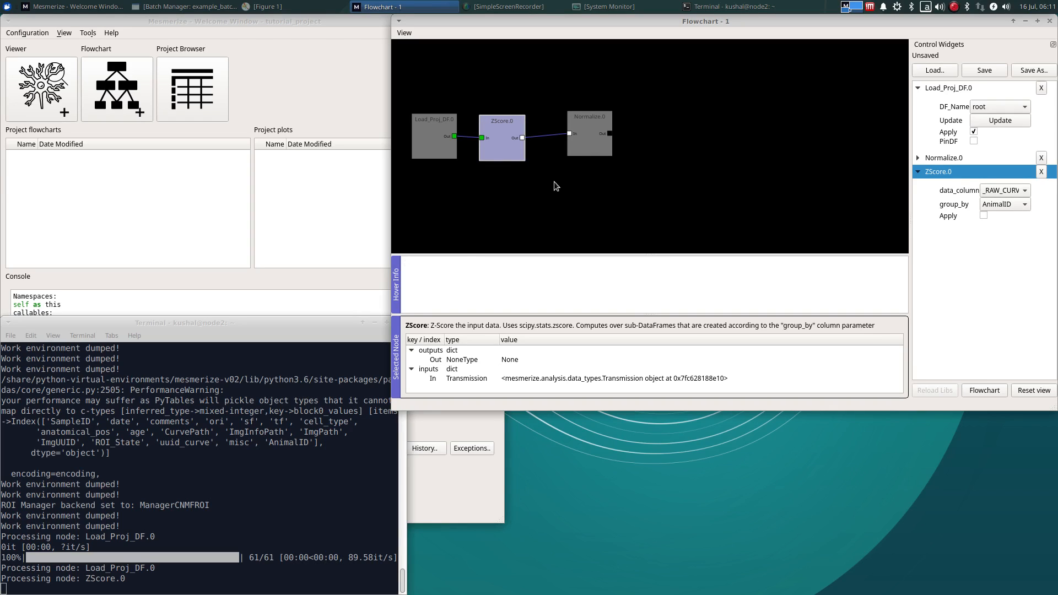
left_click(984, 215)
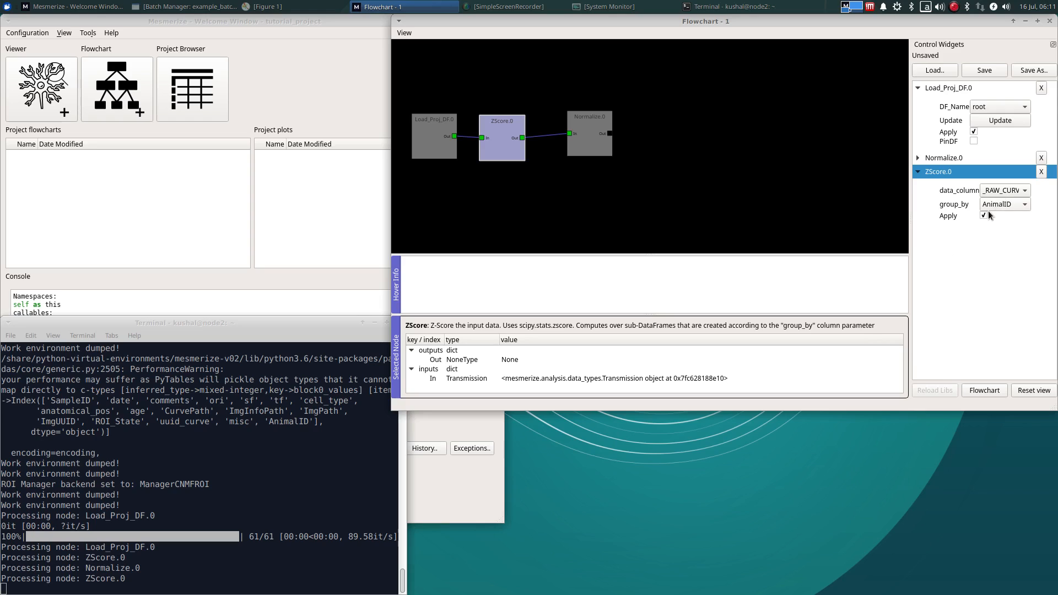
mouse_move(991, 212)
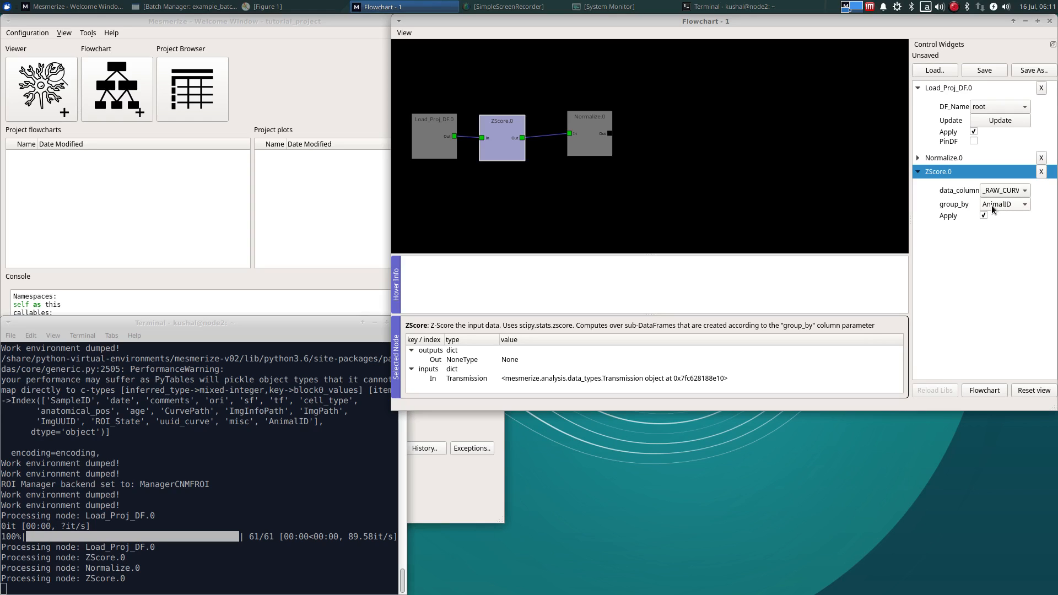
mouse_move(823, 241)
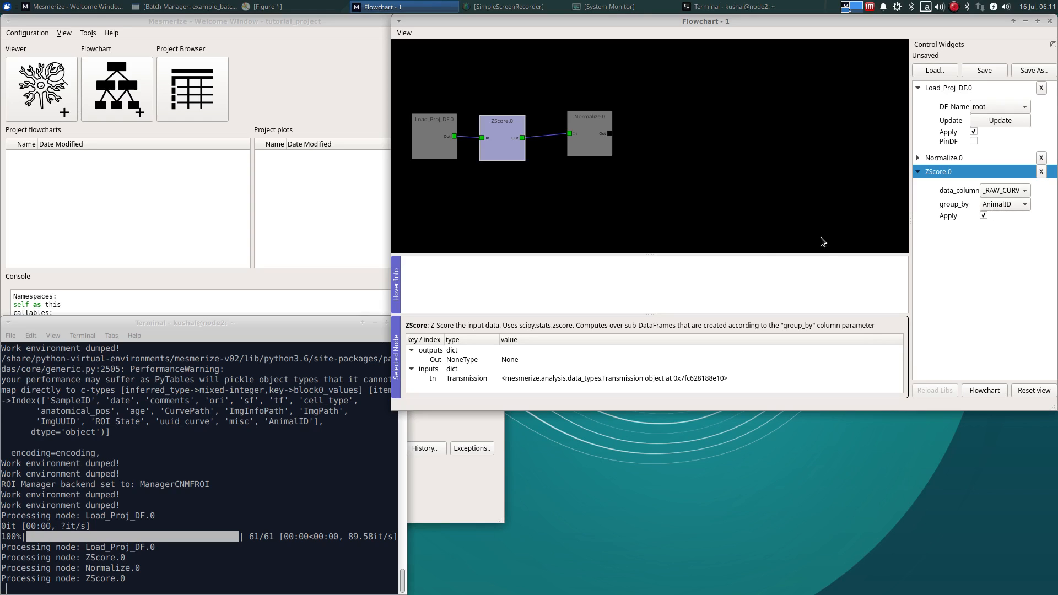
mouse_move(984, 215)
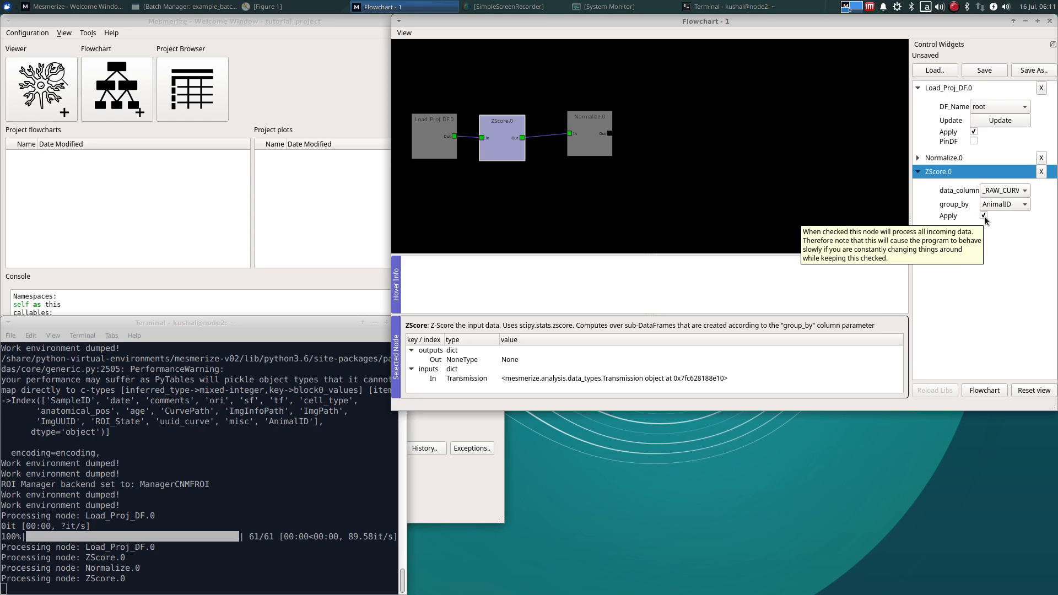
- Keep ZScore.0 grouped by AnimalID and re-enable its processing
left_click(1003, 204)
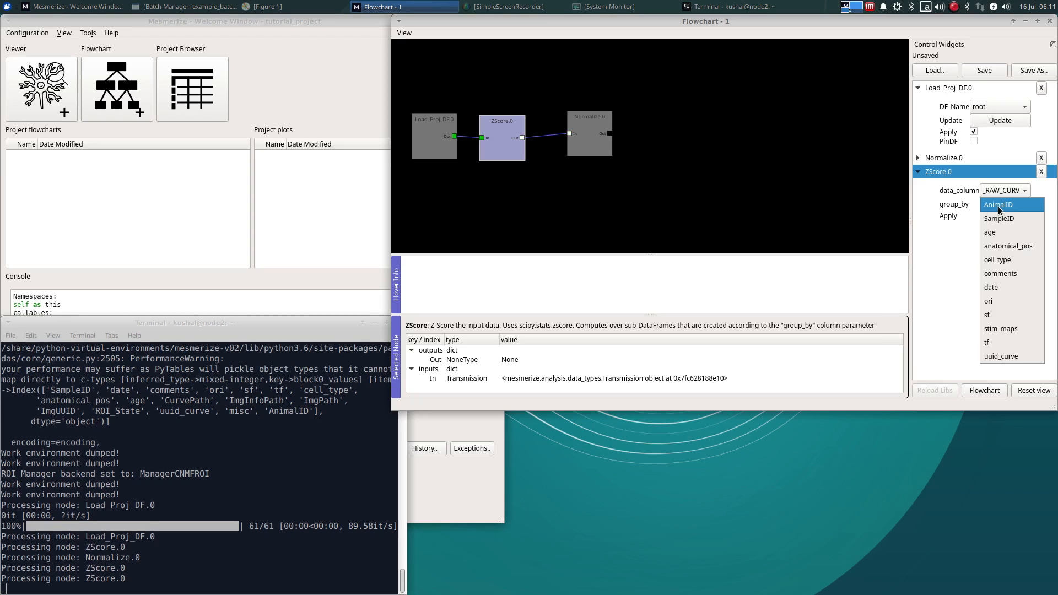
mouse_move(1009, 246)
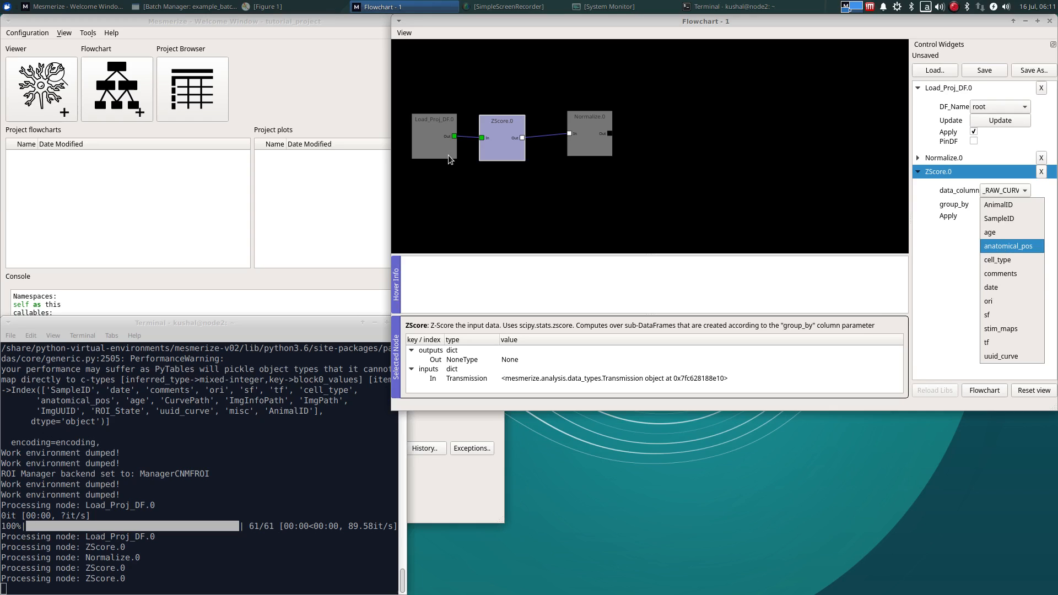
mouse_move(701, 170)
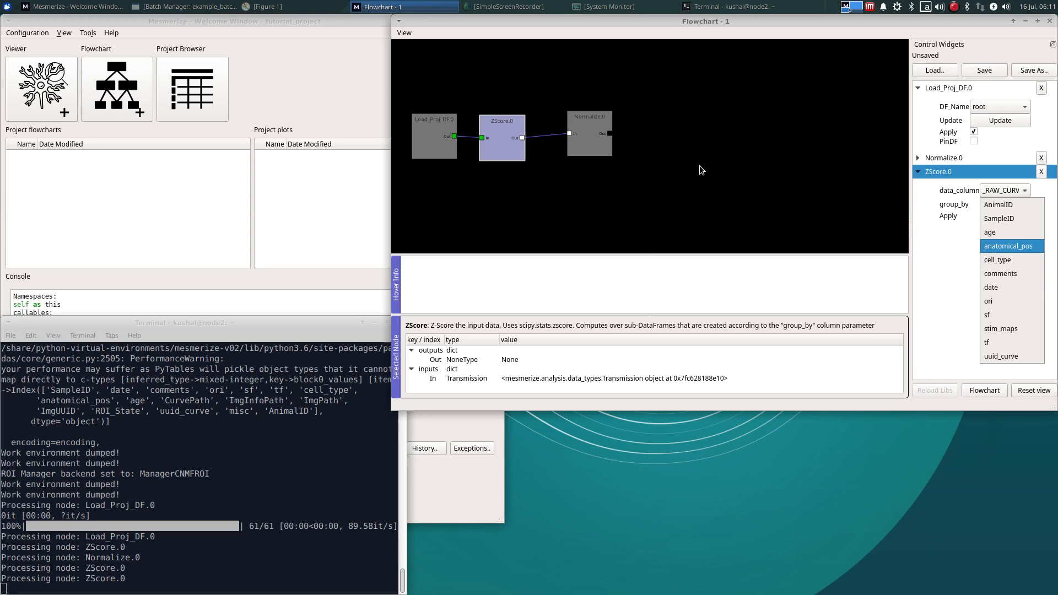
left_click(998, 206)
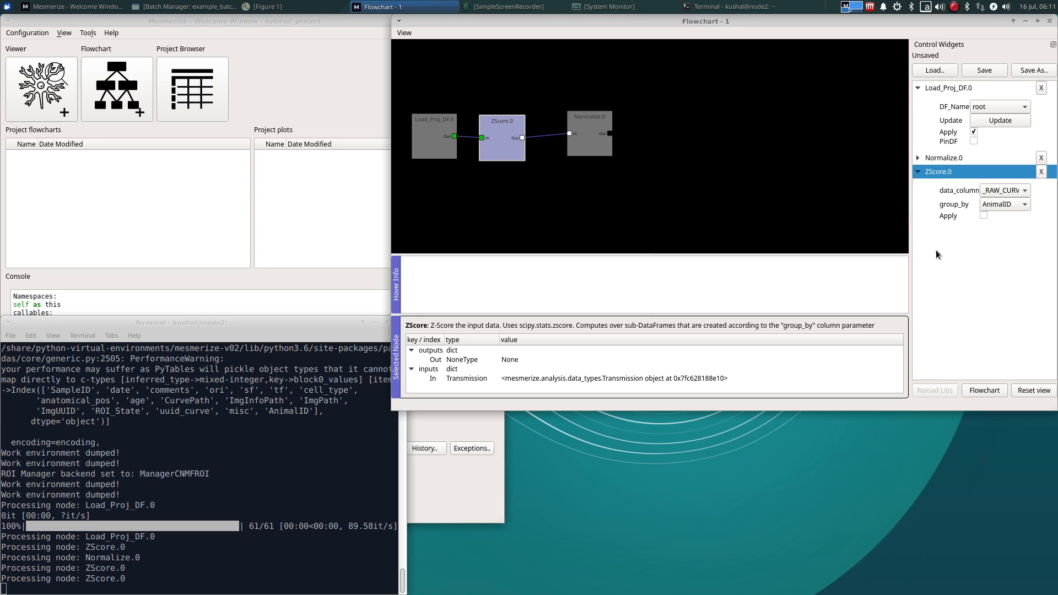
mouse_move(984, 219)
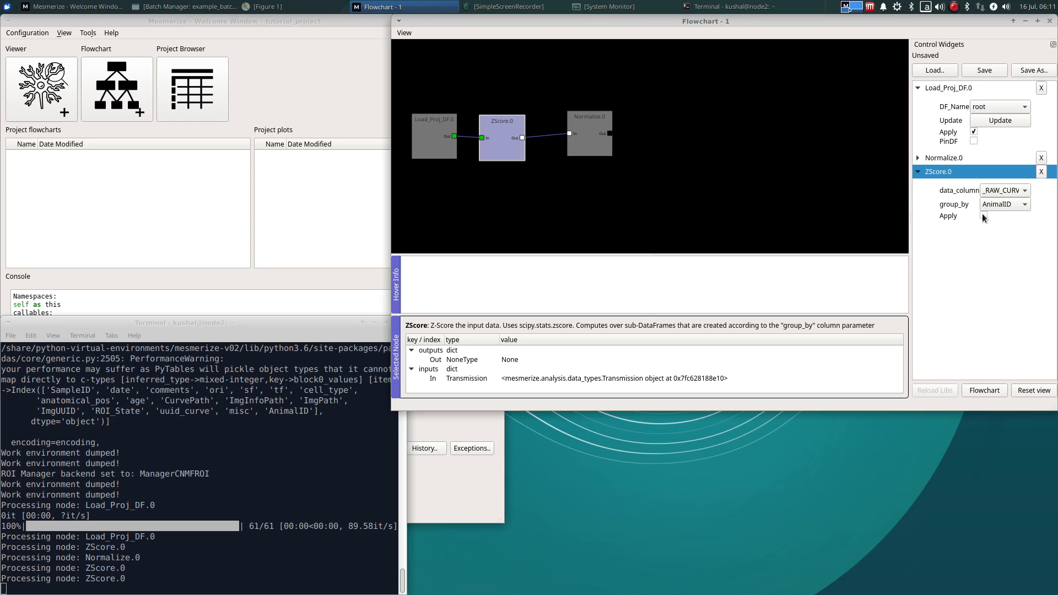
left_click(589, 134)
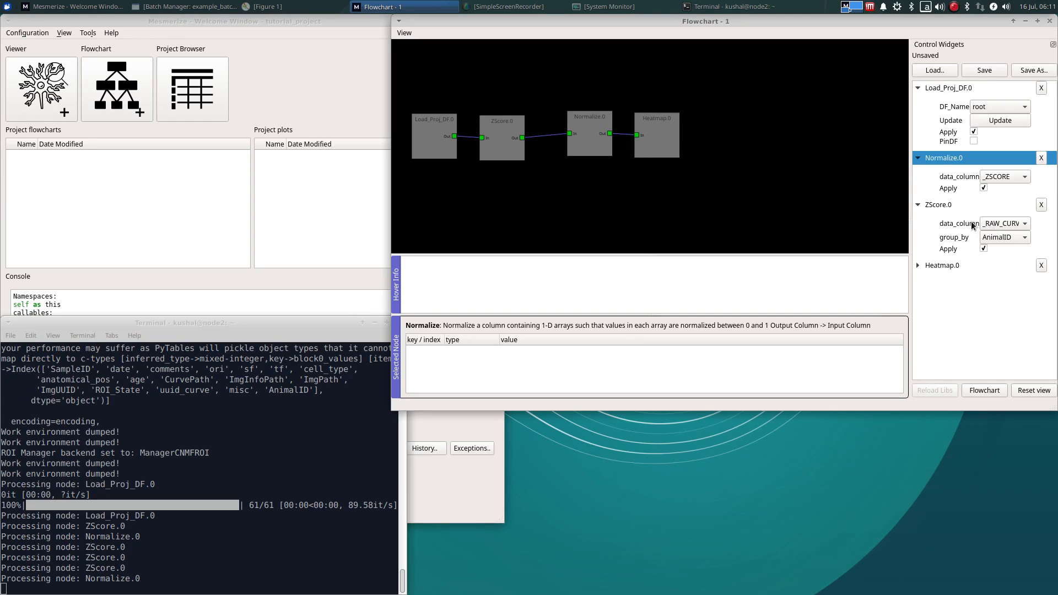
- Review the ZScore.0 node's settings and details
left_click(938, 205)
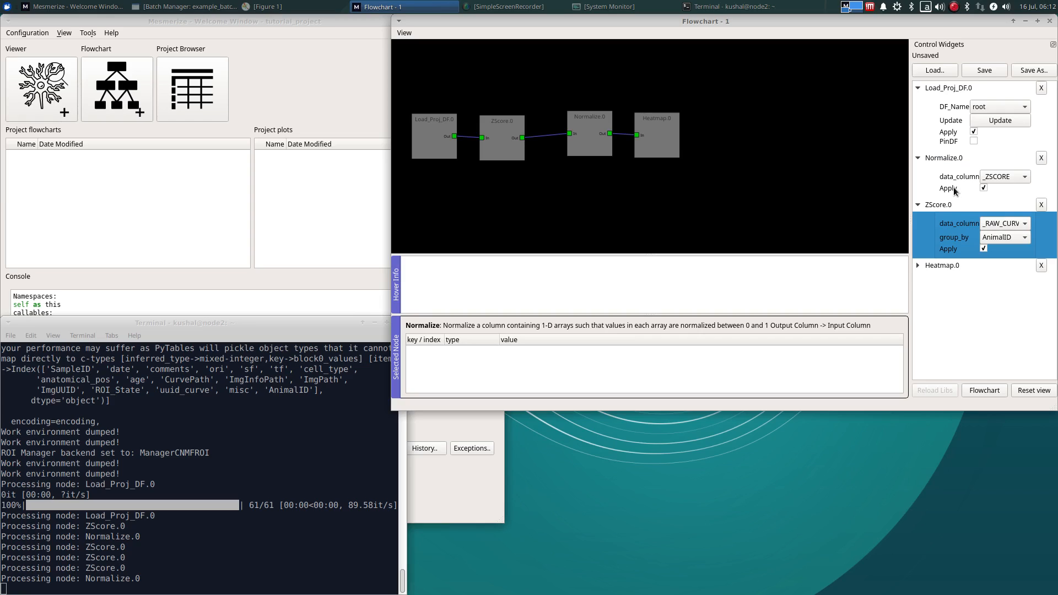
mouse_move(958, 231)
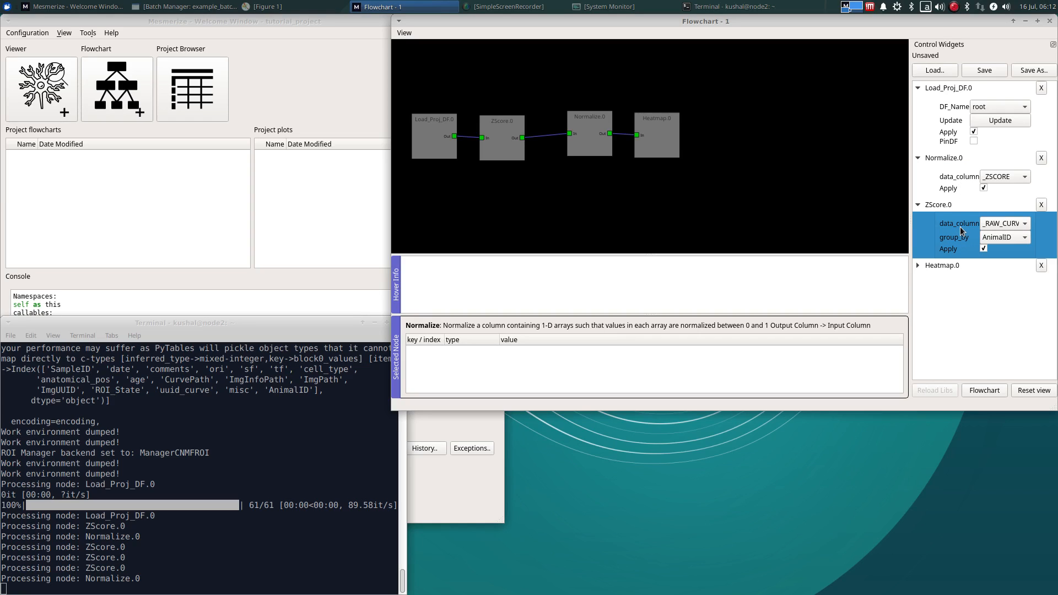
mouse_move(961, 227)
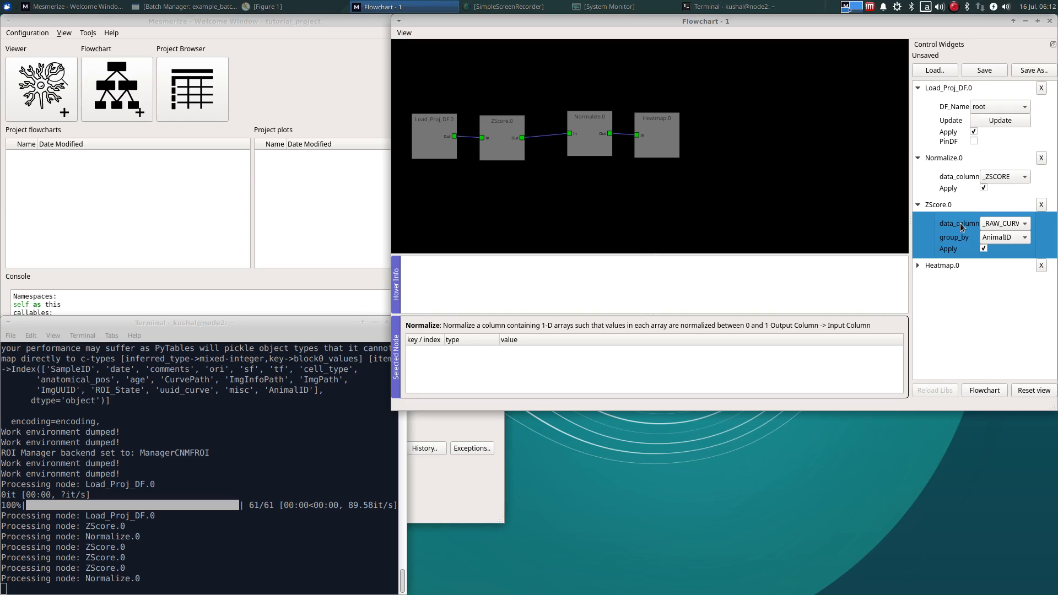
mouse_move(951, 222)
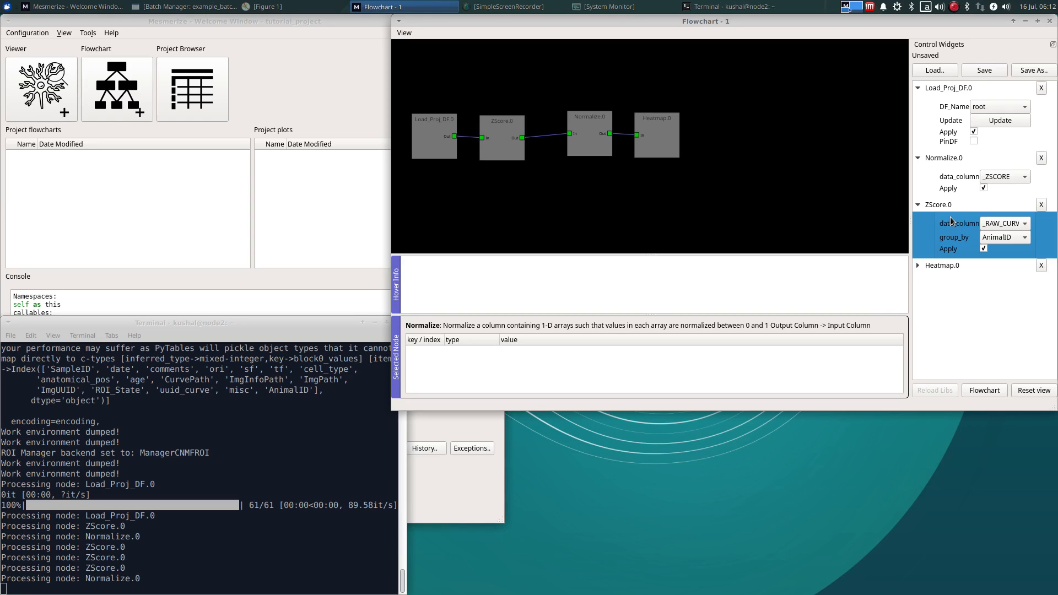
mouse_move(1002, 227)
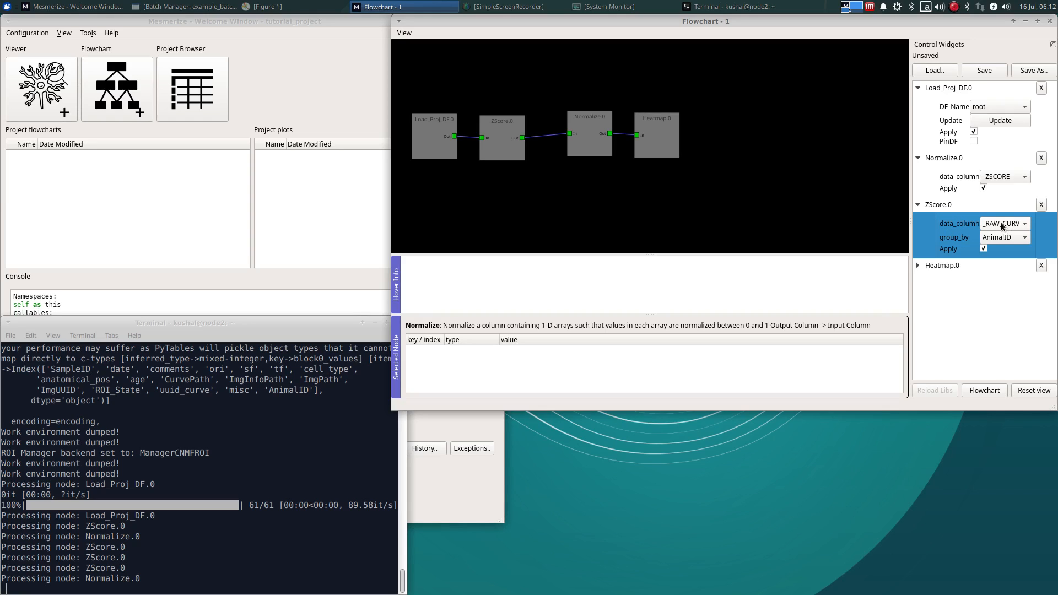
left_click(1003, 224)
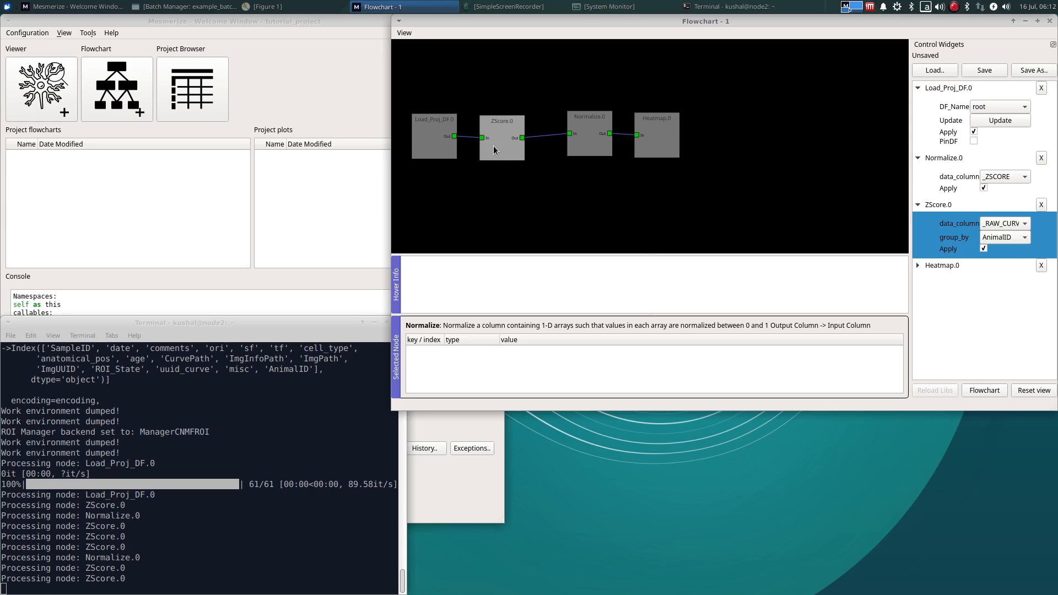
left_click(501, 137)
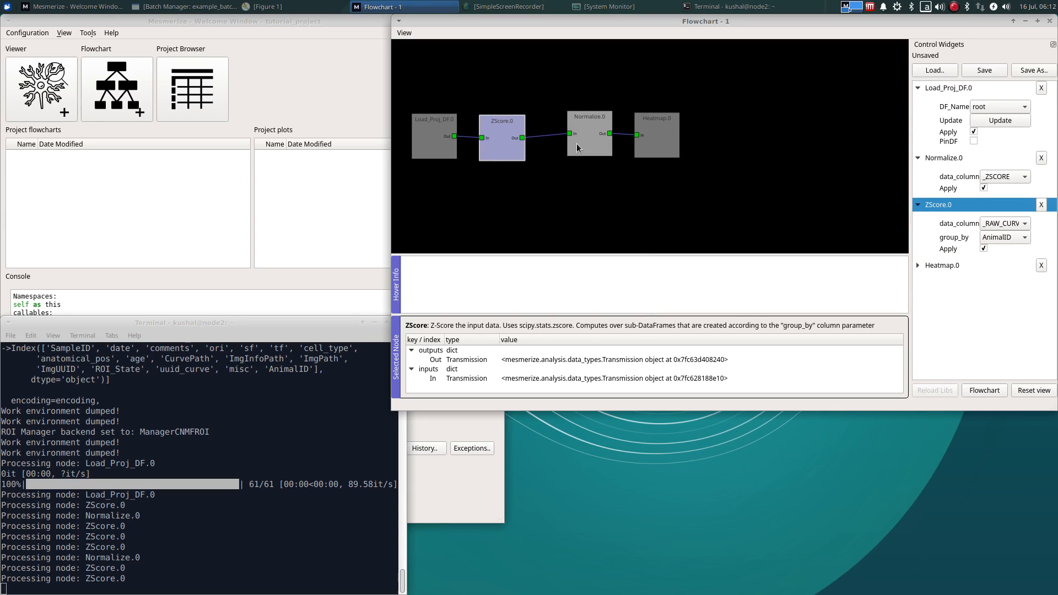
- Check Normalize.0's details, then Heatmap.0's options and launch its Show GUI tool
left_click(588, 134)
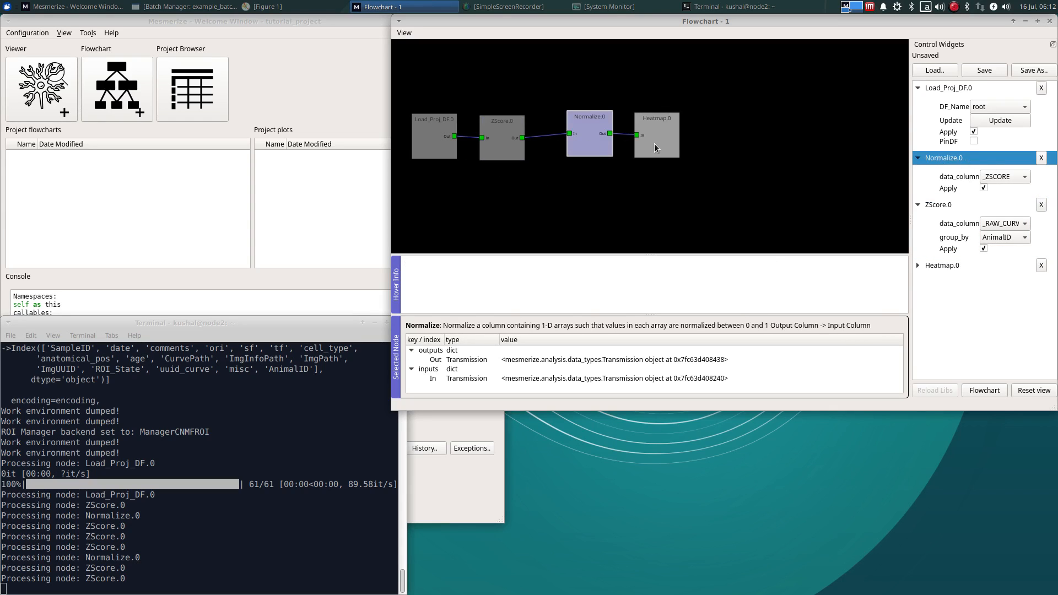
left_click(655, 134)
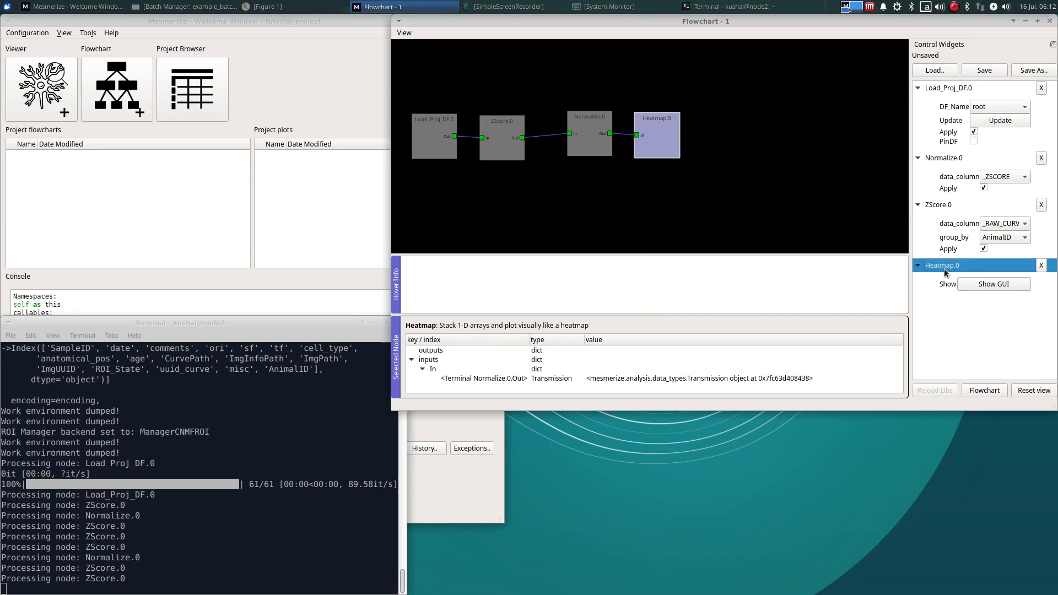
left_click(993, 283)
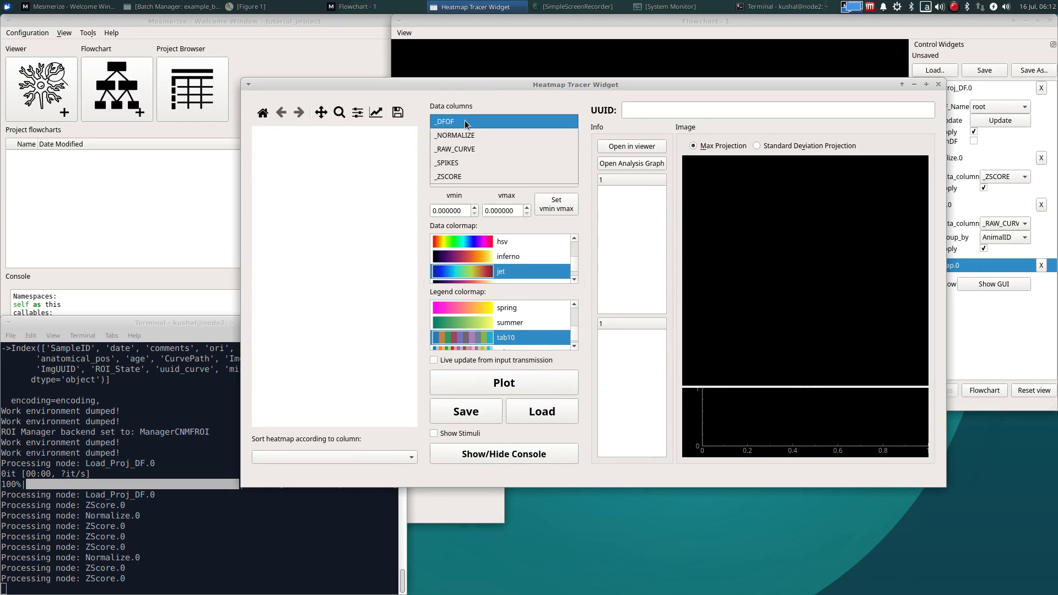
- Select the _ZSCORE data column and plot it as a heatmap labelled by AnimalID
left_click(453, 149)
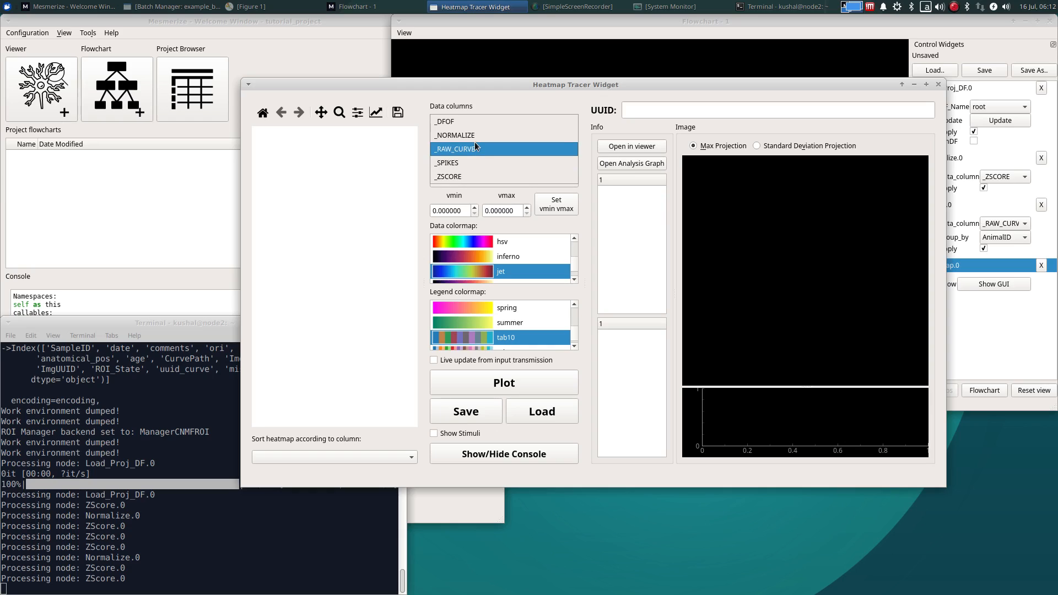
left_click(455, 134)
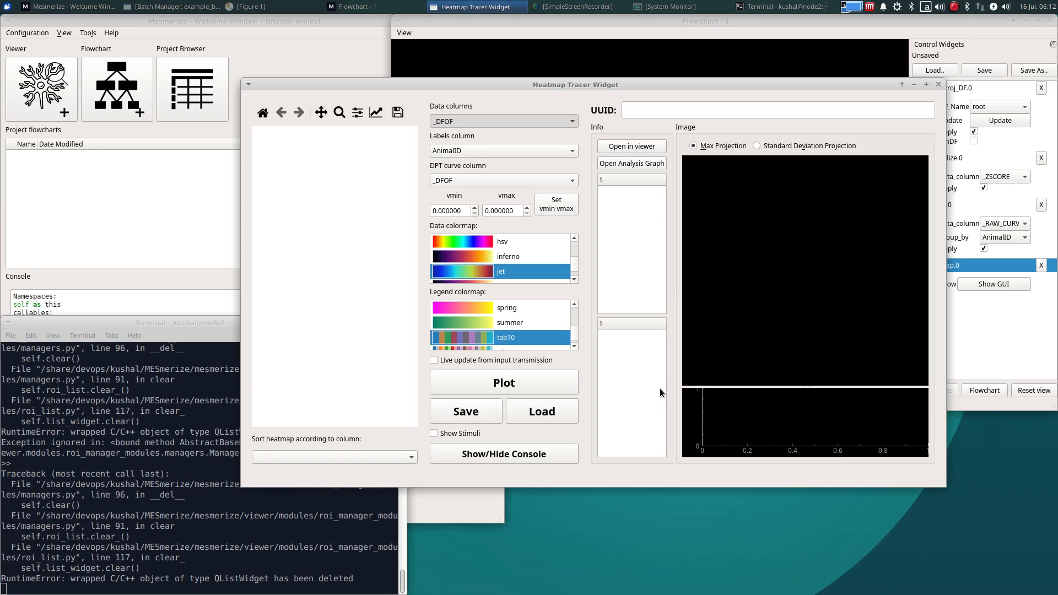
left_click(503, 382)
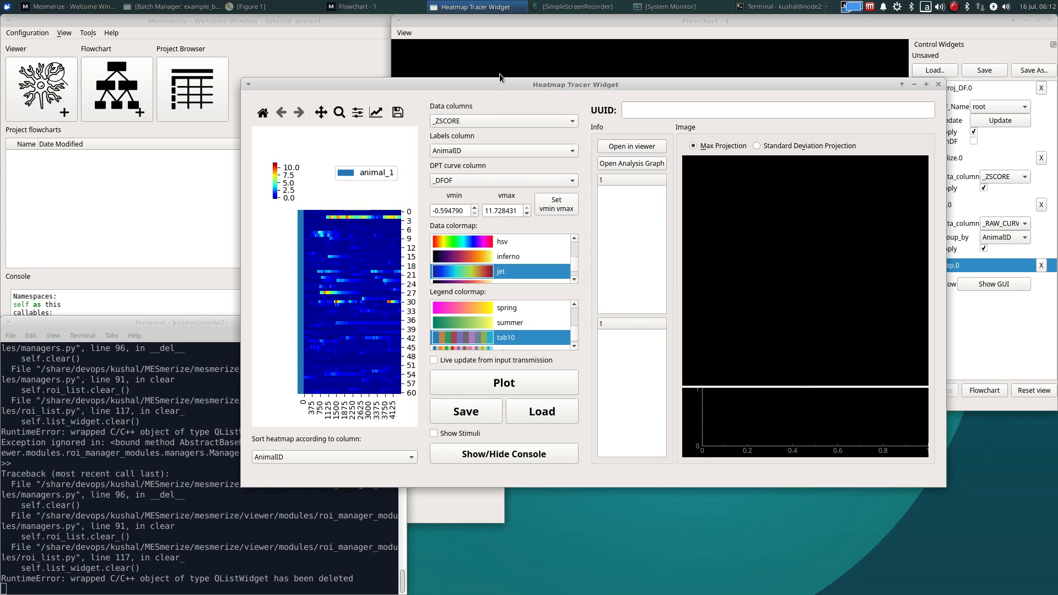
- Maximize the Heatmap Tracer Widget and pick a top row to show its ROI and _NORMALIZE trace
left_click(925, 84)
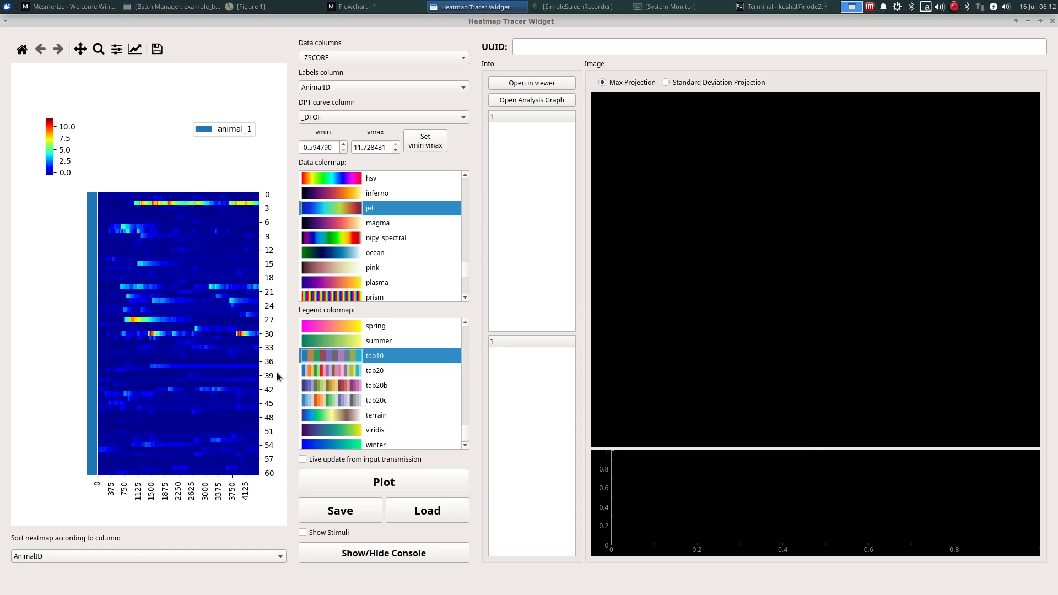
mouse_move(271, 324)
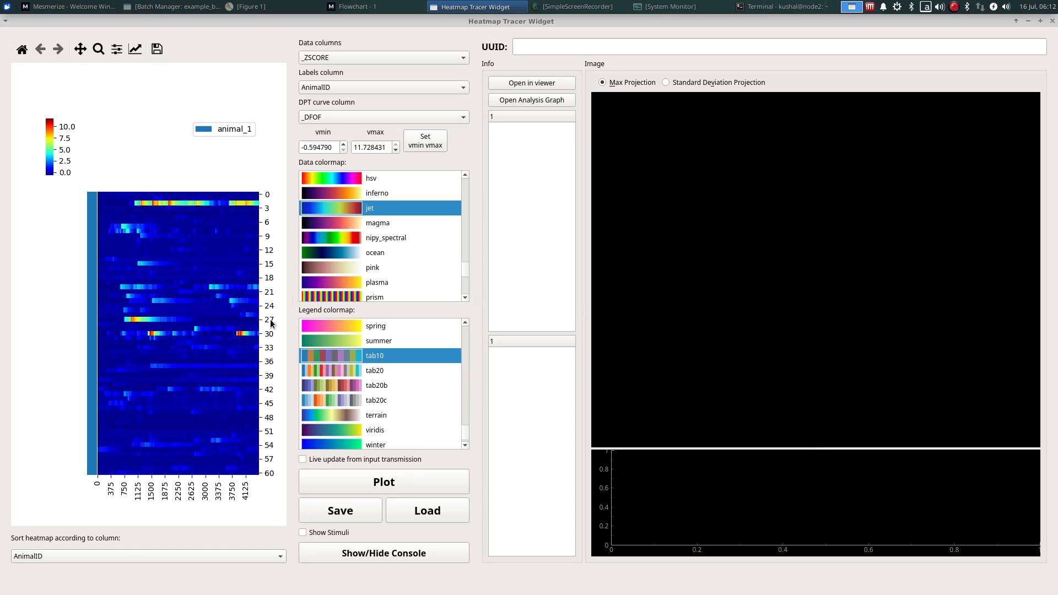
mouse_move(451, 321)
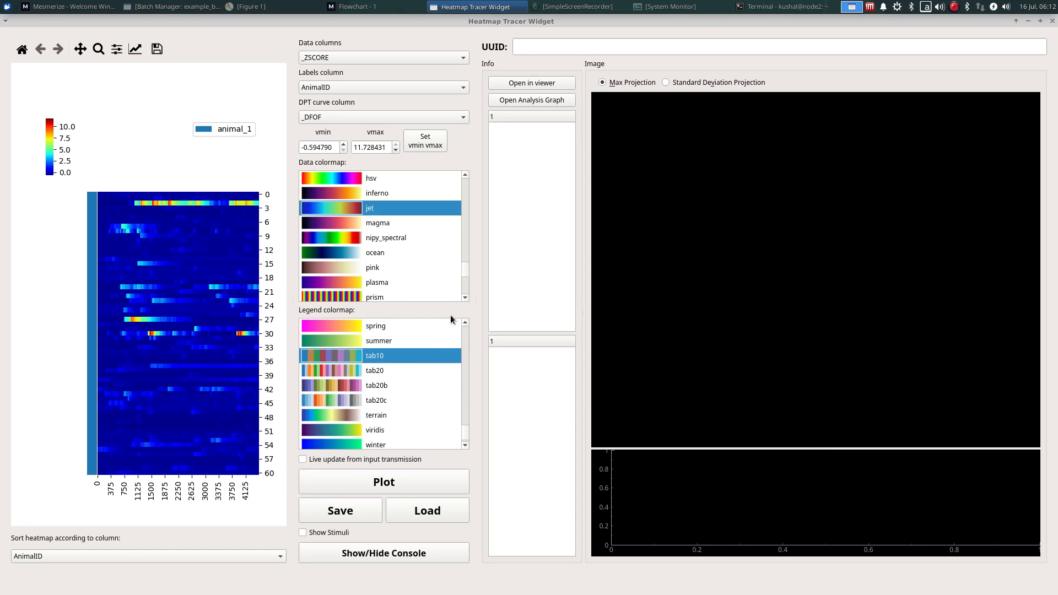
mouse_move(454, 322)
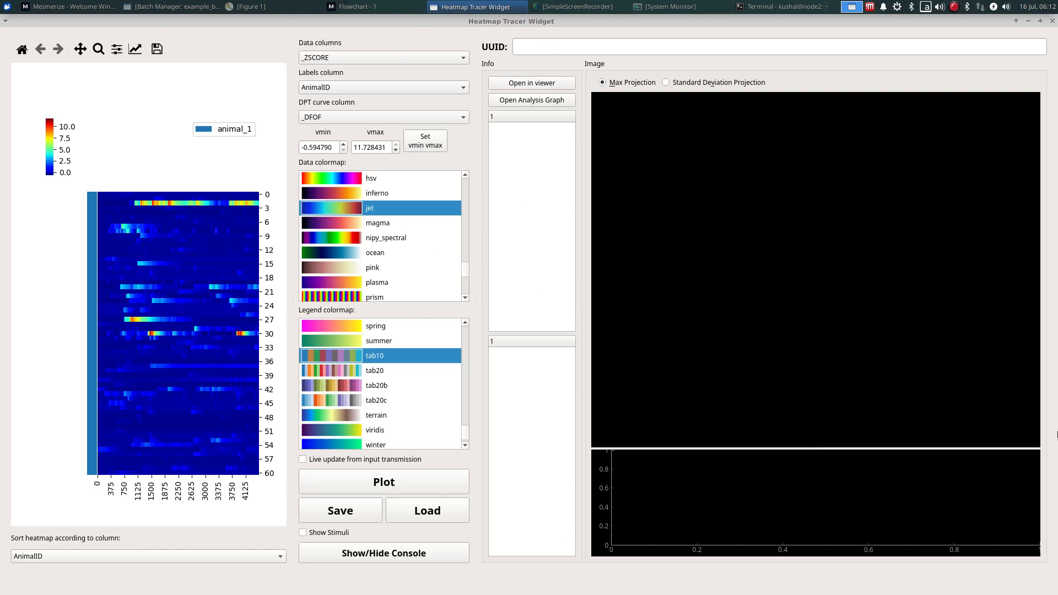
mouse_move(999, 230)
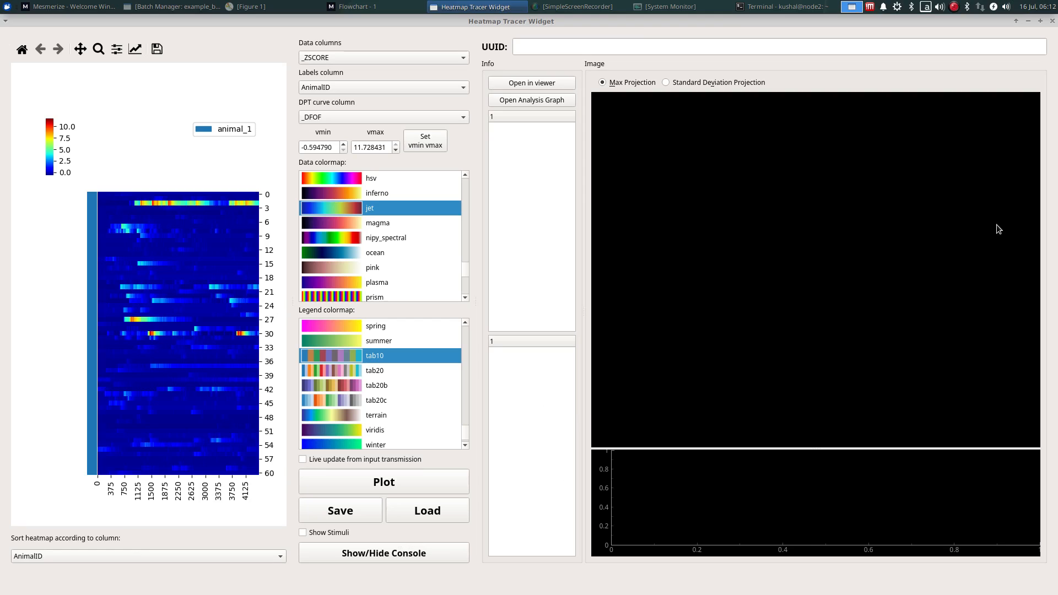
mouse_move(168, 205)
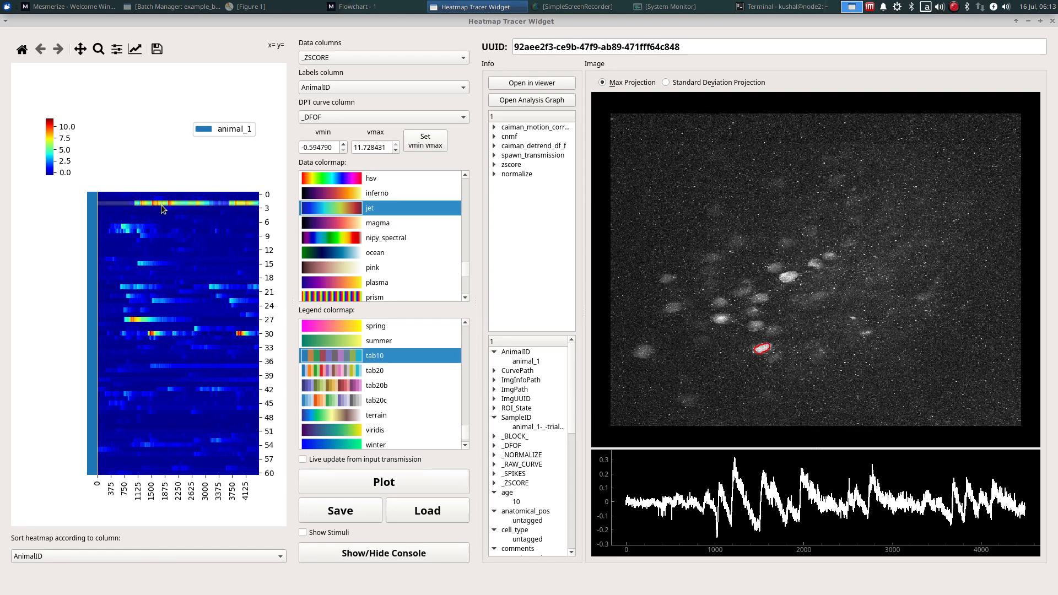
mouse_move(794, 226)
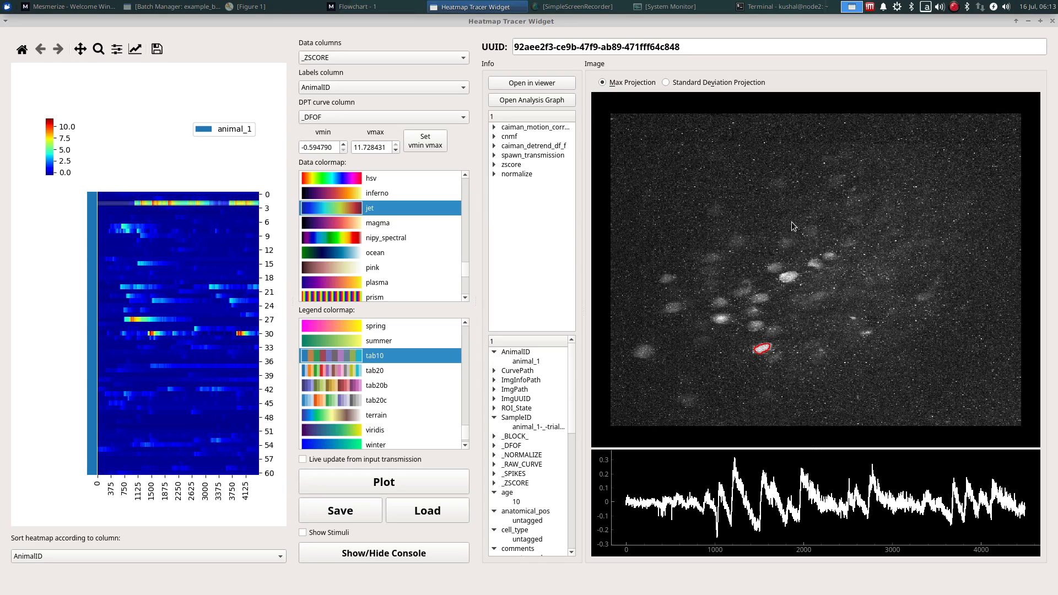
mouse_move(756, 347)
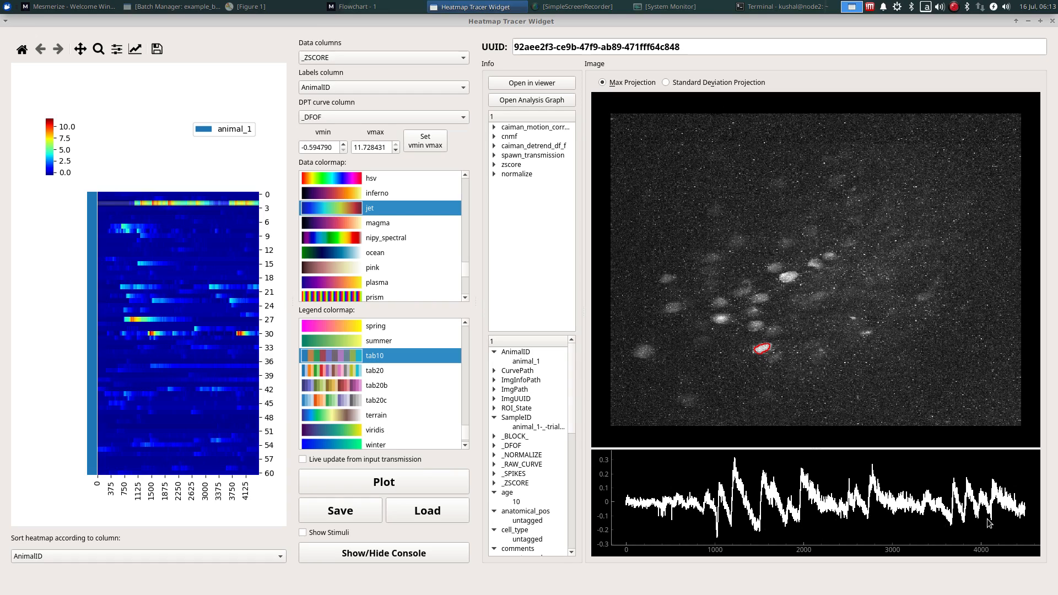
mouse_move(990, 523)
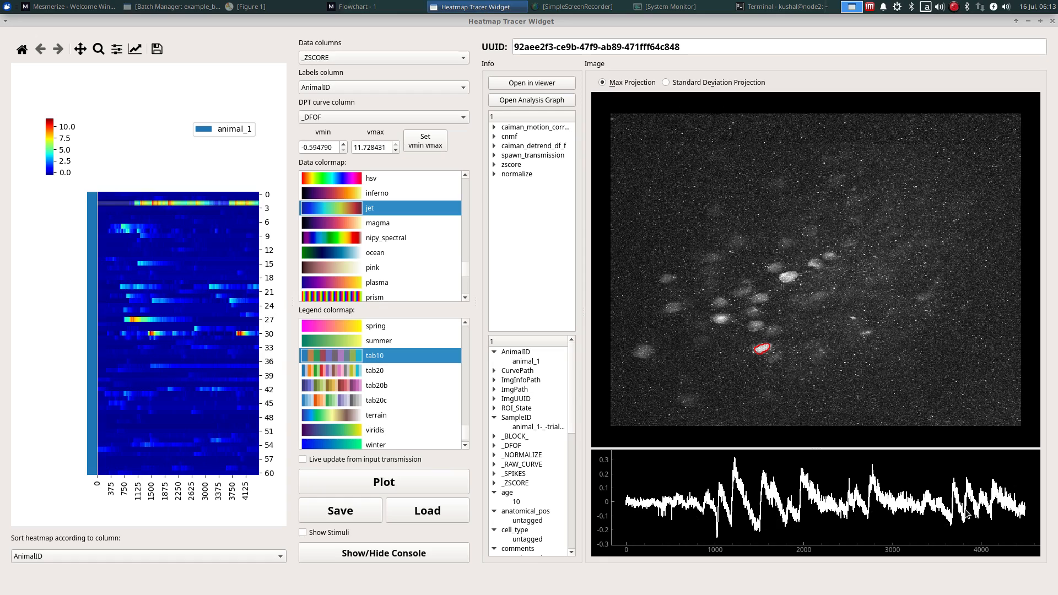
mouse_move(295, 113)
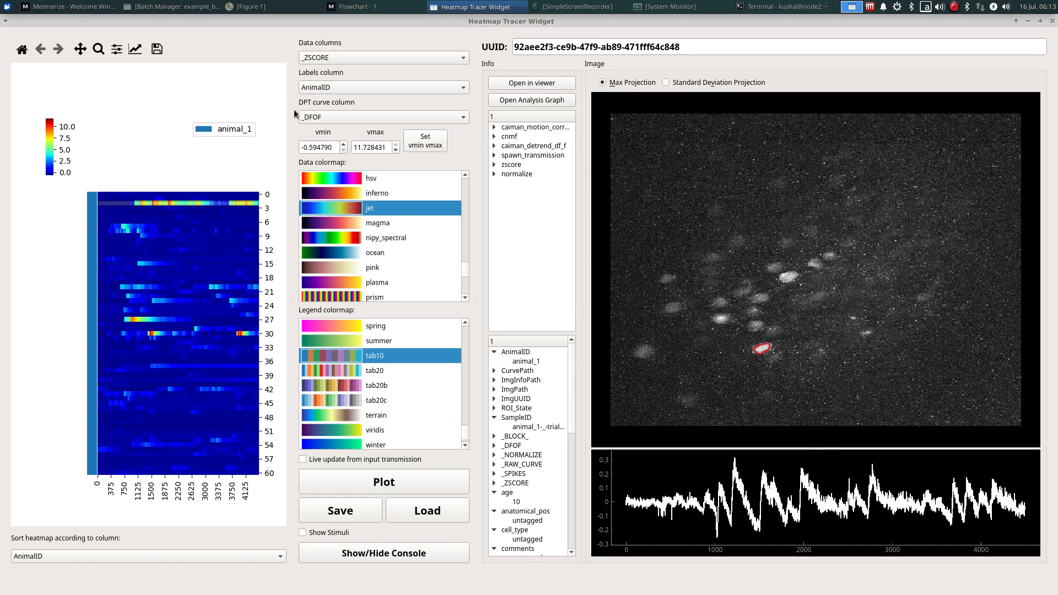
mouse_move(321, 110)
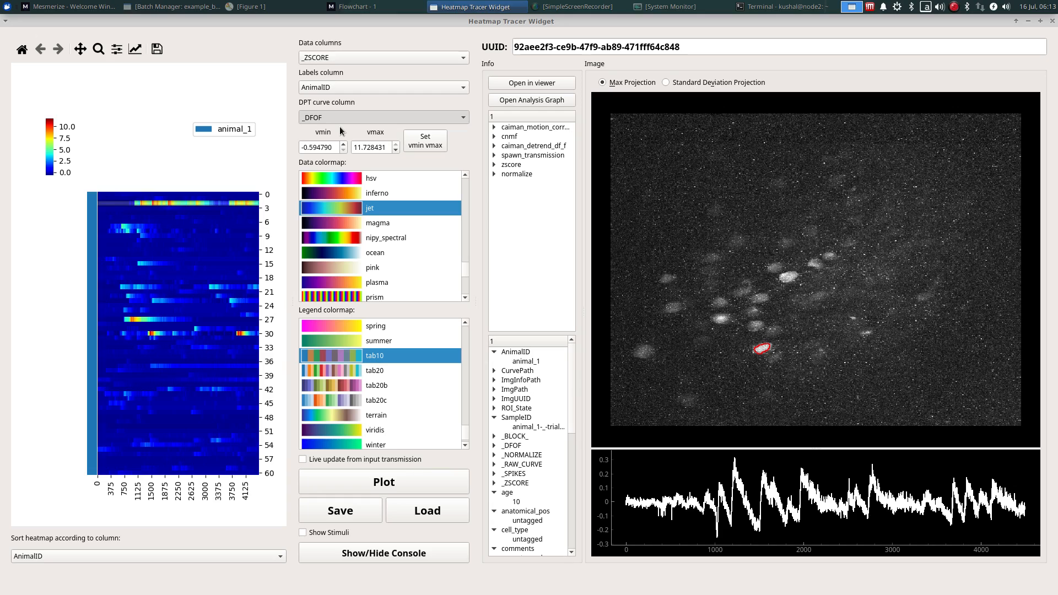
left_click(383, 116)
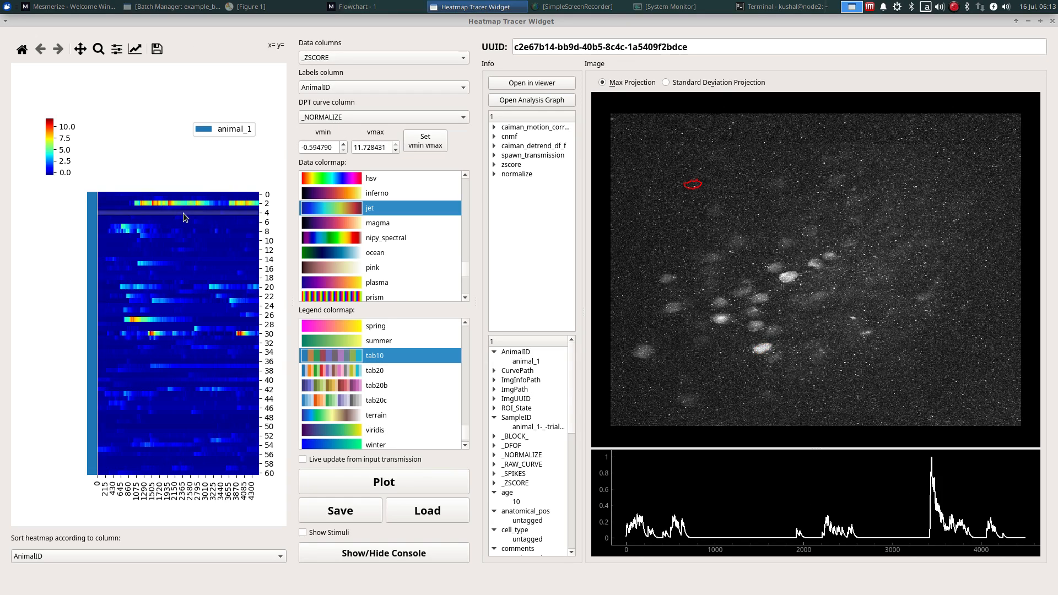
mouse_move(615, 465)
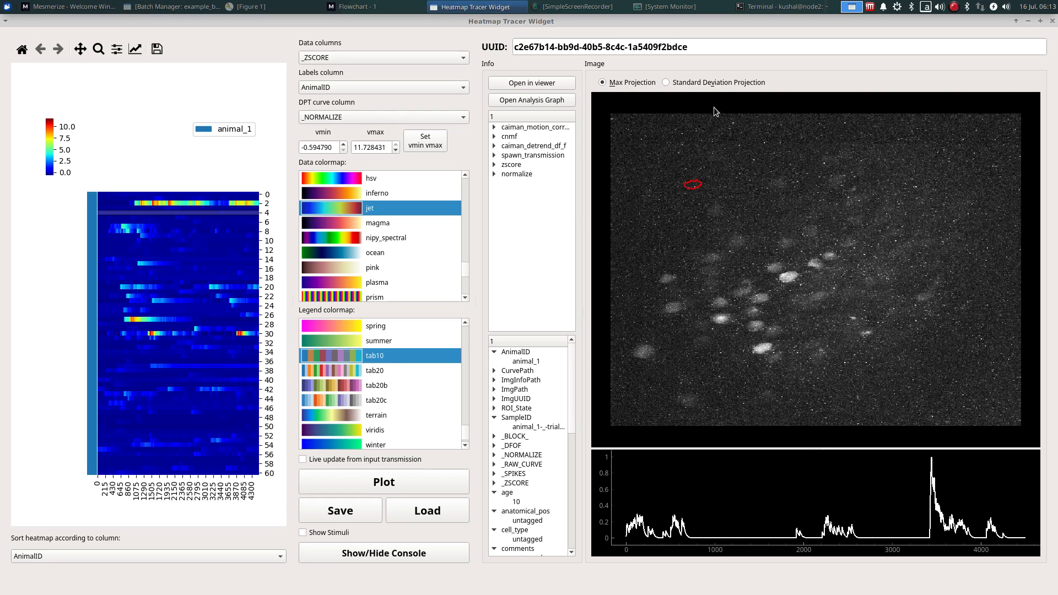
left_click(666, 81)
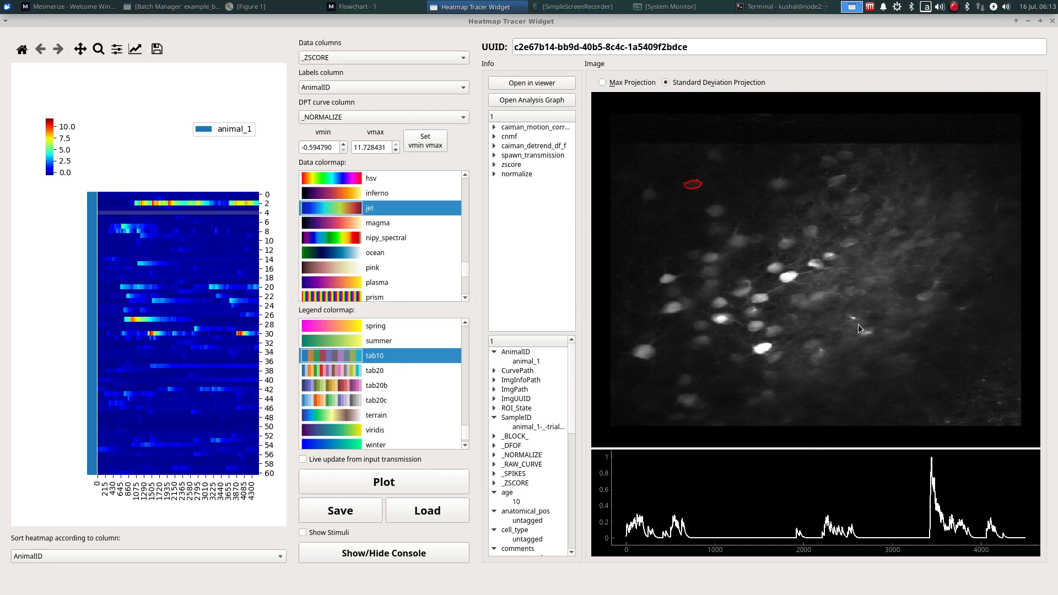
mouse_move(257, 318)
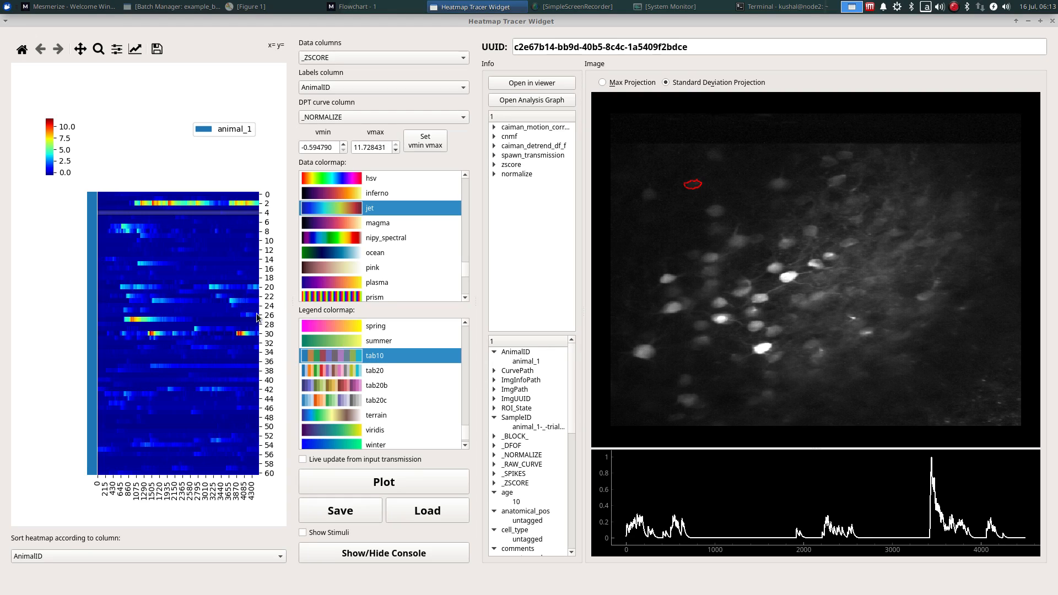
mouse_move(194, 247)
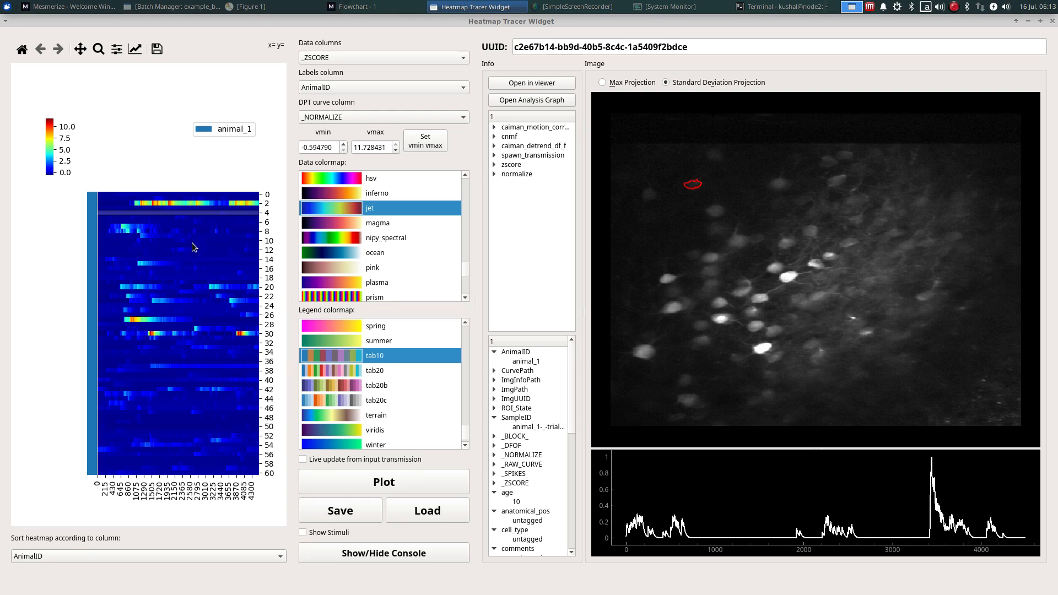
left_click(98, 49)
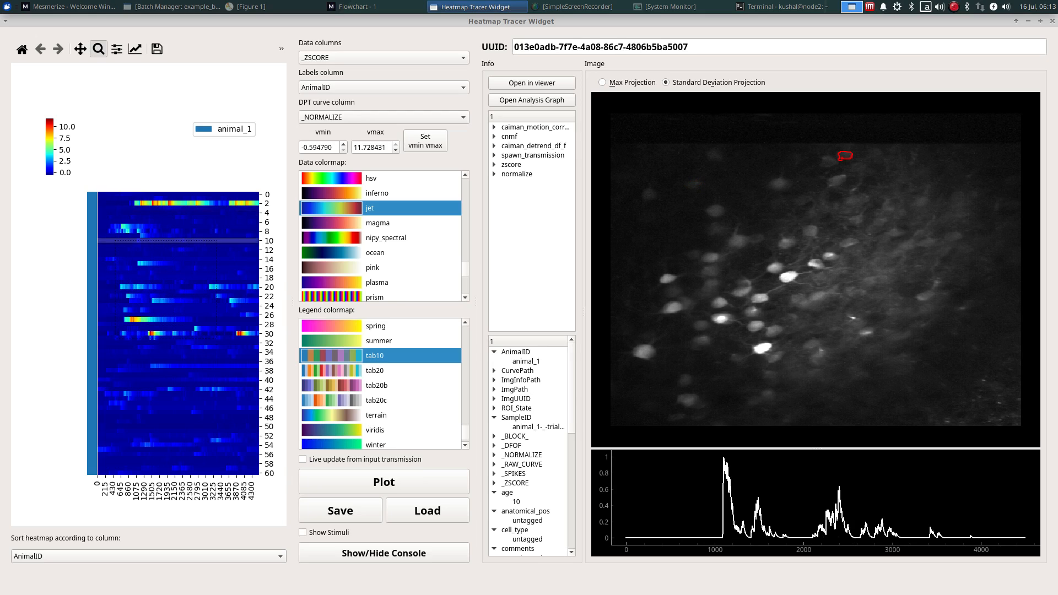
left_click(79, 48)
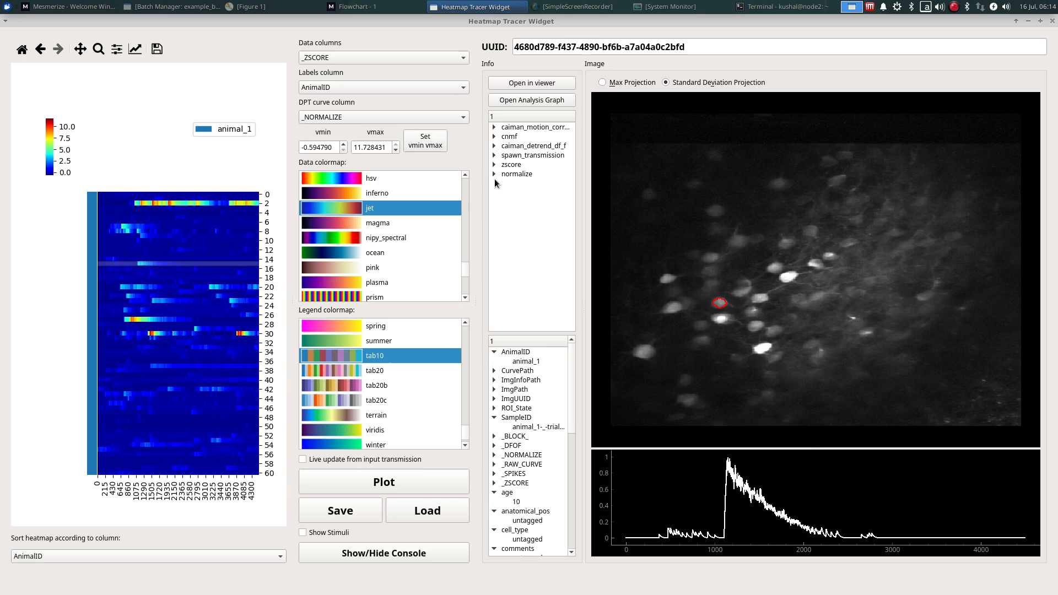
mouse_move(489, 139)
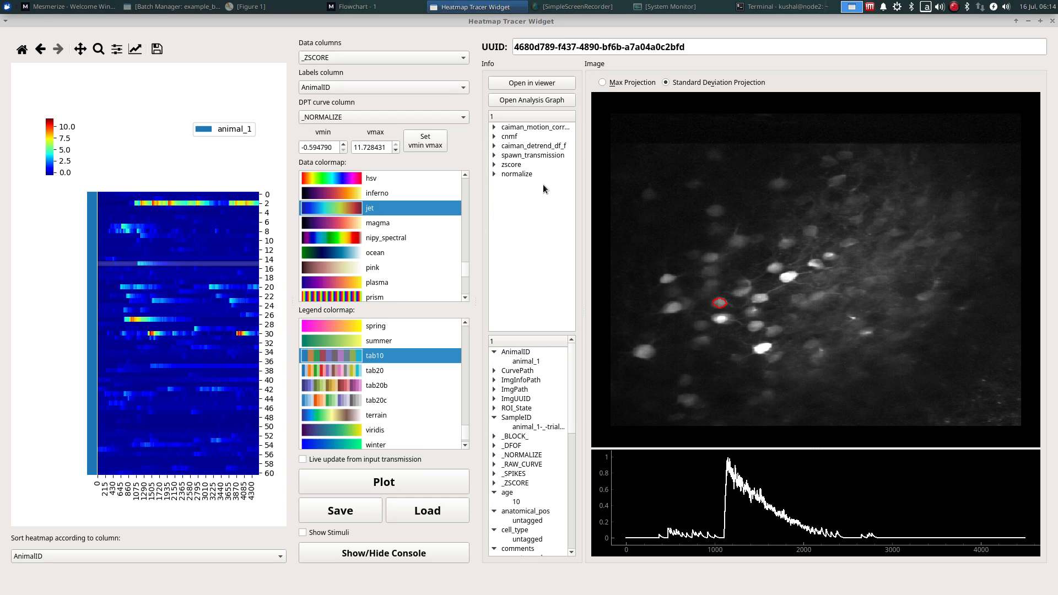
mouse_move(236, 251)
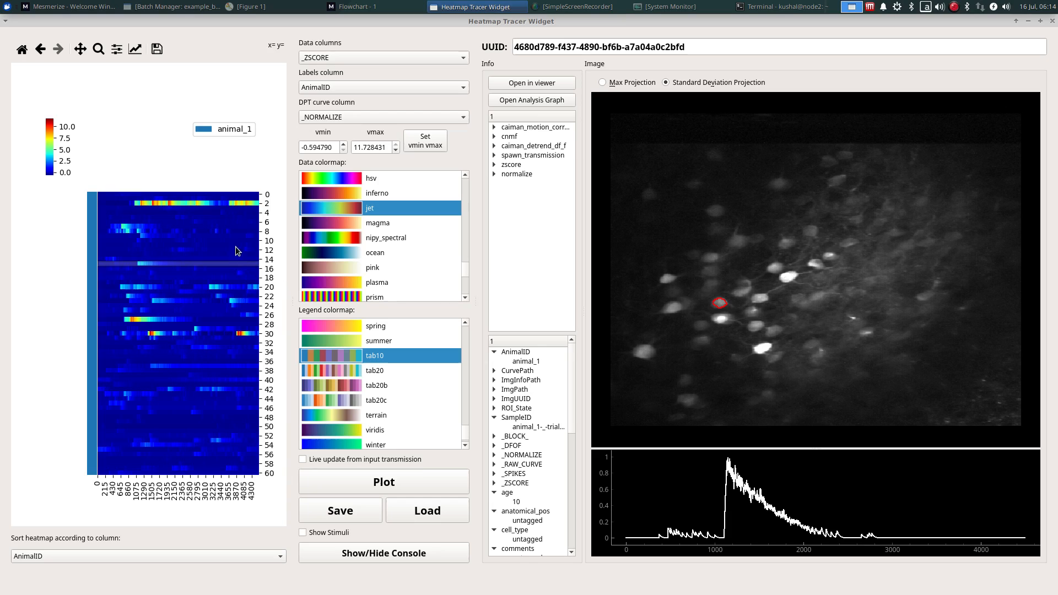
mouse_move(528, 180)
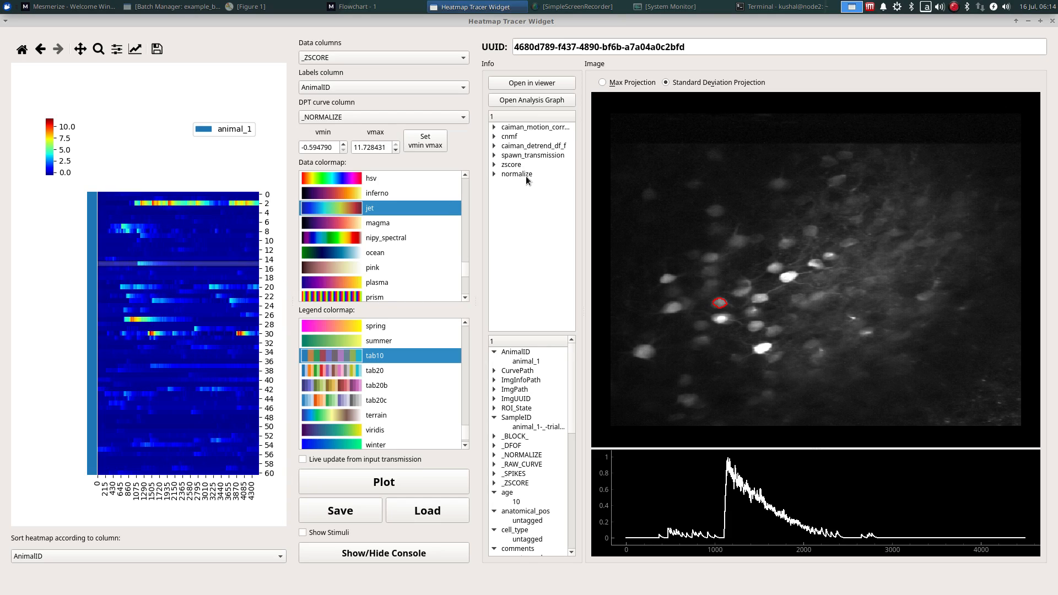
- Select the detrend, motion correction and spawn_transmission history entries and expand spawn_transmission's details
left_click(534, 145)
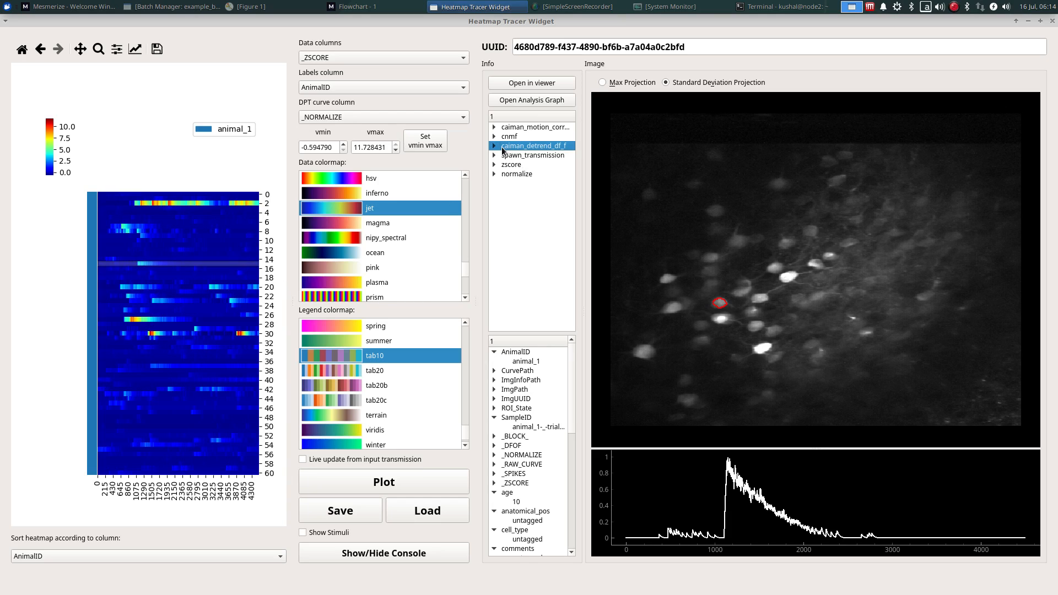
left_click(534, 127)
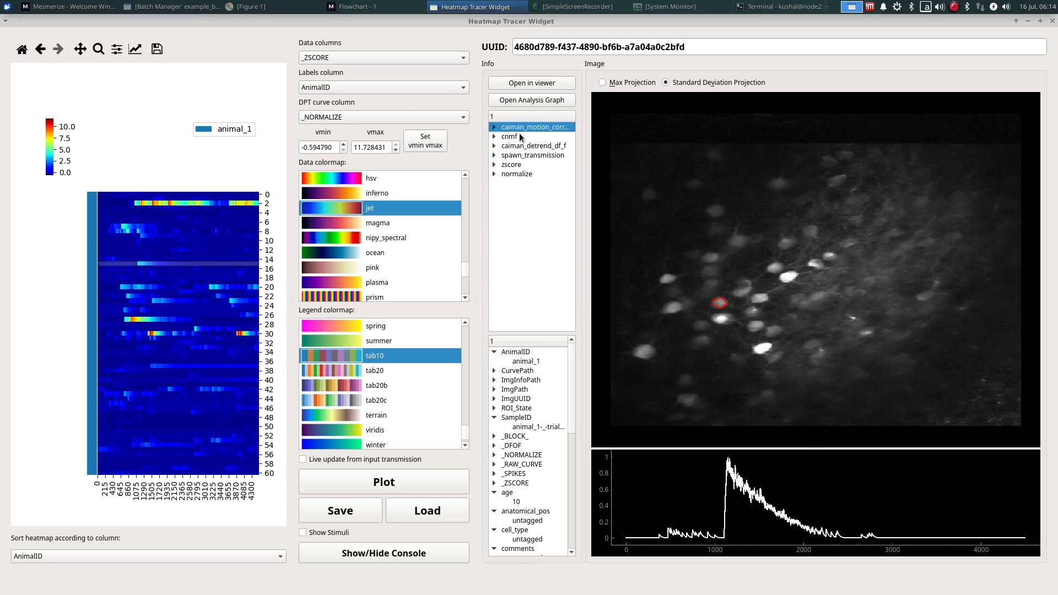
left_click(534, 145)
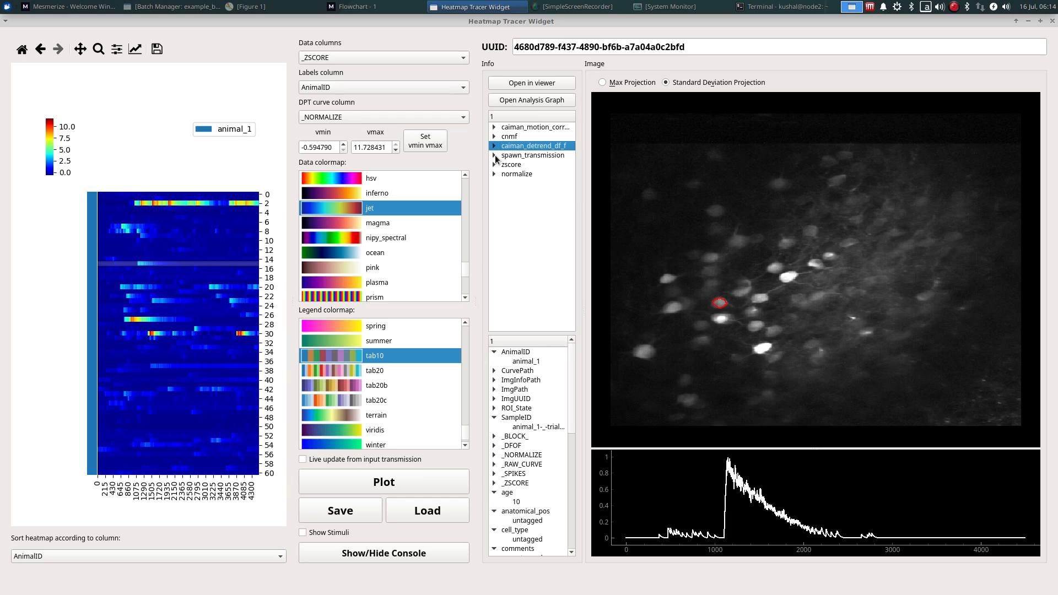
left_click(532, 155)
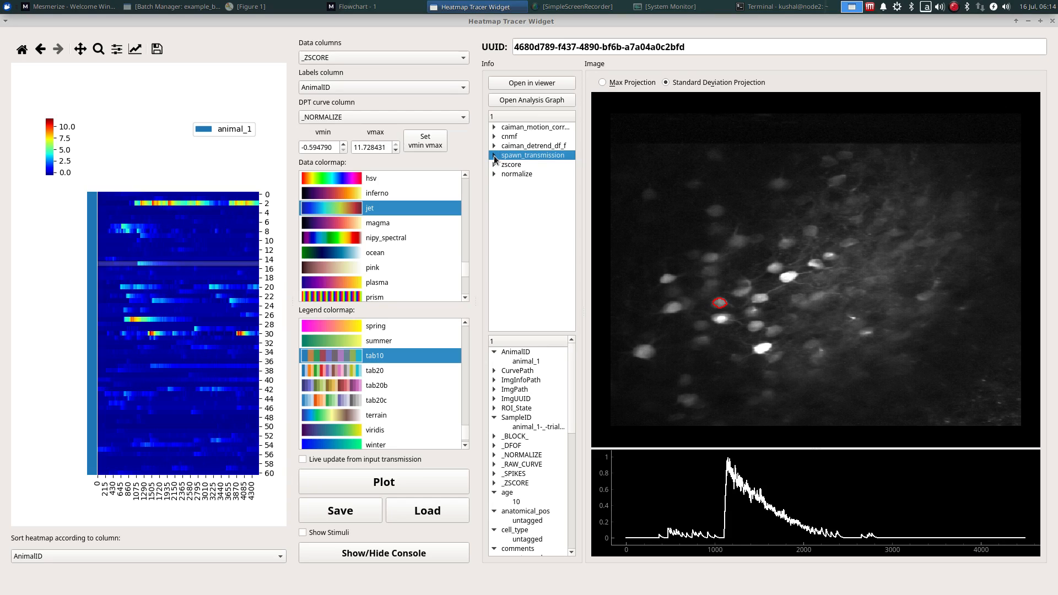
left_click(495, 155)
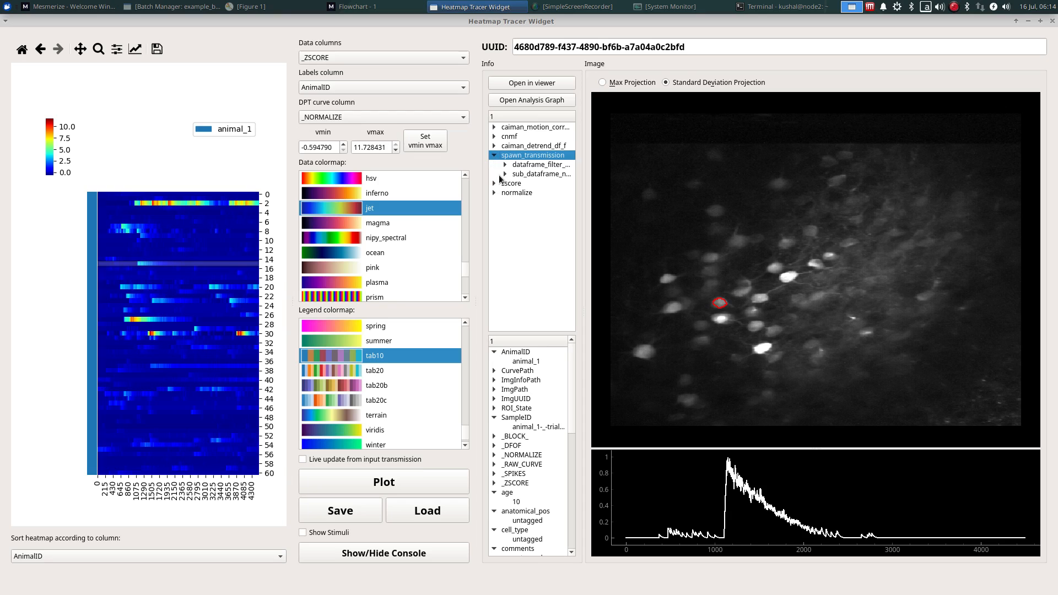
left_click(365, 6)
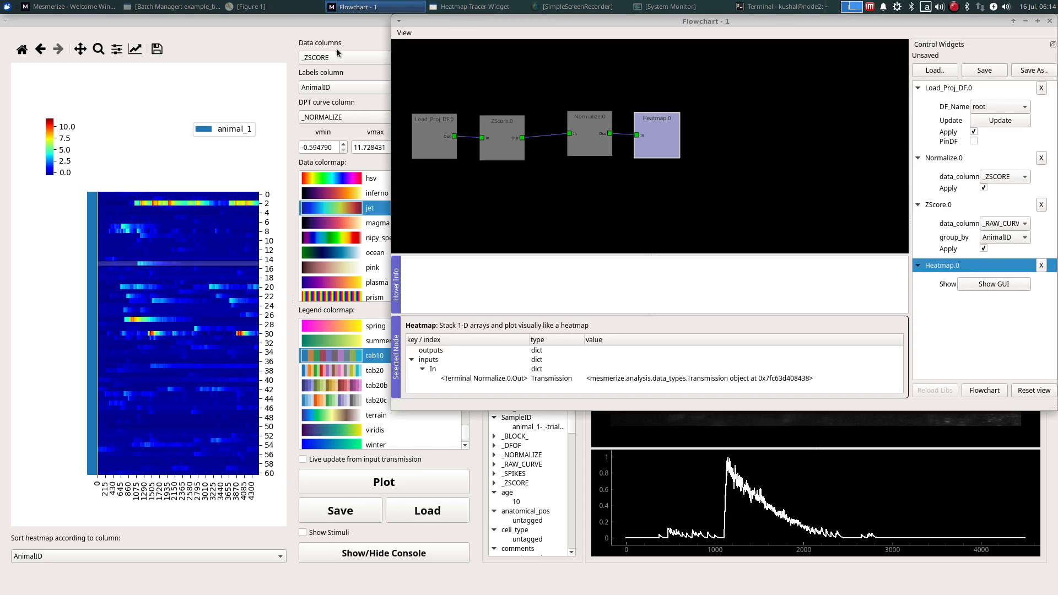
left_click(435, 134)
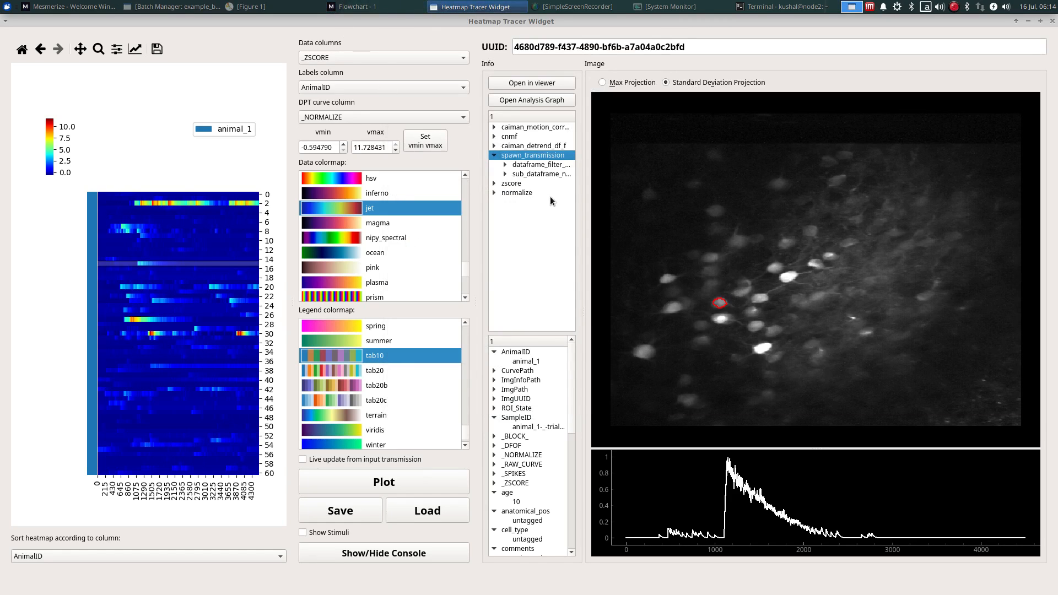
- Expand the zscore, normalize and caiman_detrend_df_f entries to show their parameter values
left_click(513, 183)
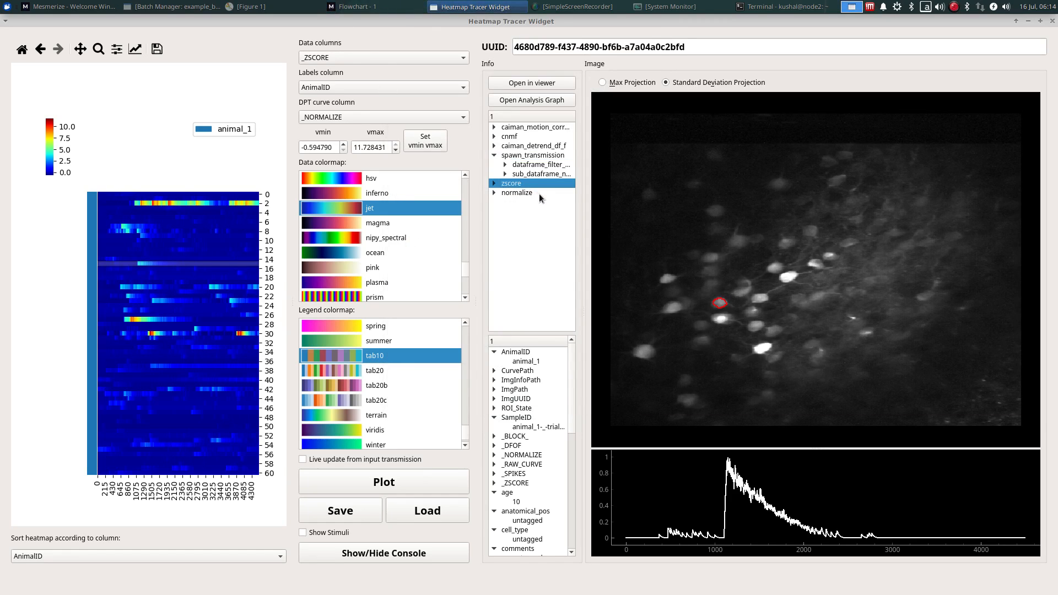
left_click(516, 191)
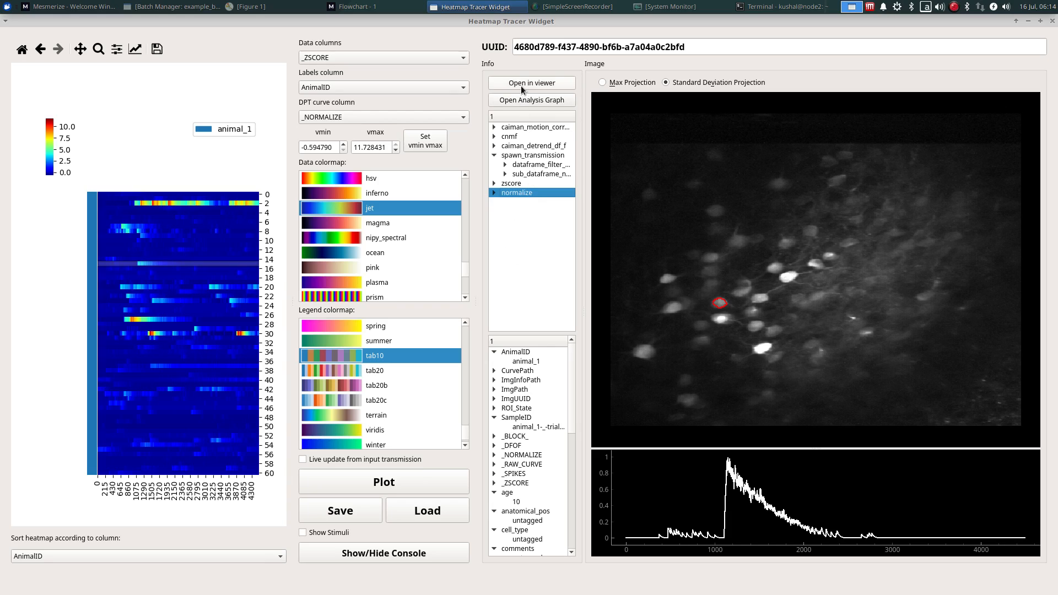
left_click(495, 183)
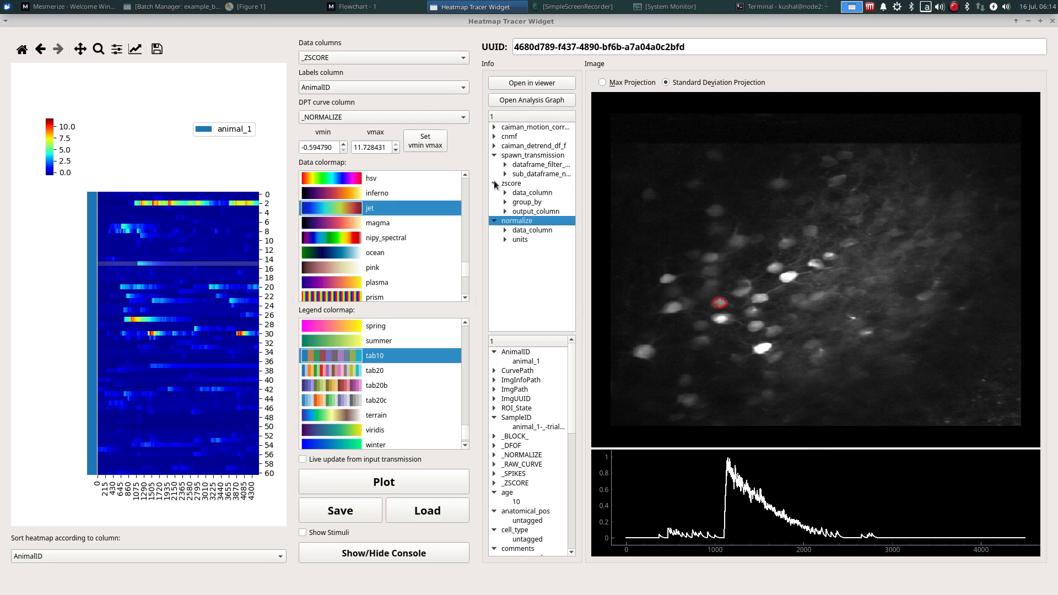
left_click(495, 183)
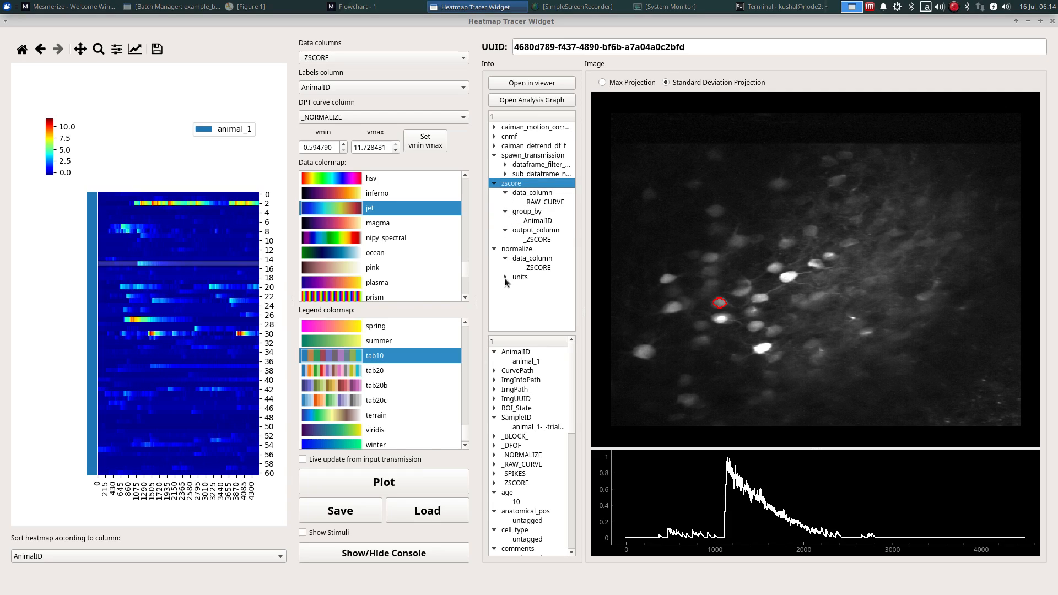
left_click(495, 145)
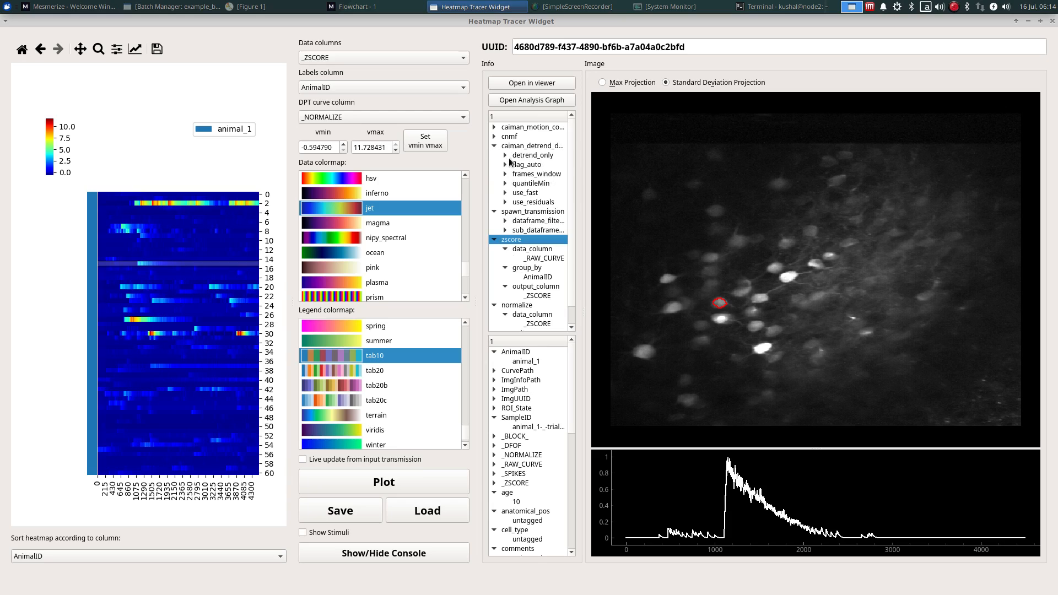
left_click(506, 154)
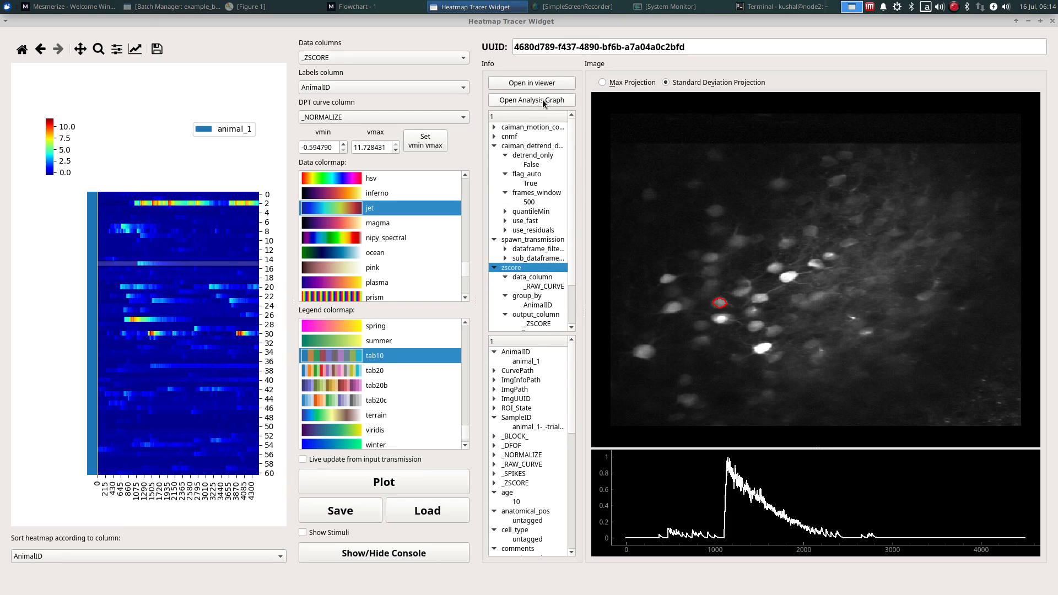
- View the analysis history as a graph PDF and scroll down to the zscore.0 and normalize.0 nodes
left_click(531, 101)
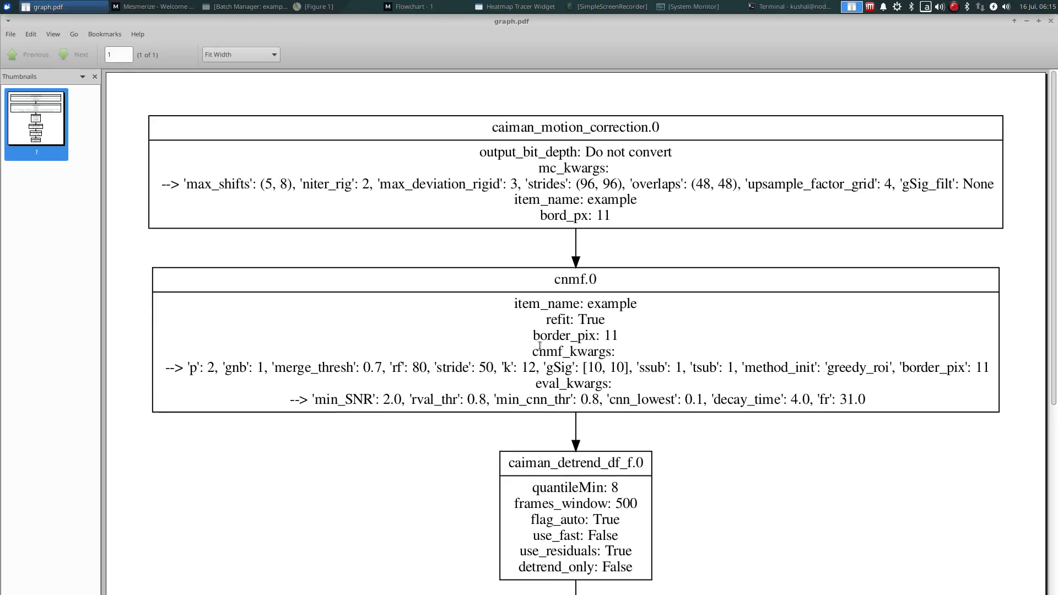
scroll("down", 3)
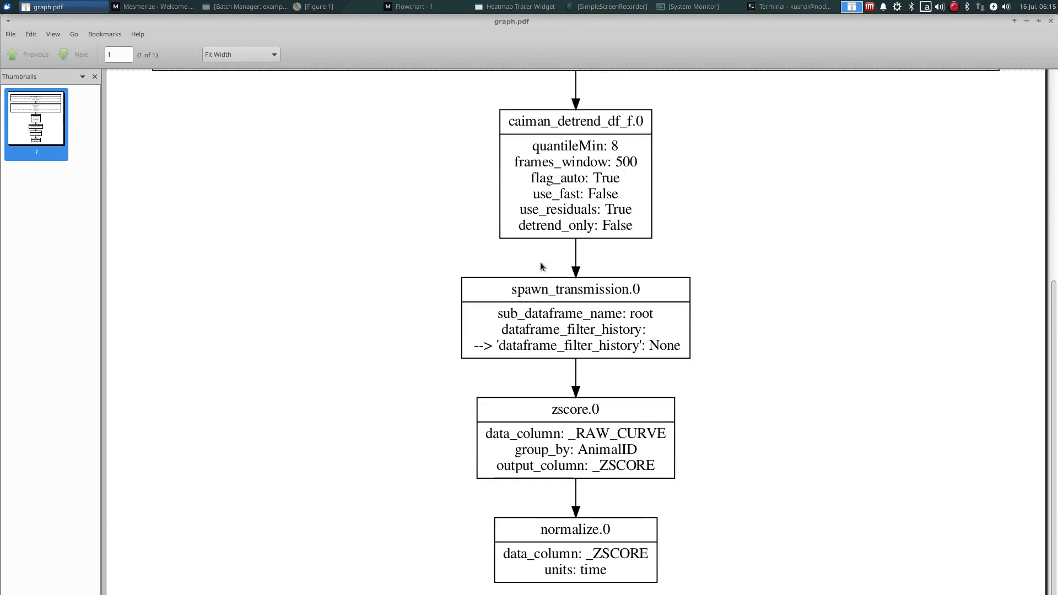
scroll("down", 3)
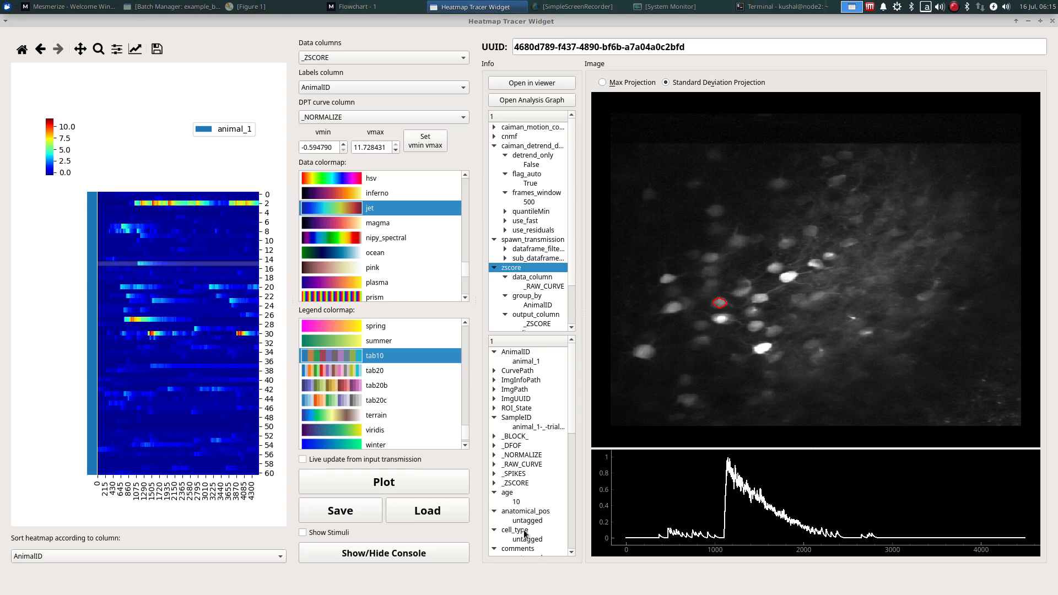
mouse_move(518, 548)
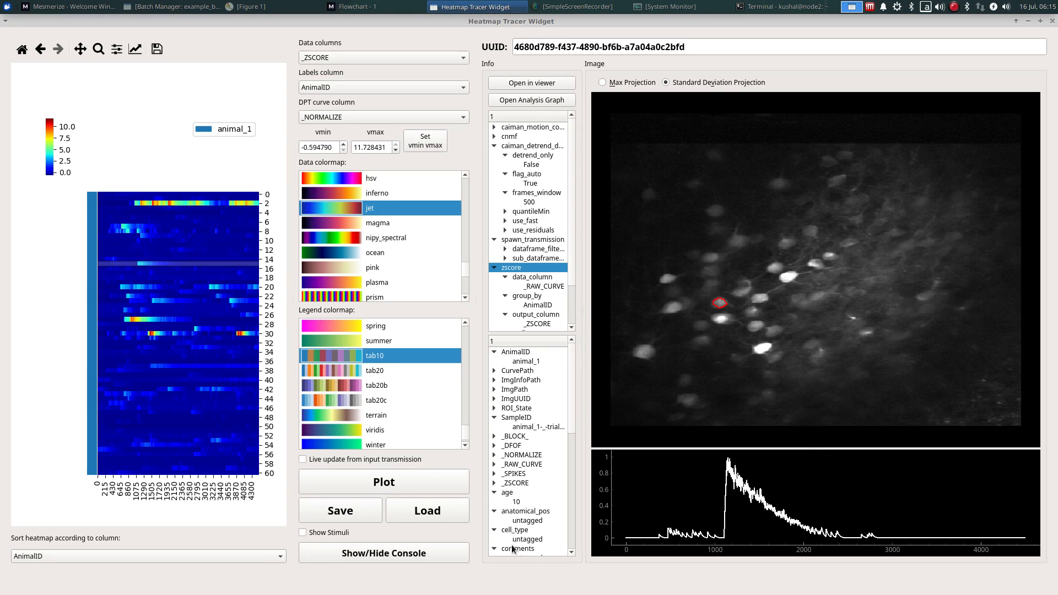
mouse_move(518, 554)
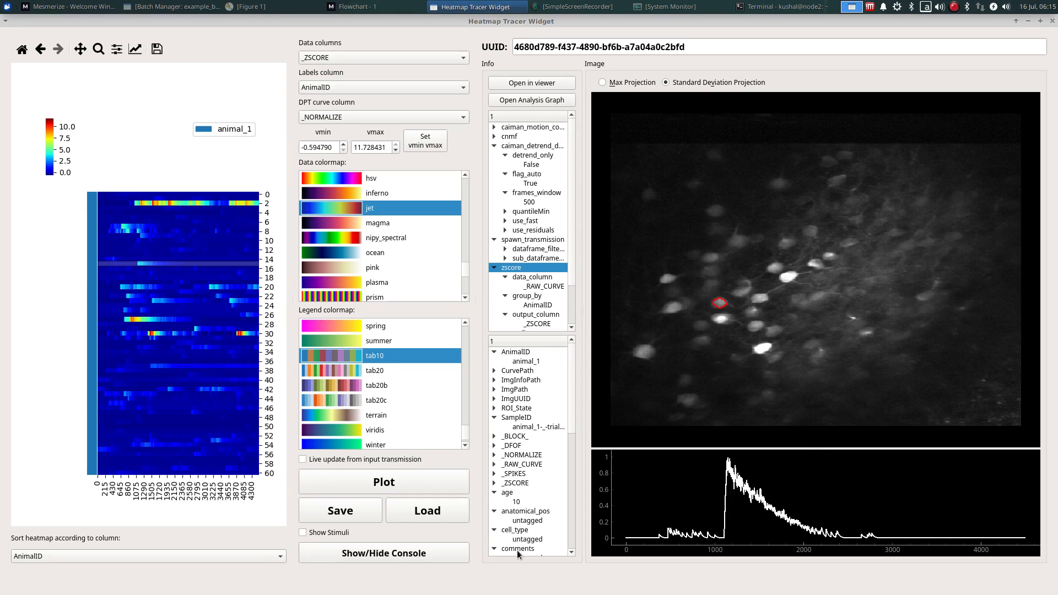
scroll("down", 3)
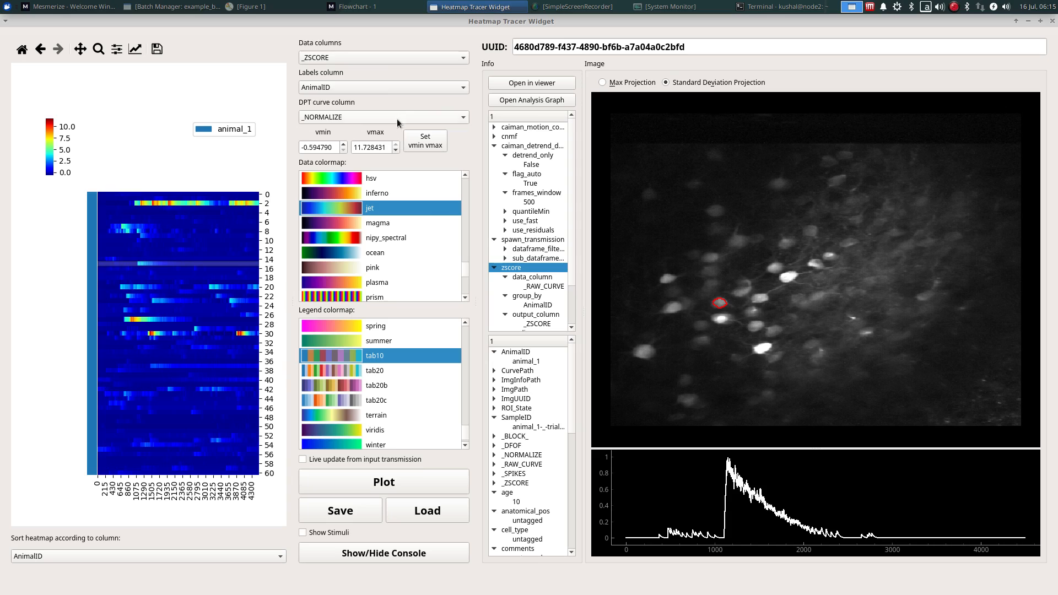
left_click(382, 58)
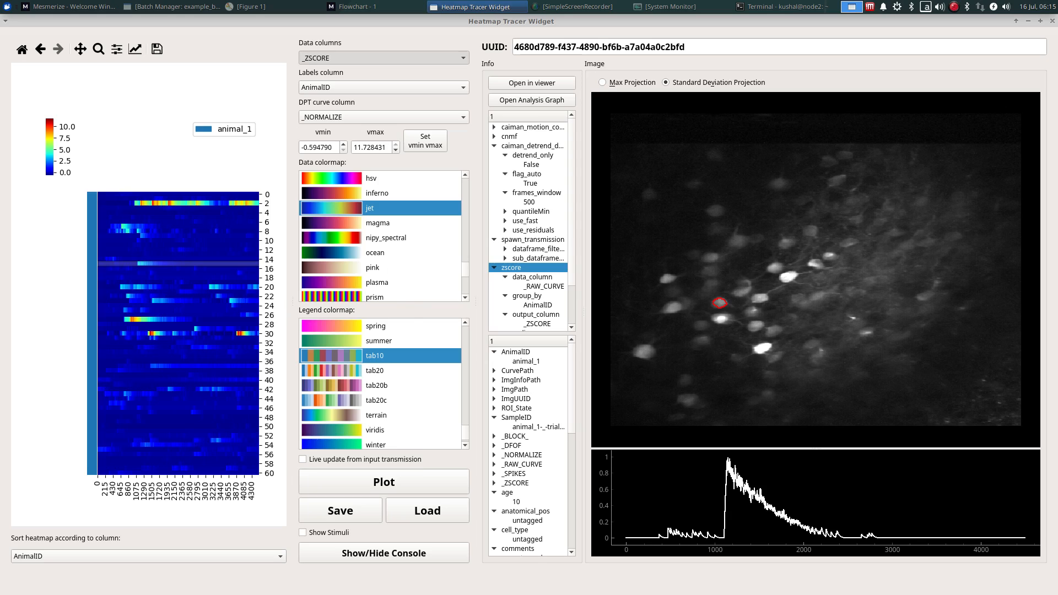
- Switch the heatmap's data column to _SPIKES
left_click(383, 58)
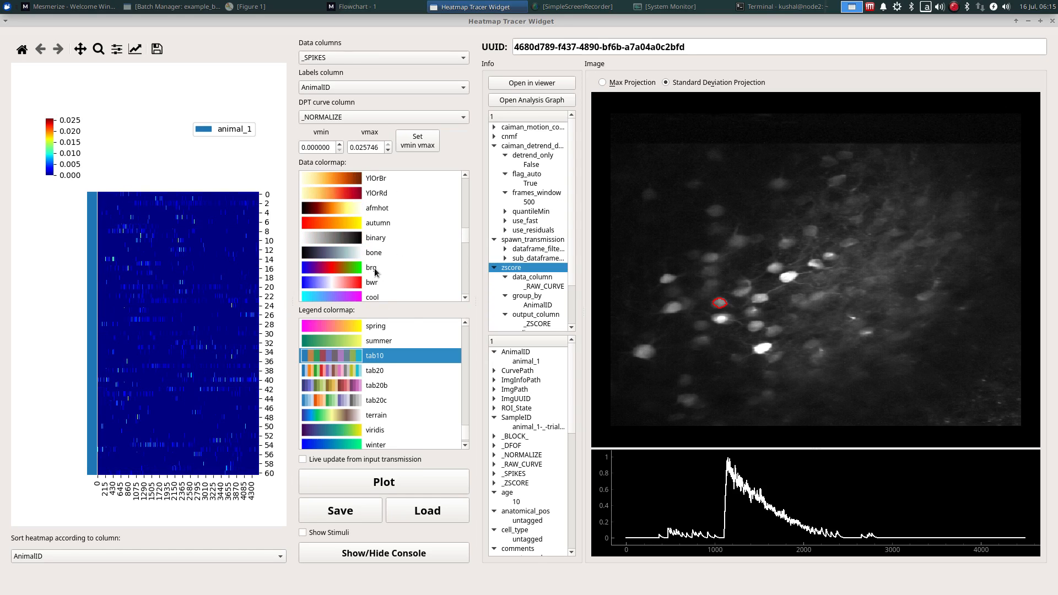
mouse_move(379, 243)
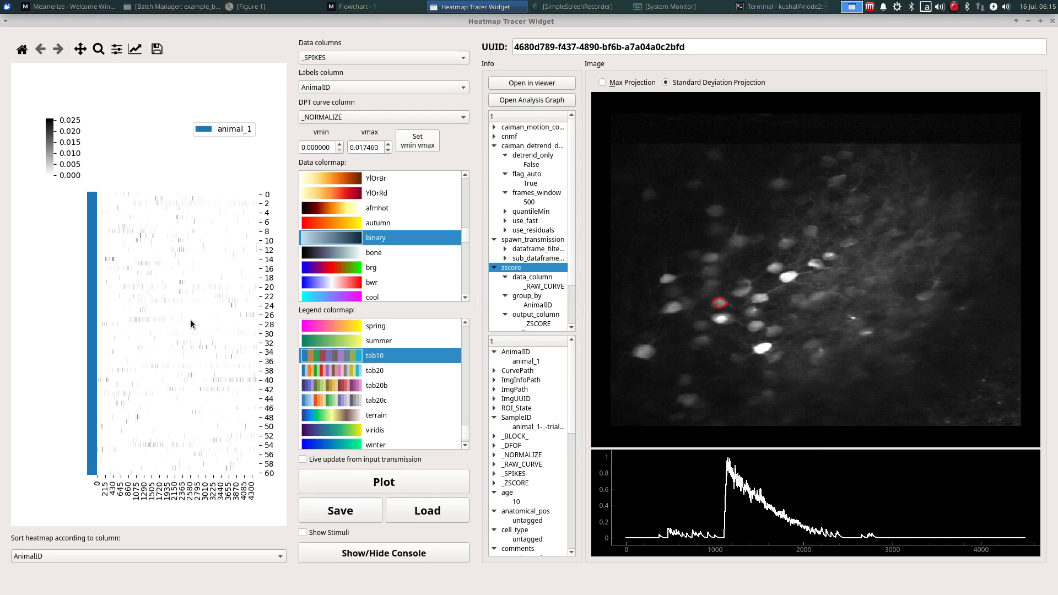
mouse_move(191, 300)
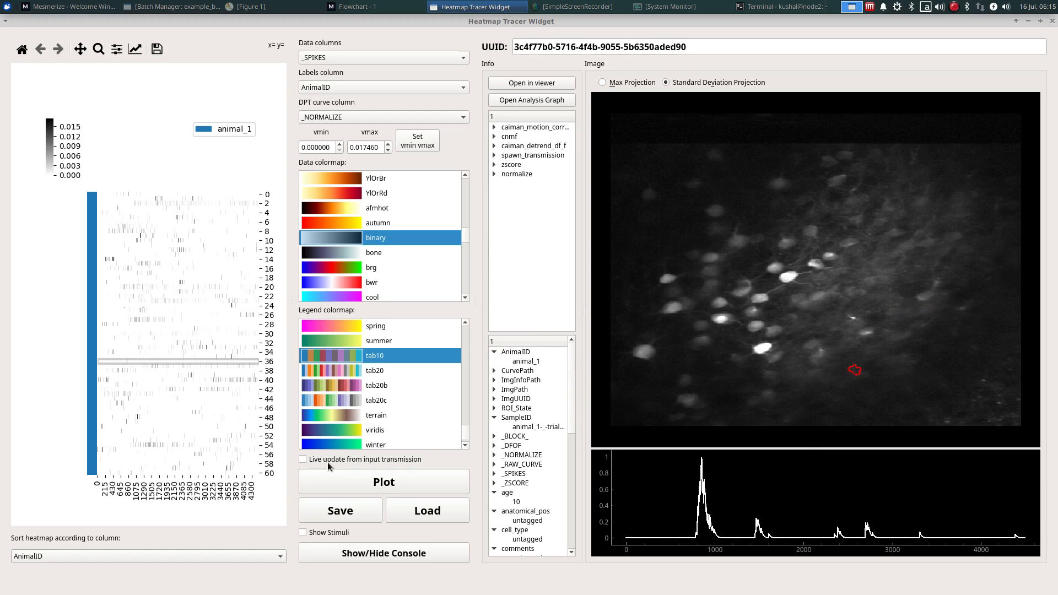
mouse_move(429, 297)
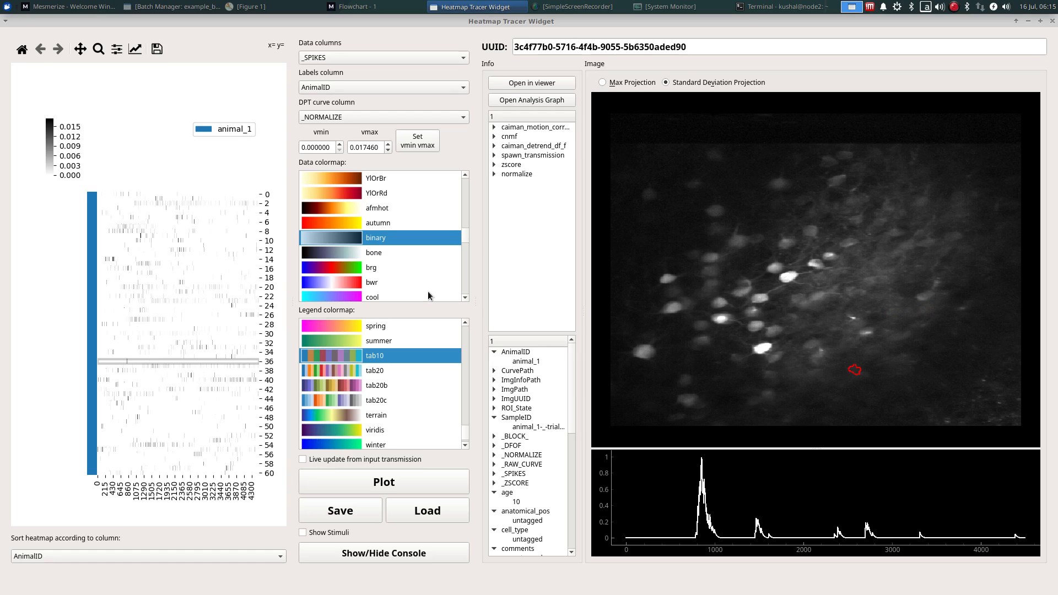
mouse_move(311, 339)
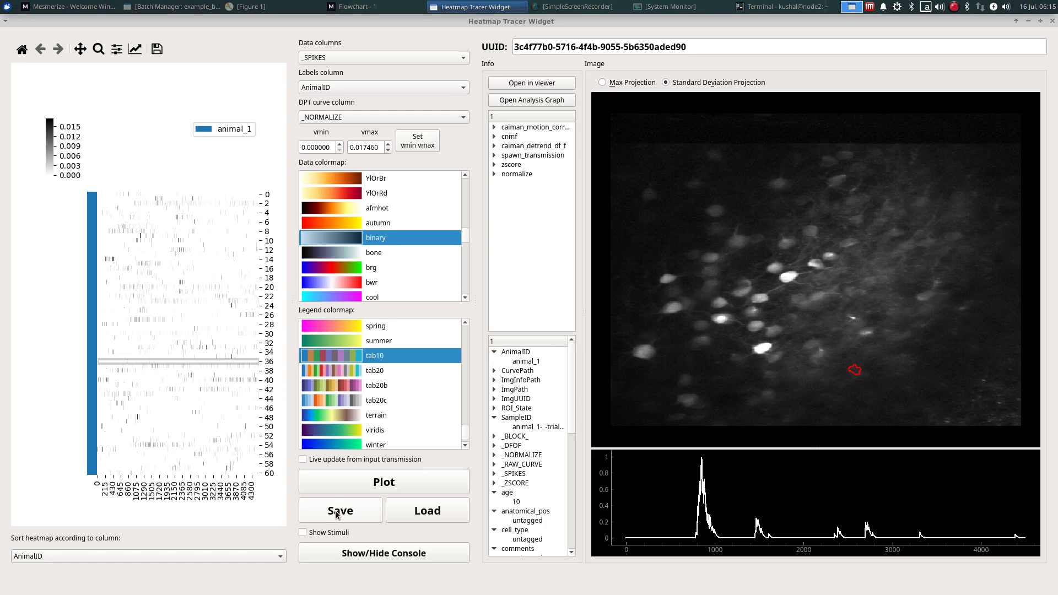
- Save the spikes heatmap as heatmap_spikes in the project's plots folder
left_click(341, 511)
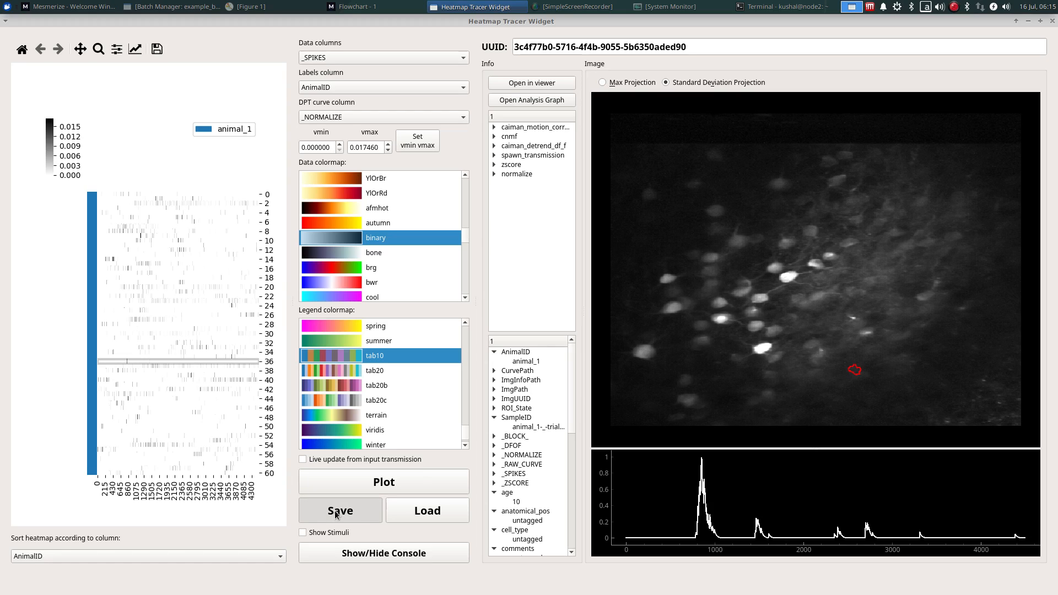
left_click(341, 509)
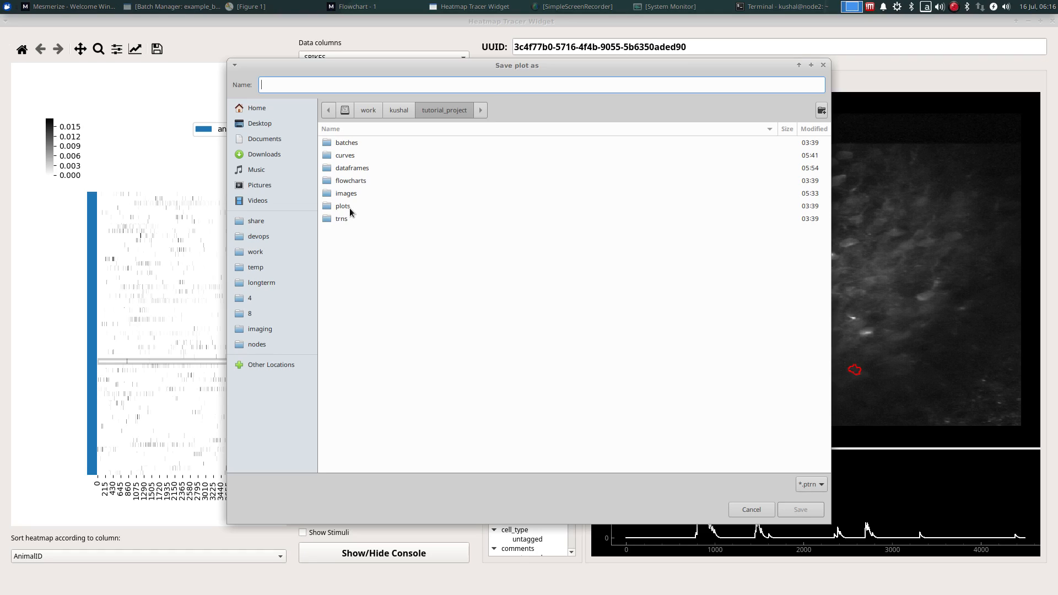
left_click(343, 206)
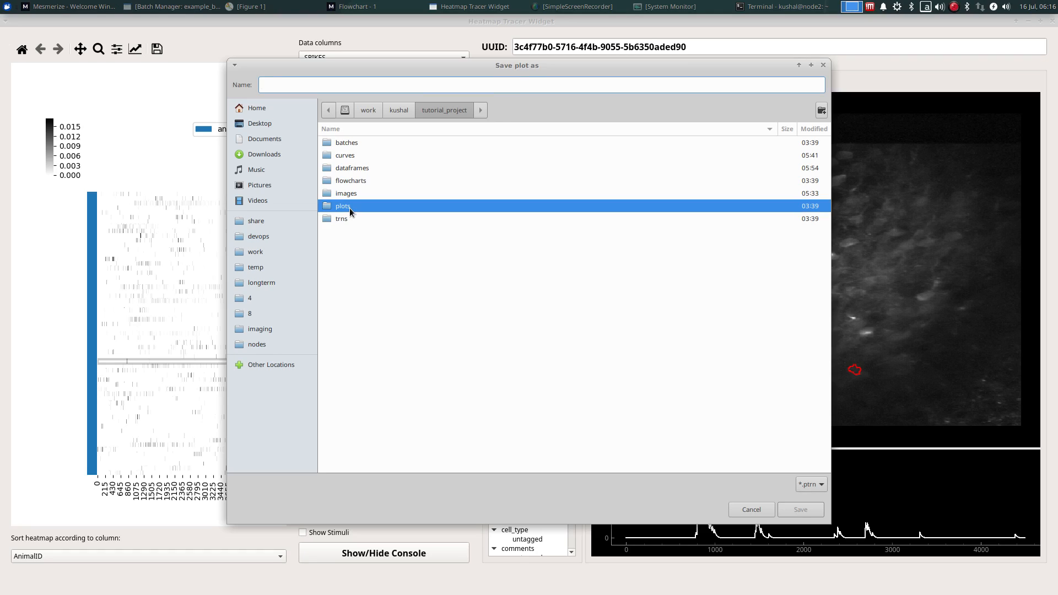
double_click(343, 206)
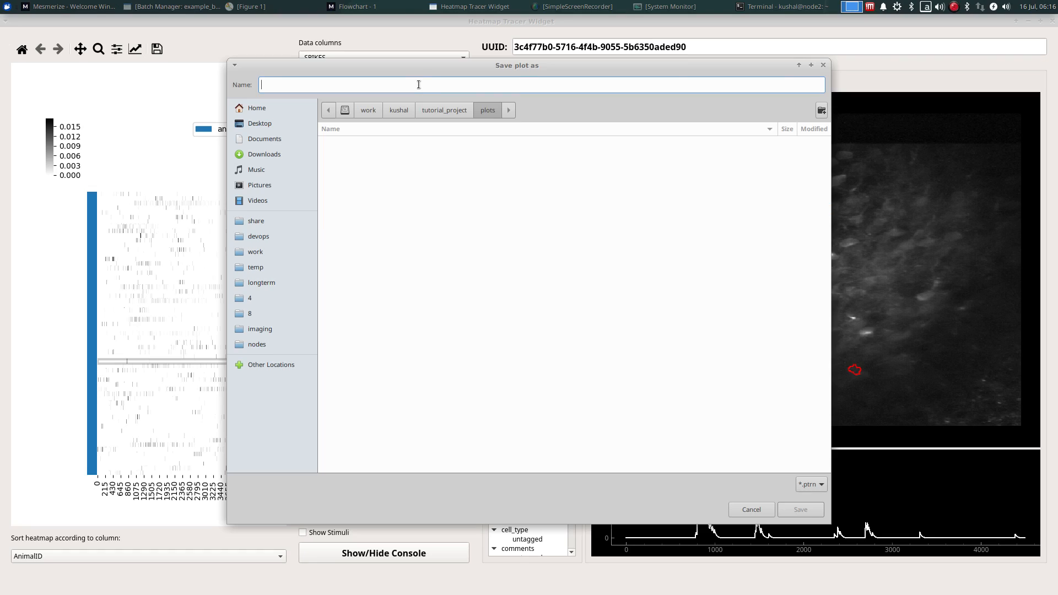
type("heatma")
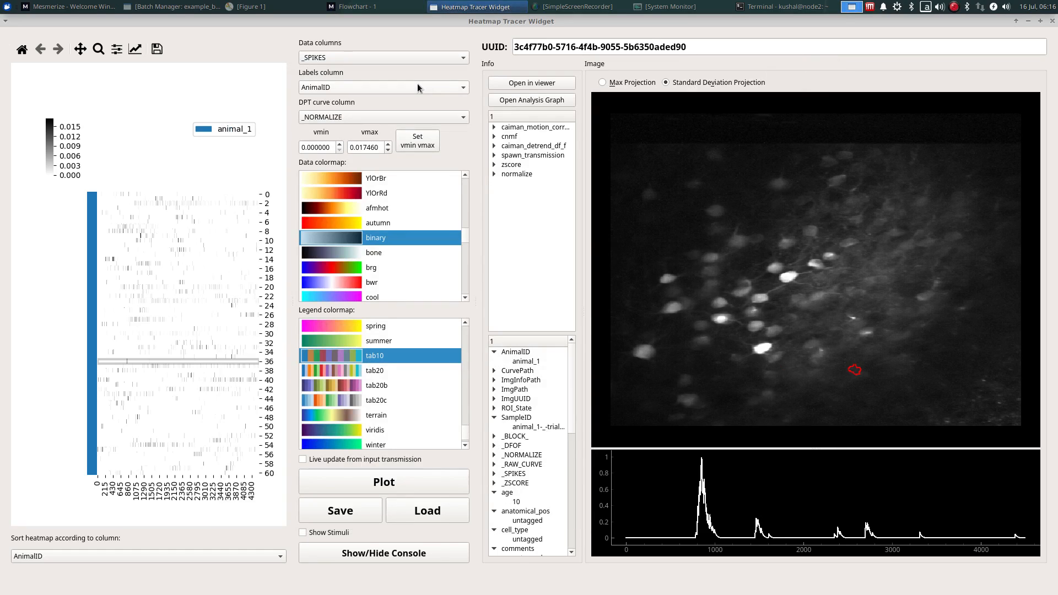
mouse_move(1052, 22)
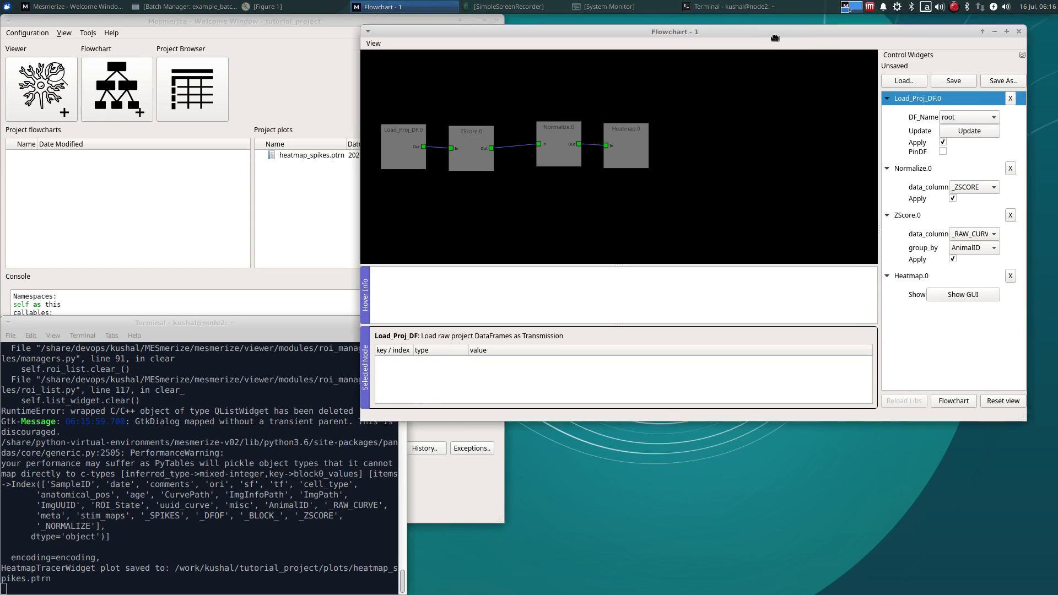
- Close the flowchart window, select heatmap_spikes.ptrn under project plots and close the welcome window
left_click_drag(675, 31, 565, 82)
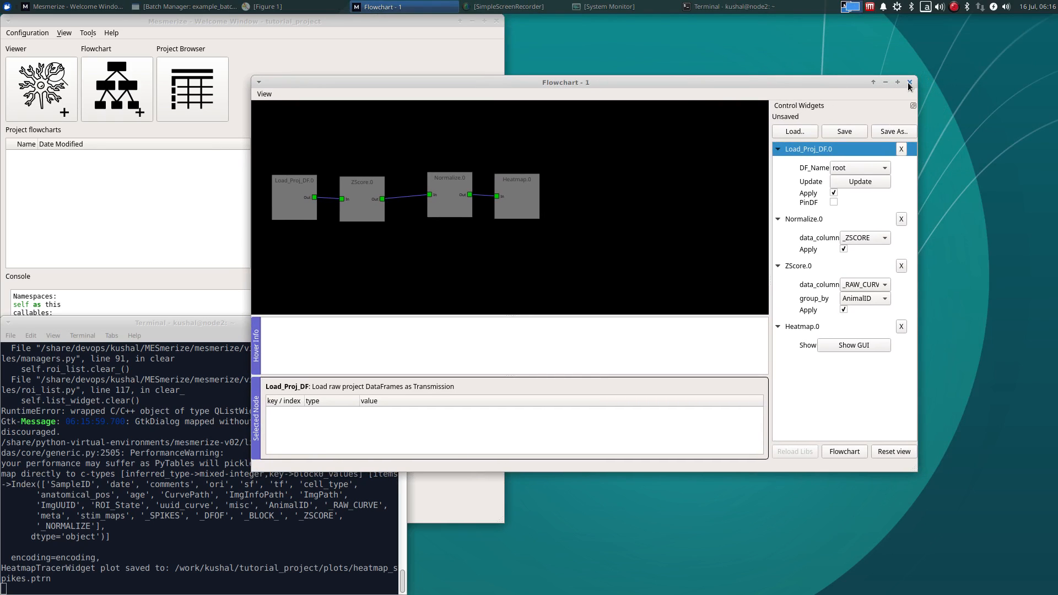
left_click(909, 81)
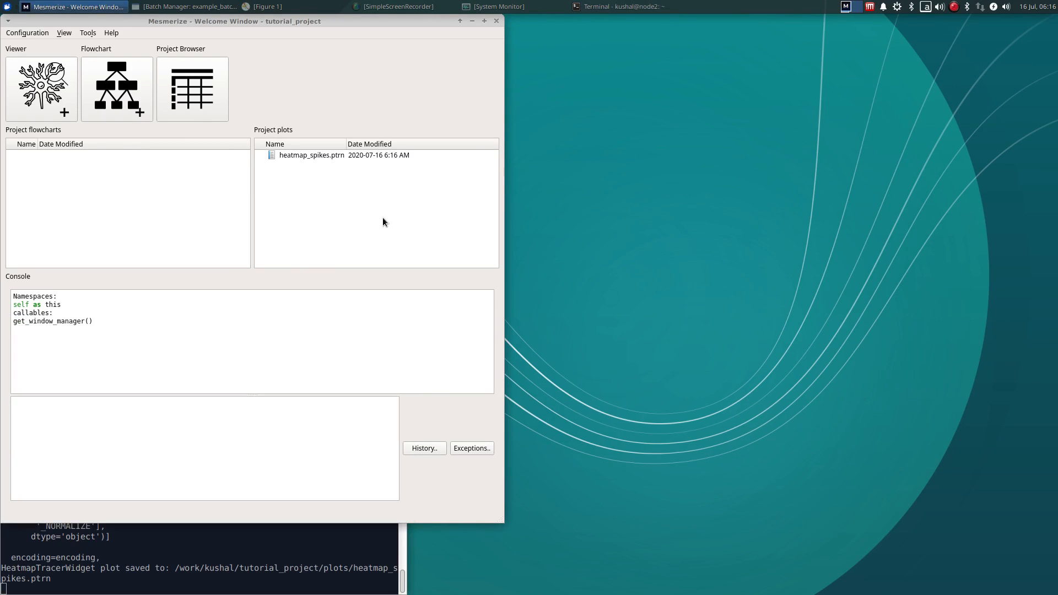
left_click(311, 155)
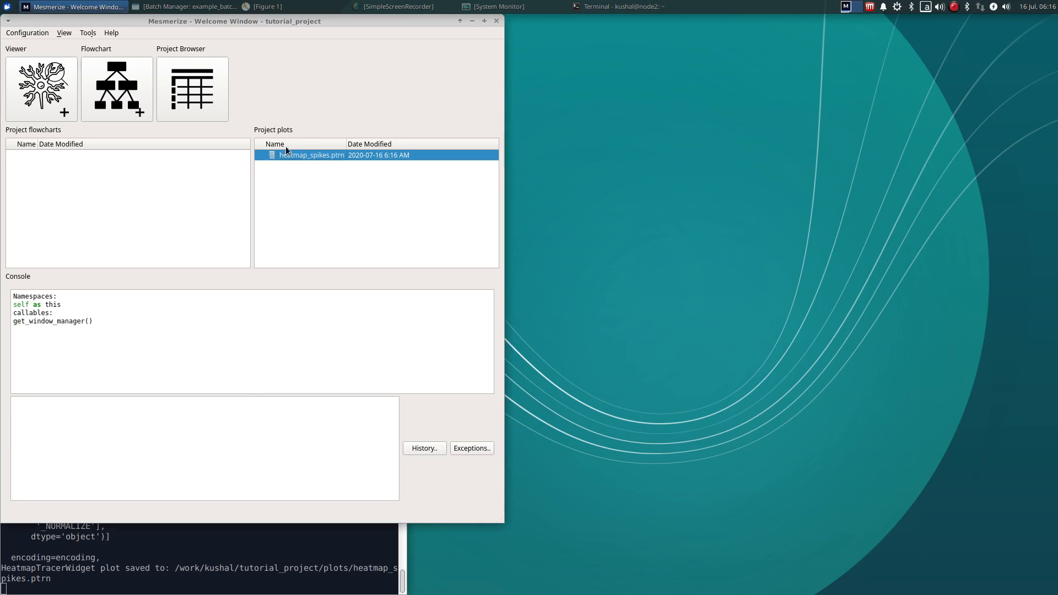
mouse_move(330, 253)
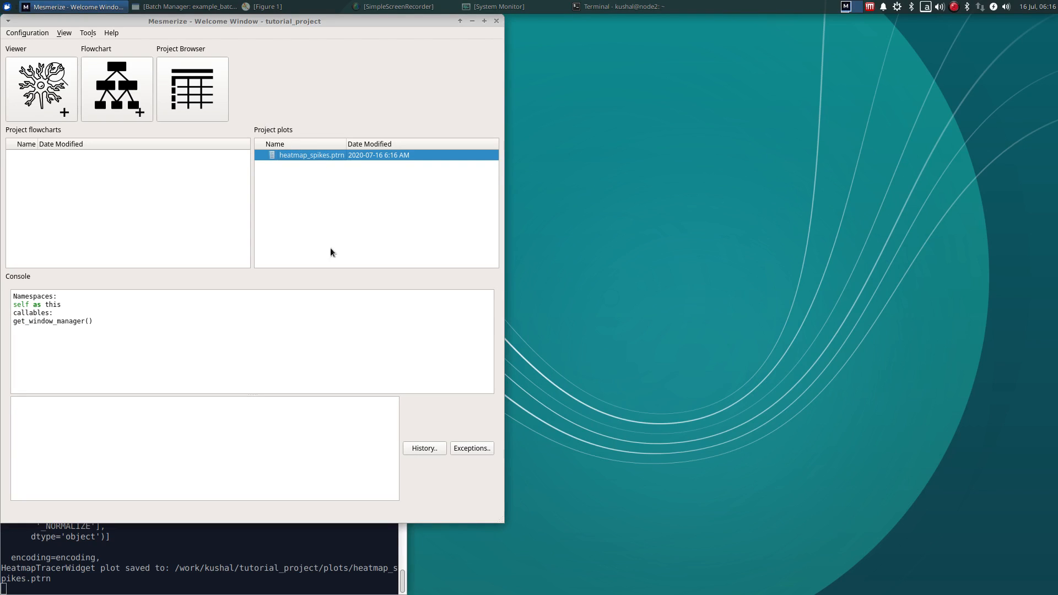
mouse_move(496, 22)
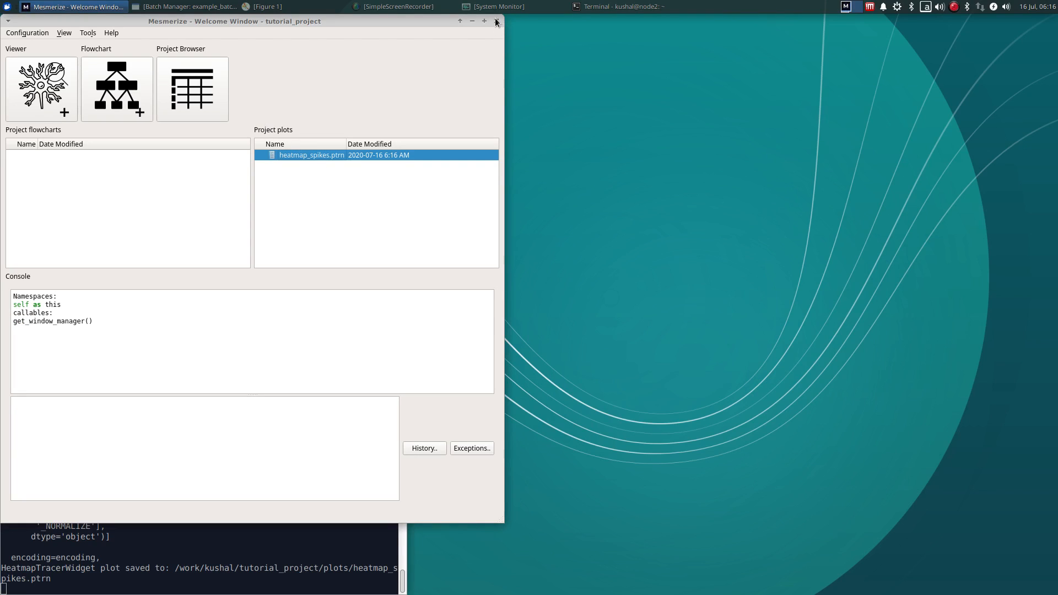
left_click(495, 21)
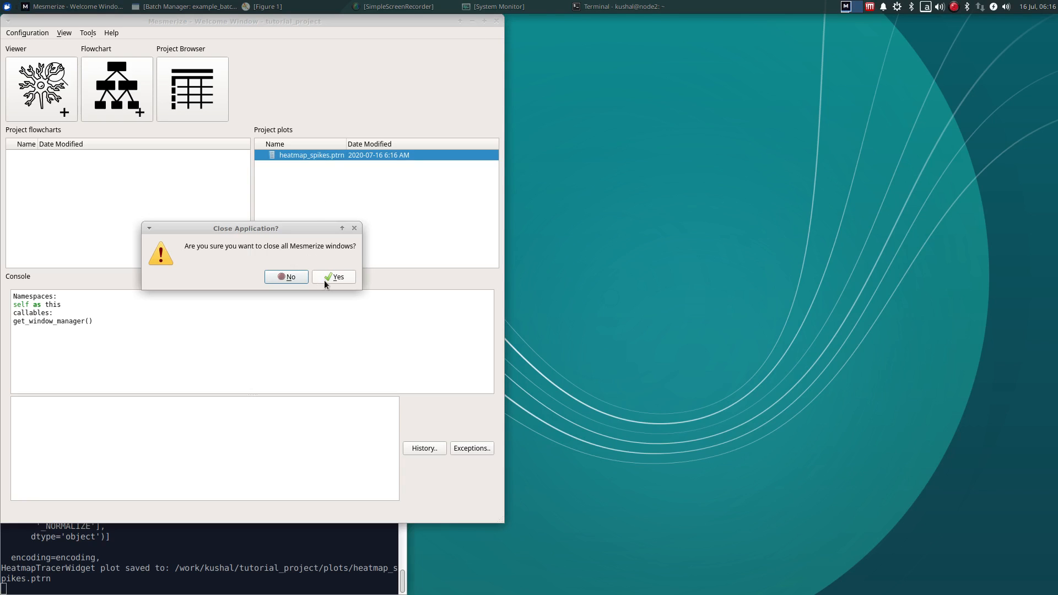
- Confirm closing all windows and relaunch Mesmerize with 'mesmerize -v0.2' in Terminal
left_click(333, 276)
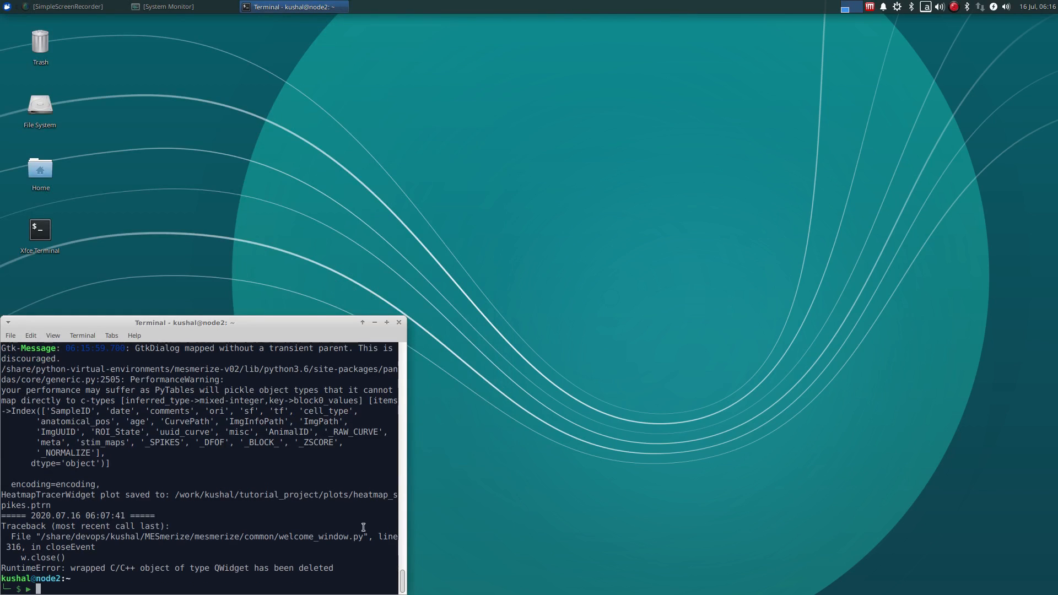
type("mesmerize -v0.2")
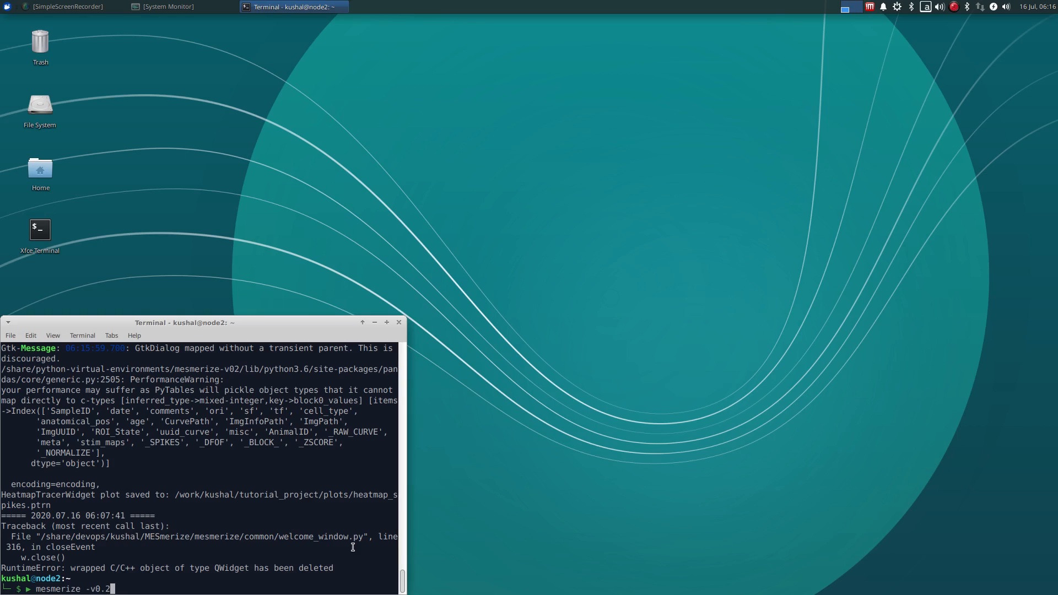
key("Return")
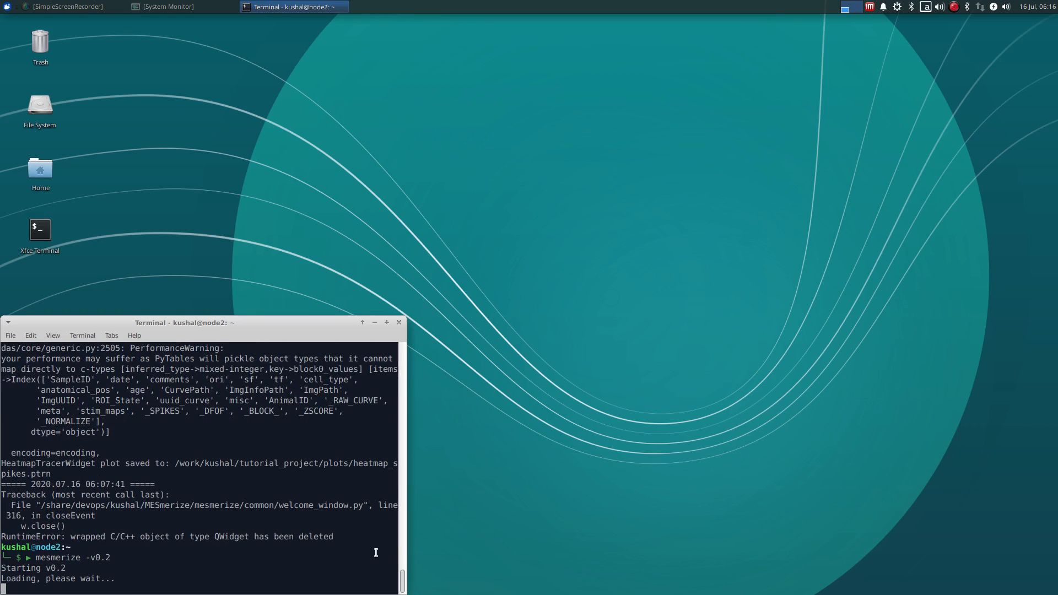
mouse_move(365, 544)
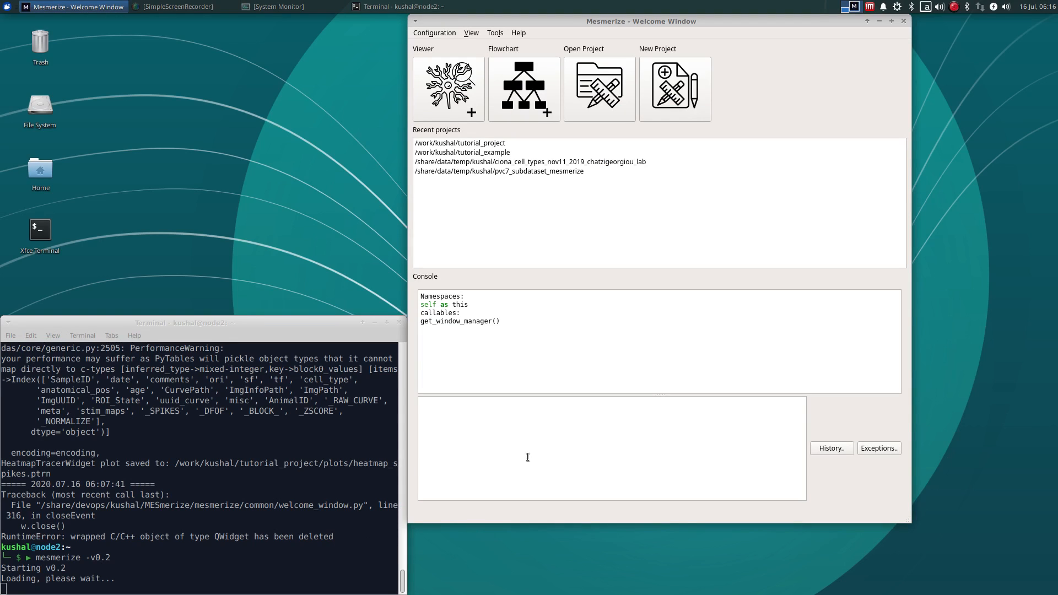
mouse_move(618, 106)
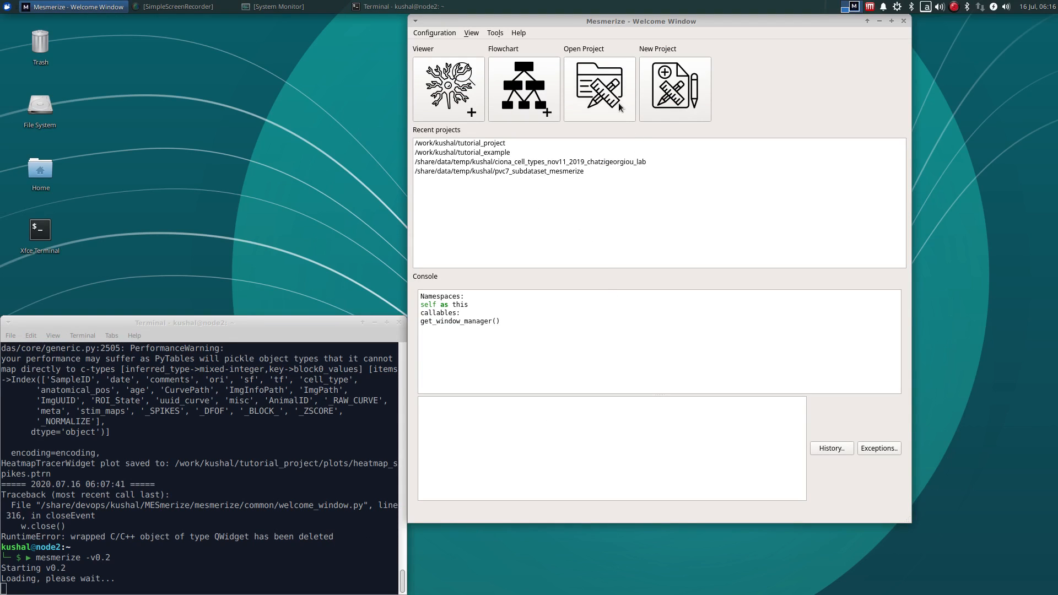
- Open the tutorial_project folder as the project and select its heatmap_spikes.ptrn plot
left_click(598, 88)
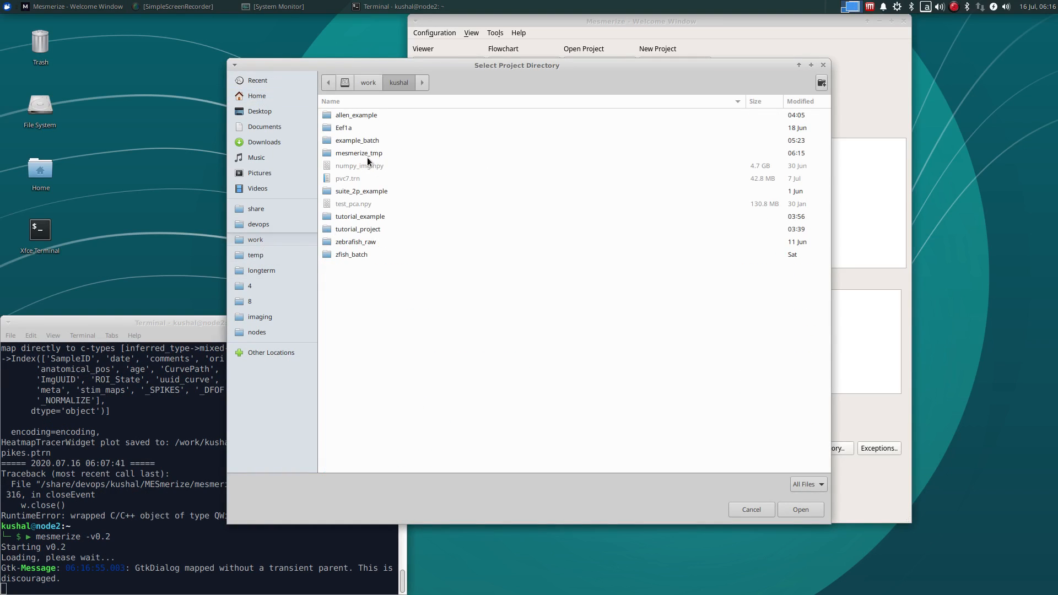
left_click(357, 229)
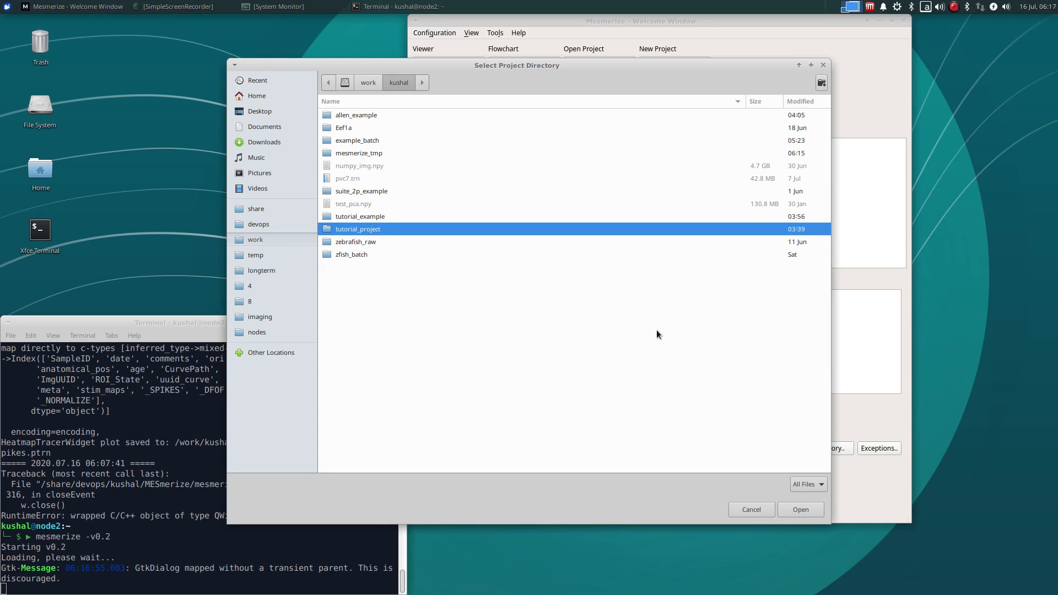
left_click(801, 509)
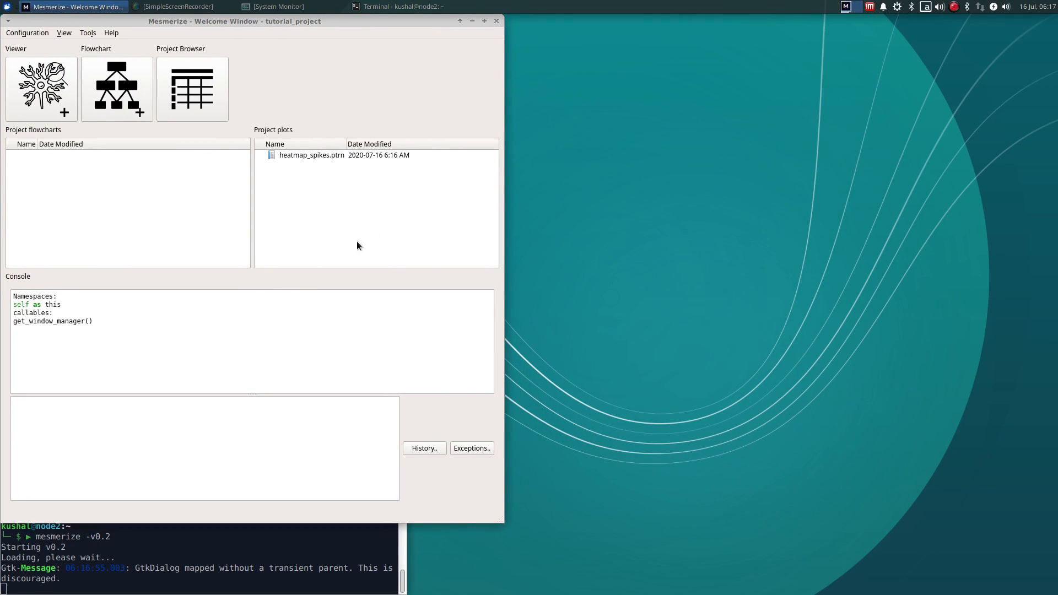
mouse_move(108, 147)
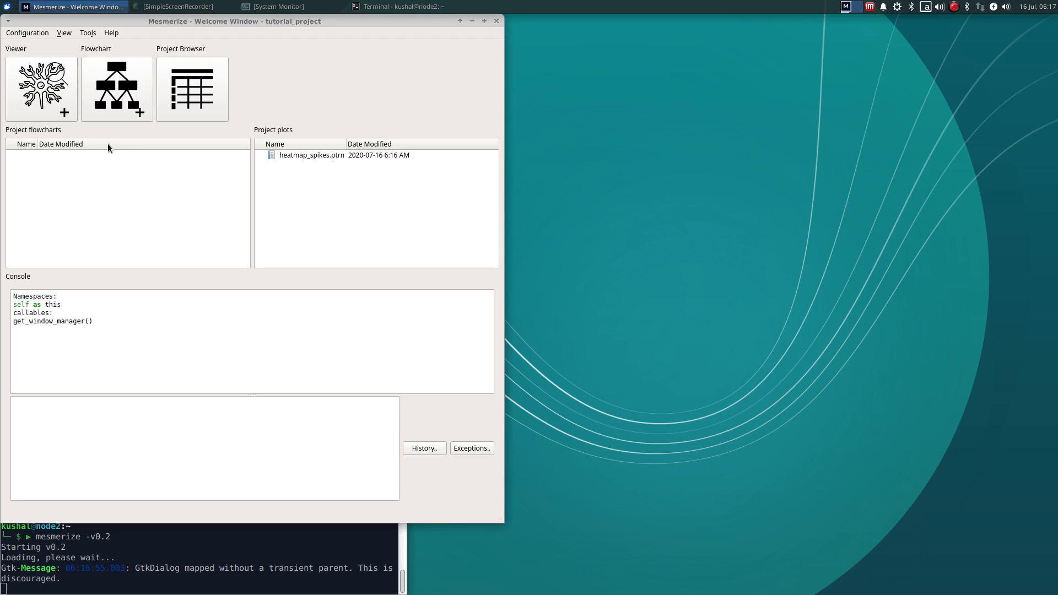
mouse_move(330, 168)
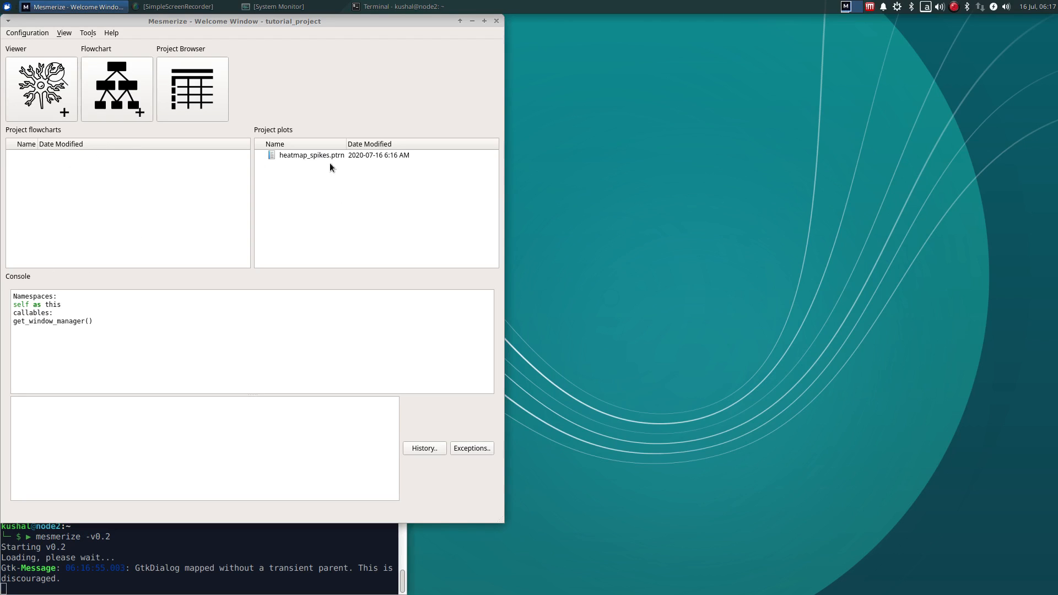
left_click(311, 154)
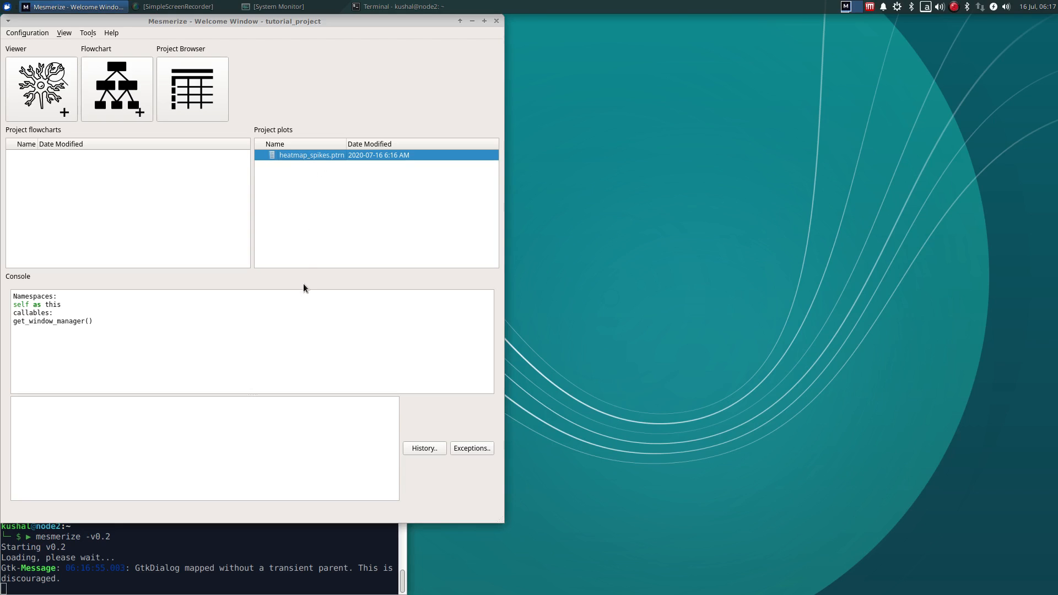
- Reopen heatmap_spikes.ptrn full-screen and select several heatmap rows to view each cell's trace and ROI
double_click(311, 154)
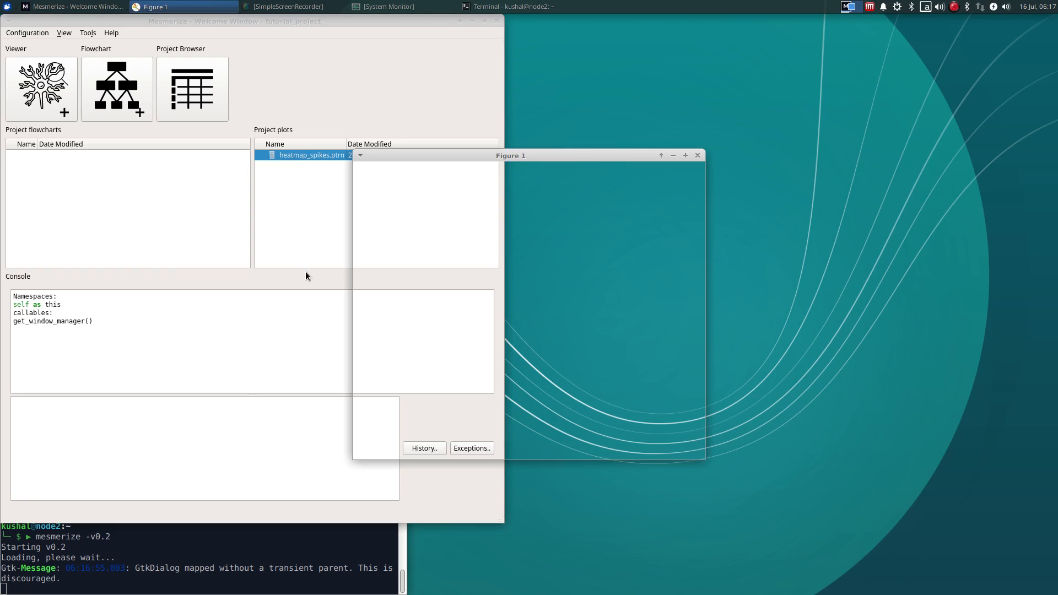
double_click(312, 155)
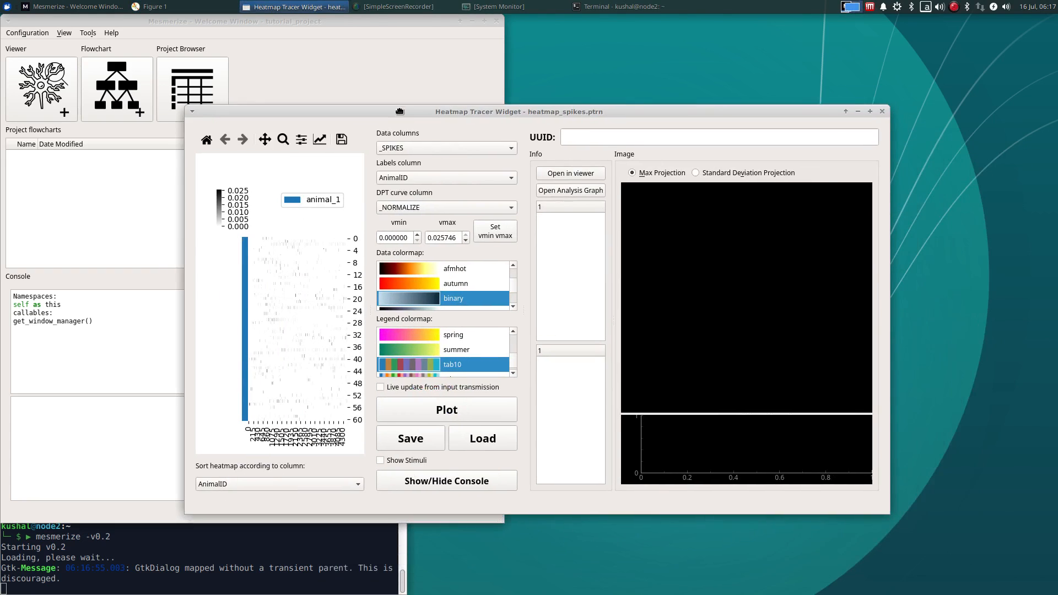
left_click(870, 111)
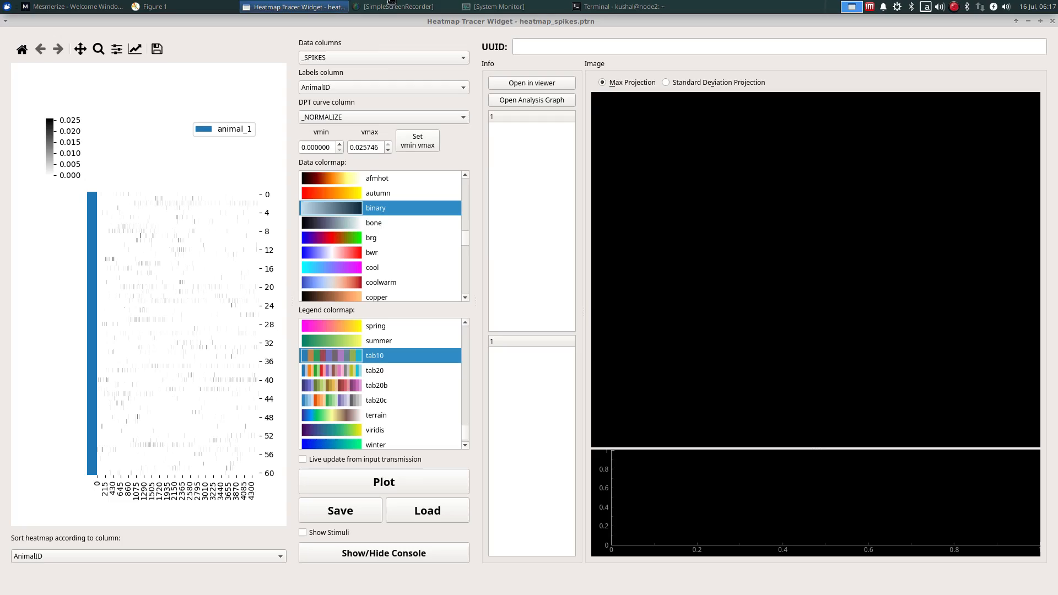
mouse_move(251, 263)
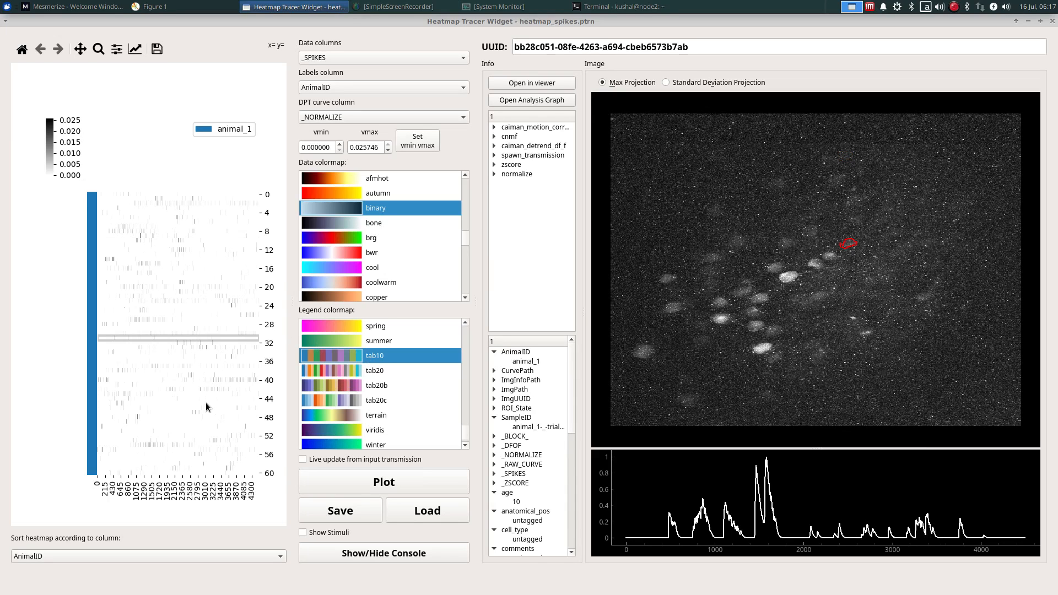
left_click(666, 82)
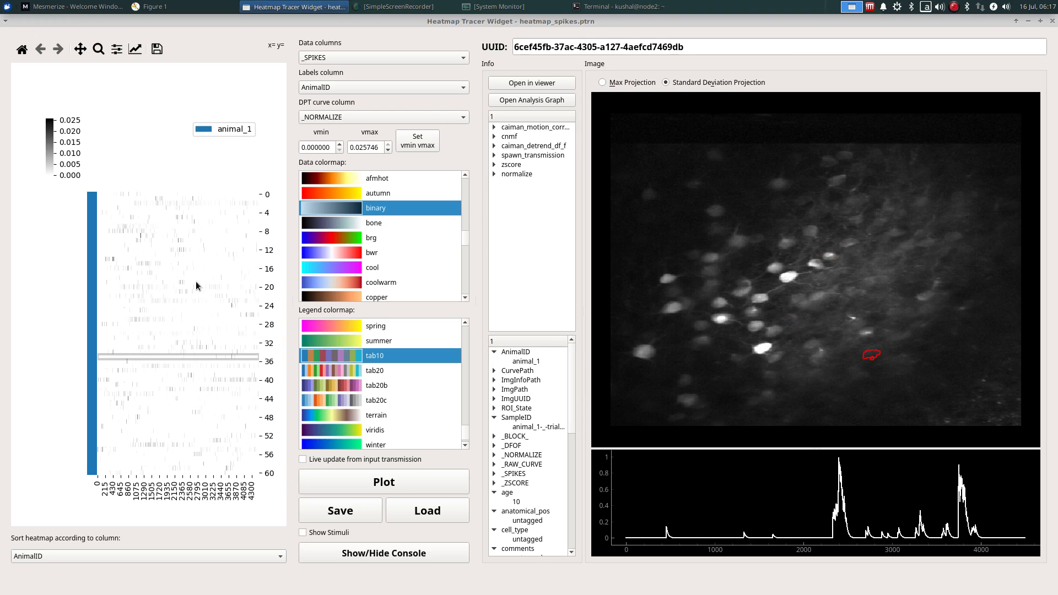
left_click(169, 404)
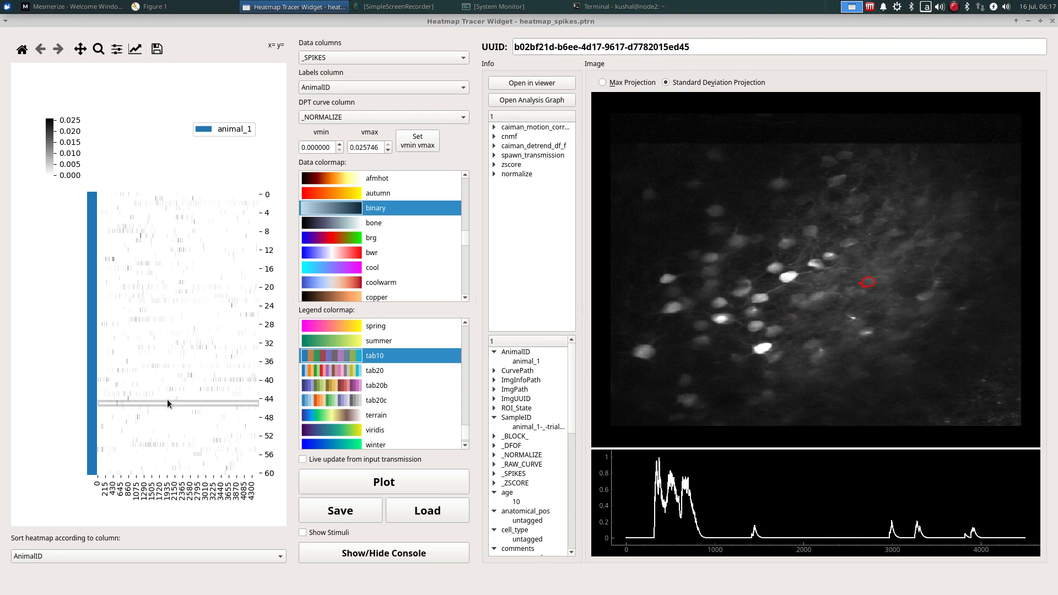